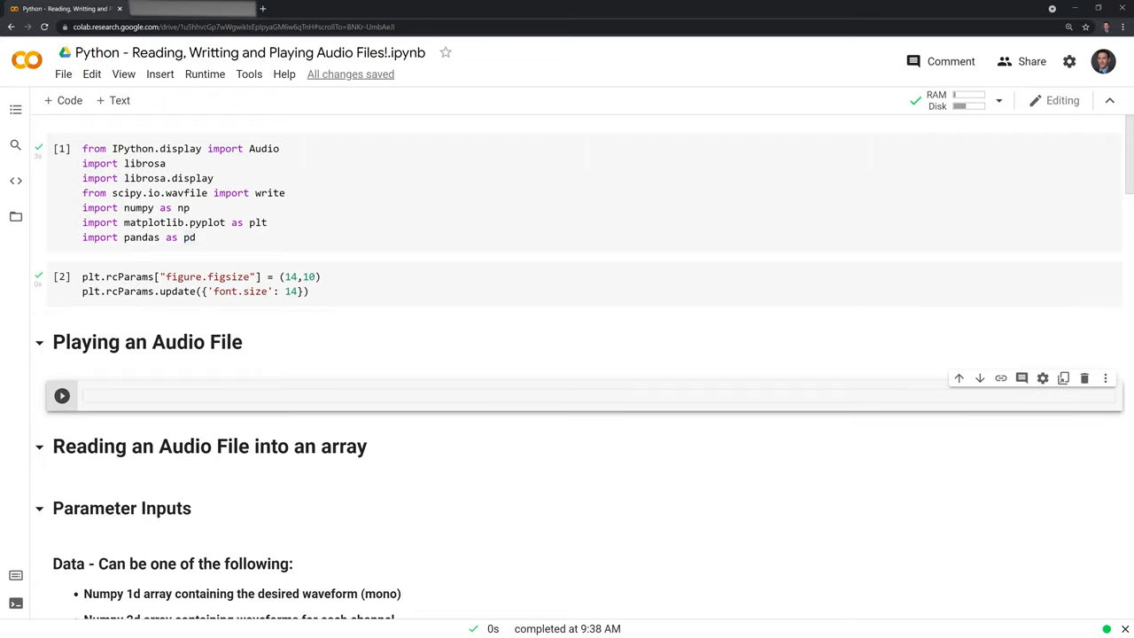
# Step: Write an Audio(...) call pointing at the Rockin' Robin mp3 path in Drive
pyautogui.write('Audi')
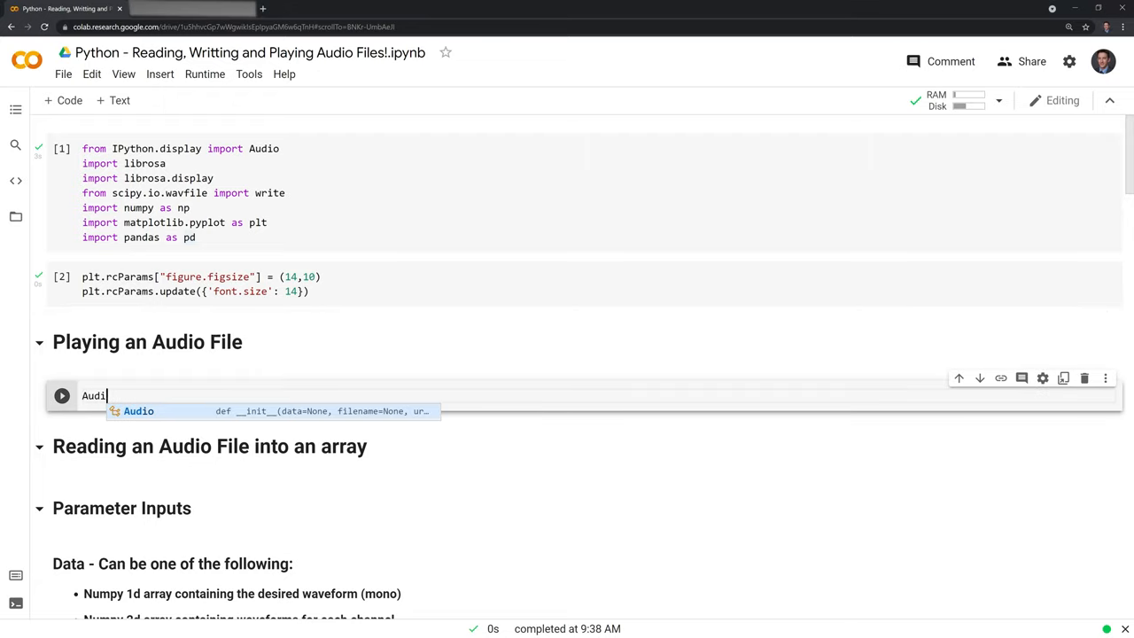
pyautogui.write('o(')
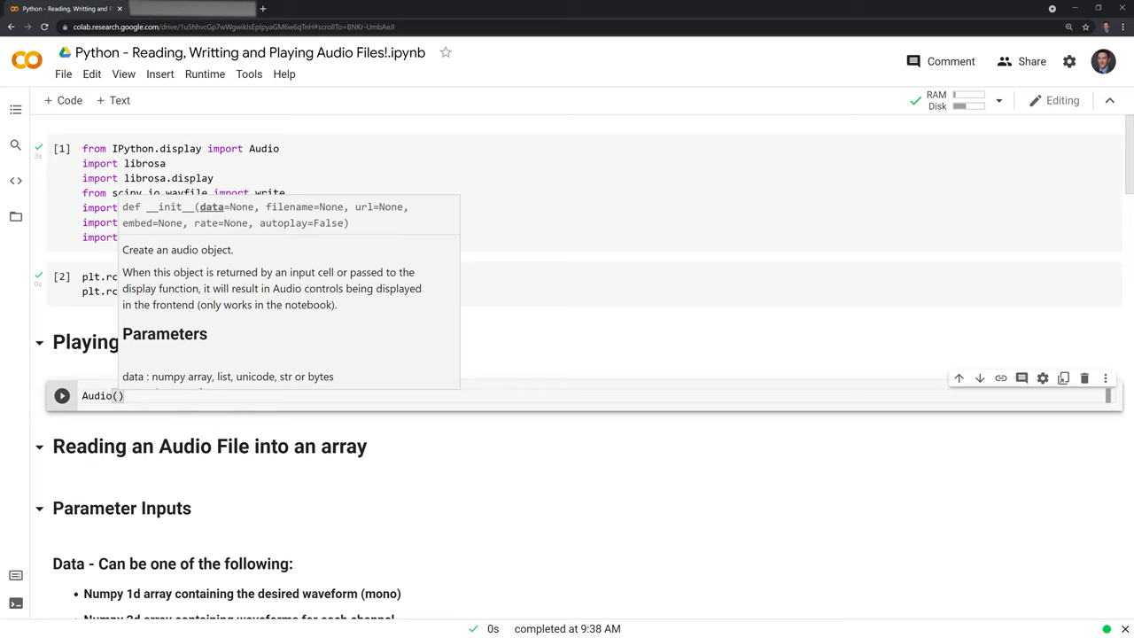
pyautogui.write('"/content/drive/MyDrive/Colab Notebooks/TUDev + YouTube Vids/YouTube Vids/Python - Reading and Writting Audio Files!/Rockin\' Robin by Bobby Day.mp3"')
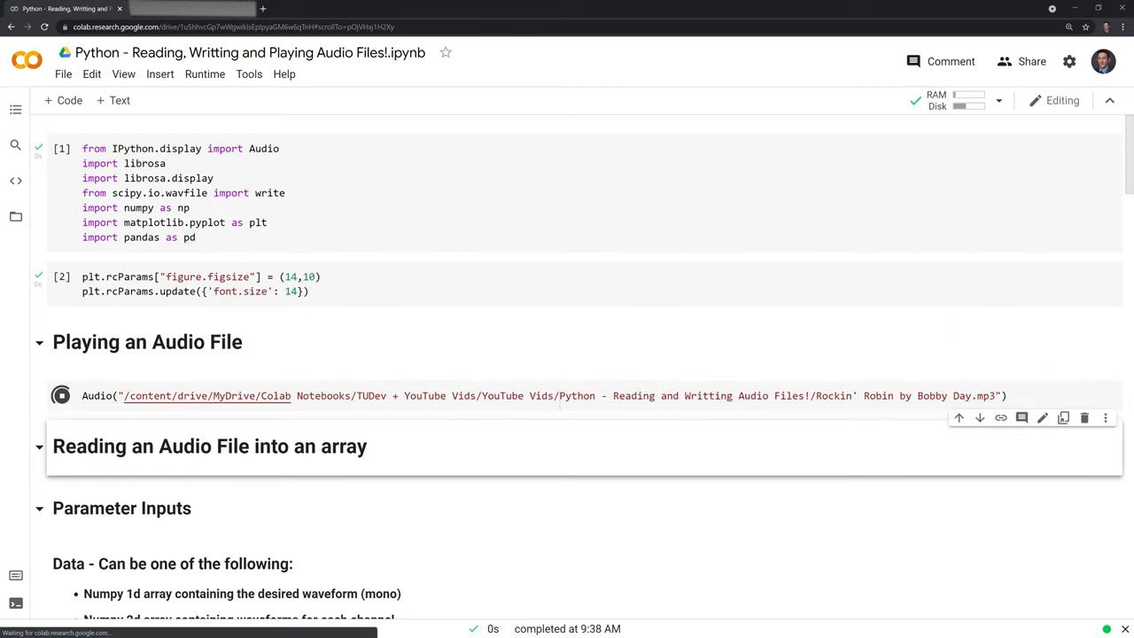
# Step: Run the cell and play the Rockin' Robin song briefly in the audio player
pyautogui.click(60, 395)
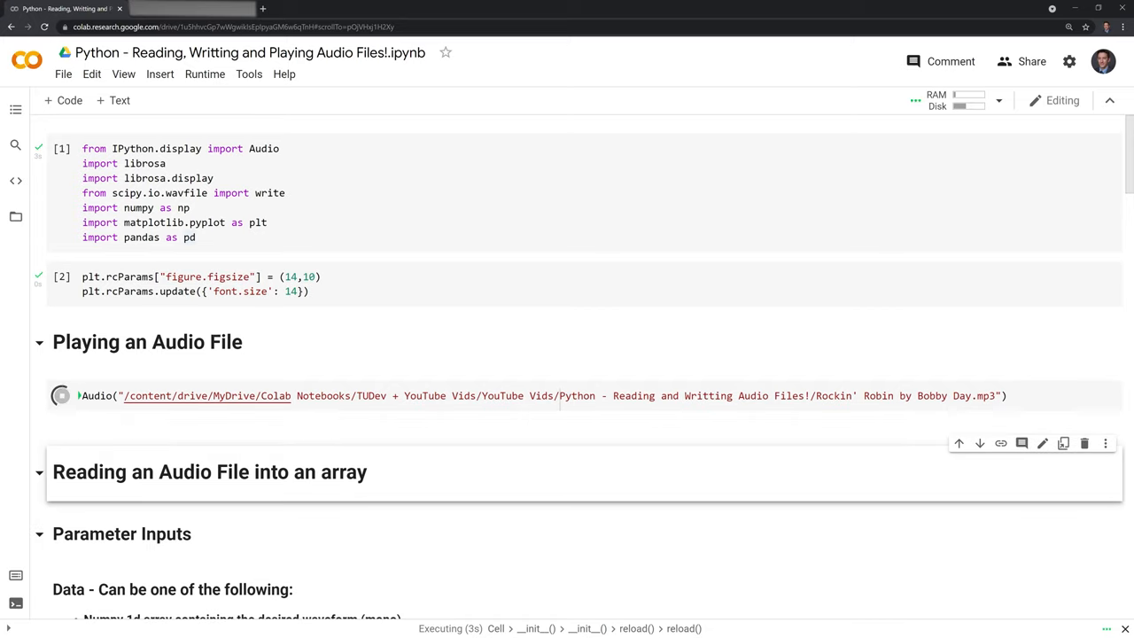
pyautogui.click(60, 398)
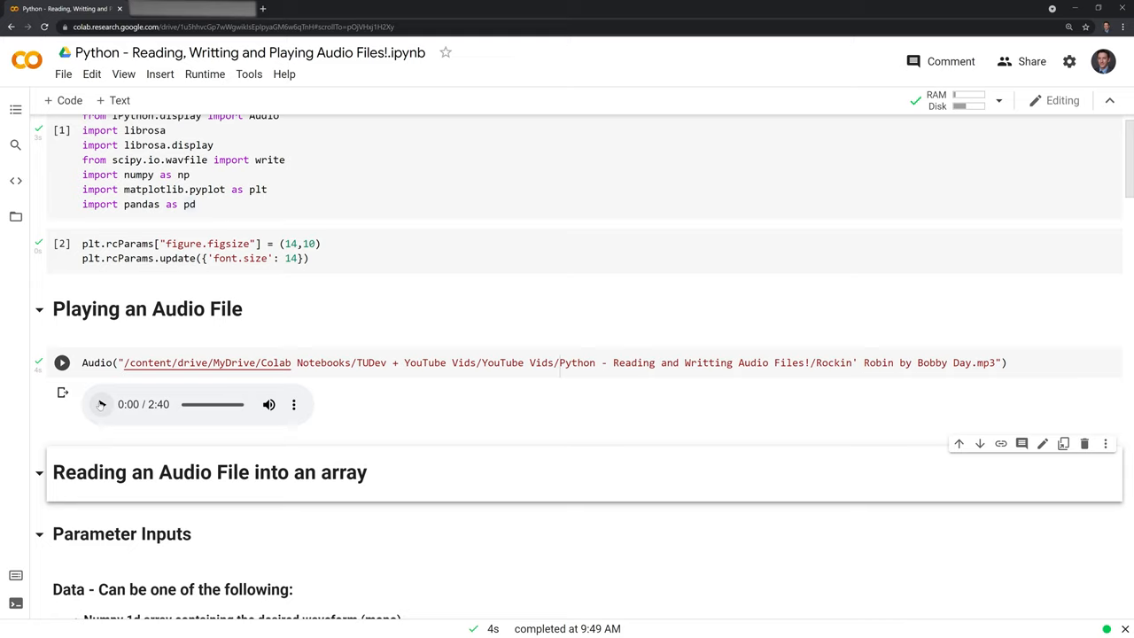
pyautogui.click(103, 404)
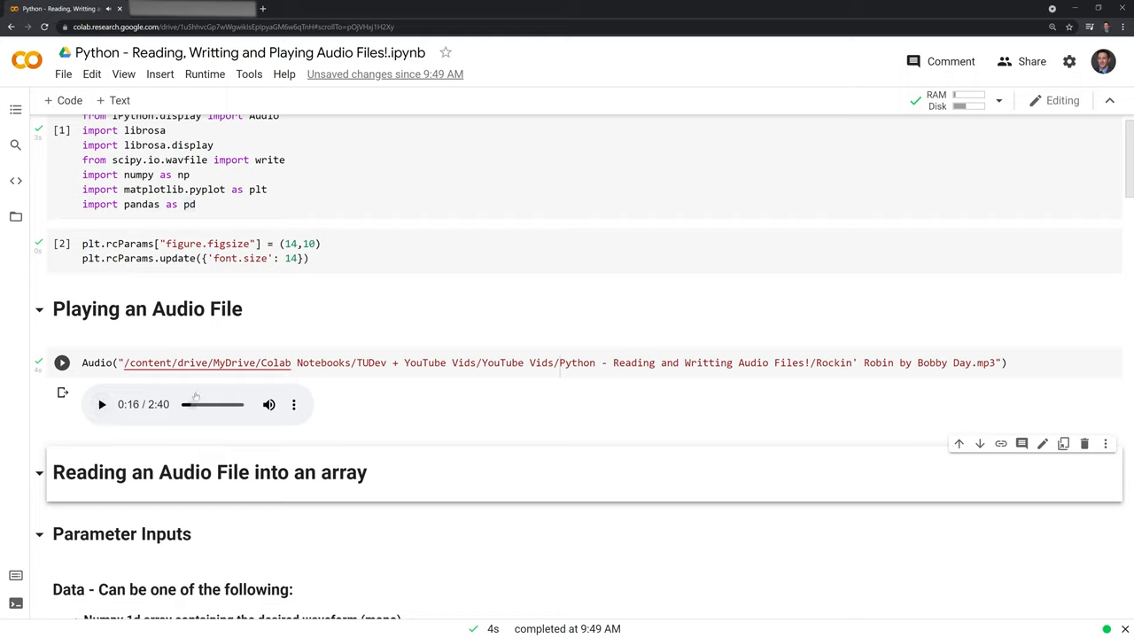
pyautogui.moveTo(195, 404)
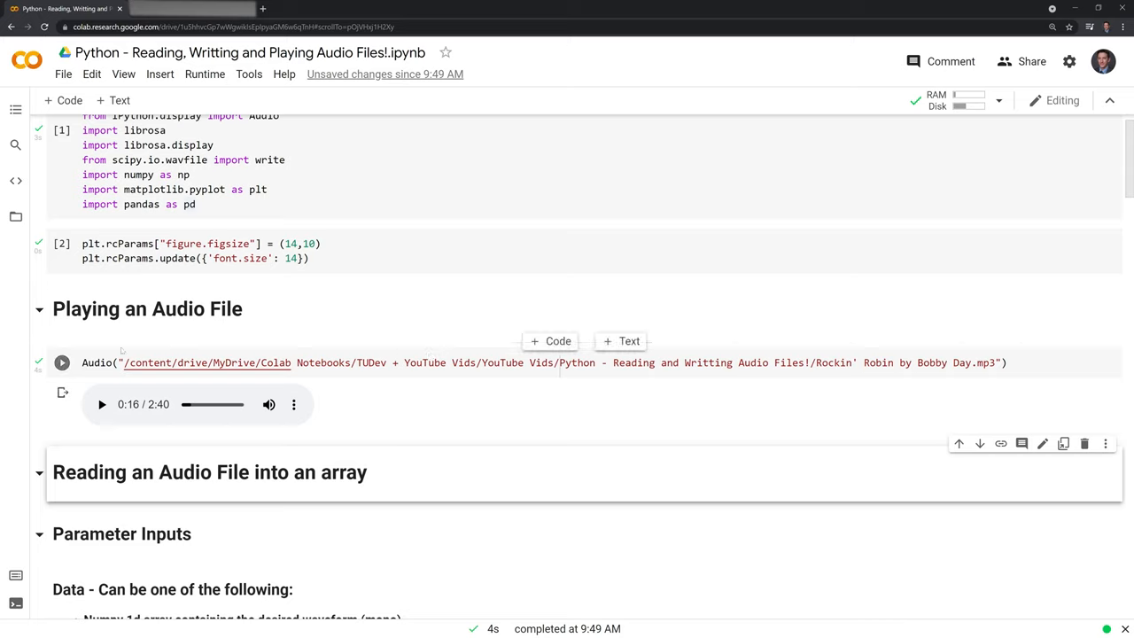
pyautogui.click(63, 362)
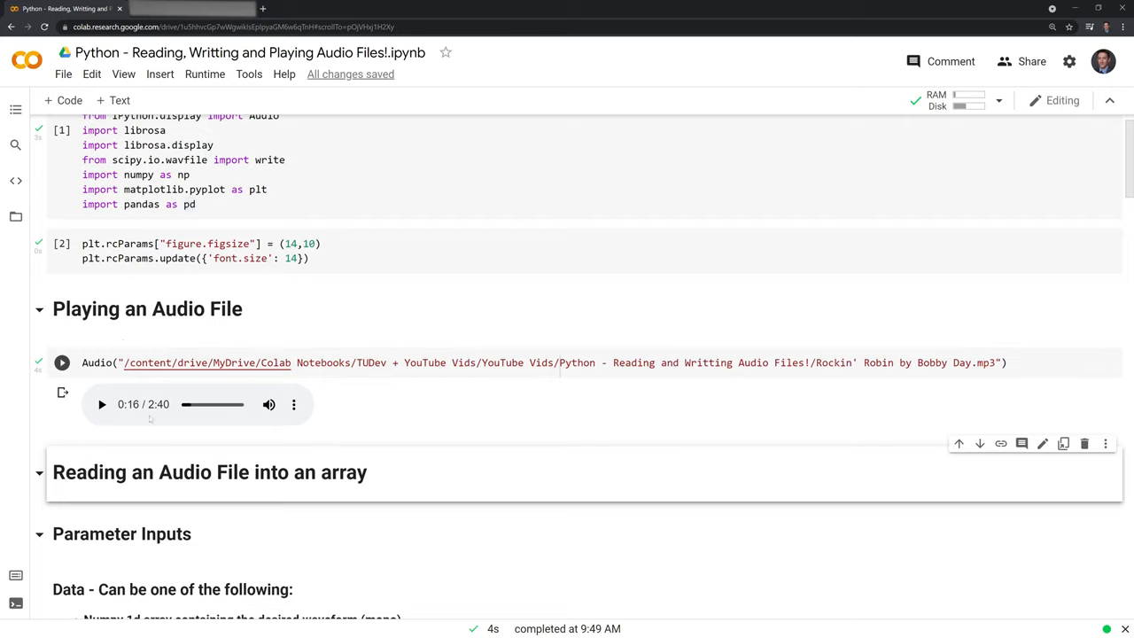
pyautogui.scroll(-3)
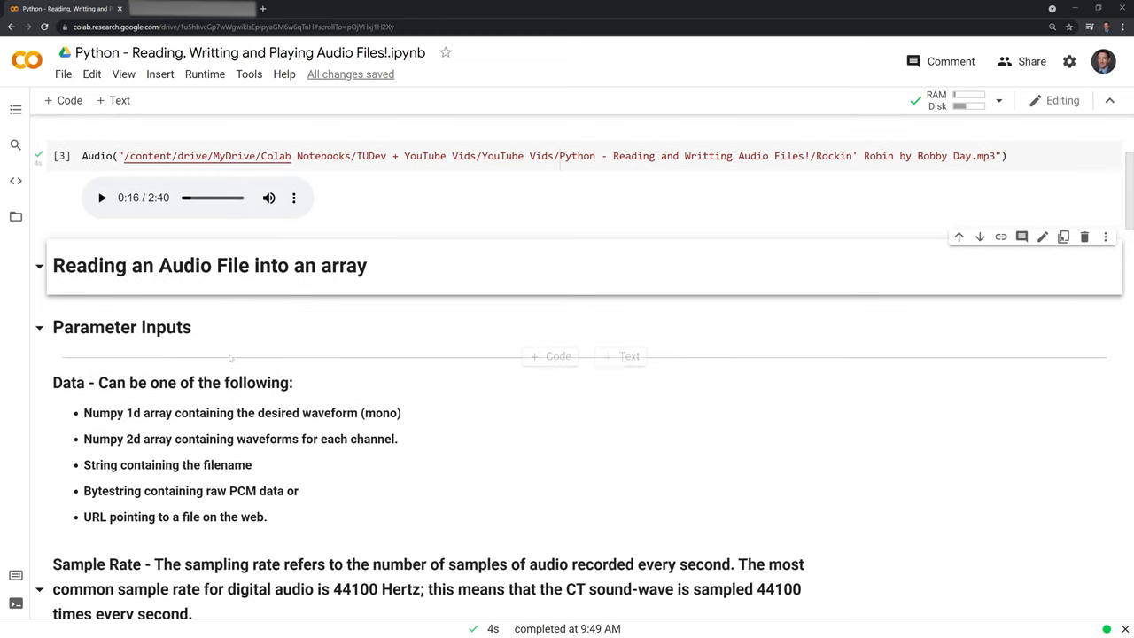
pyautogui.scroll(-3)
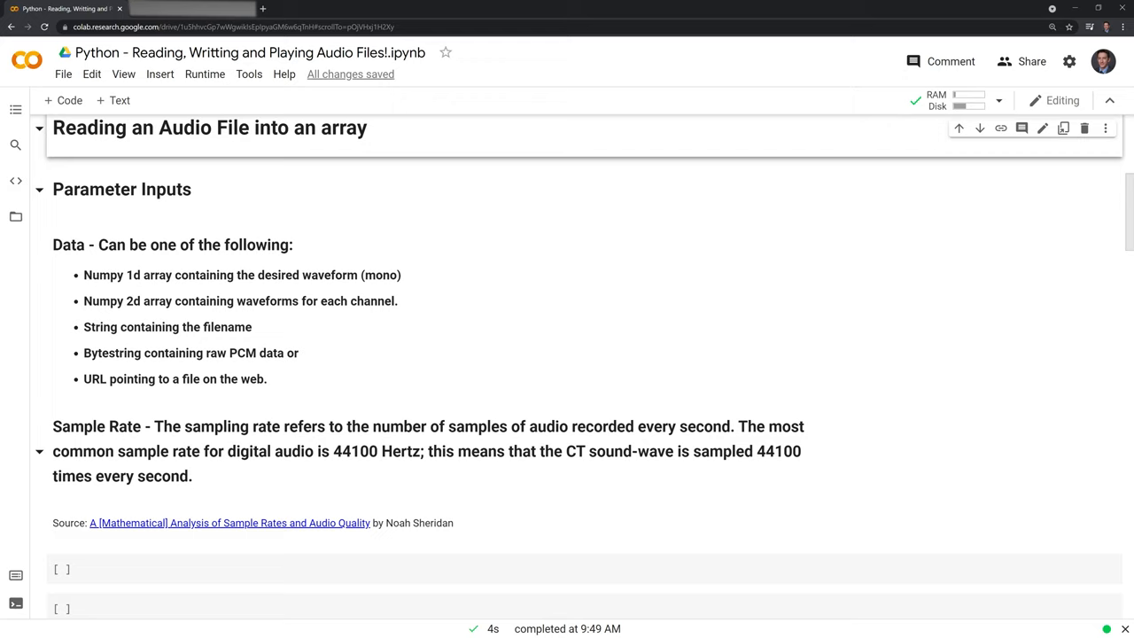
pyautogui.scroll(-3)
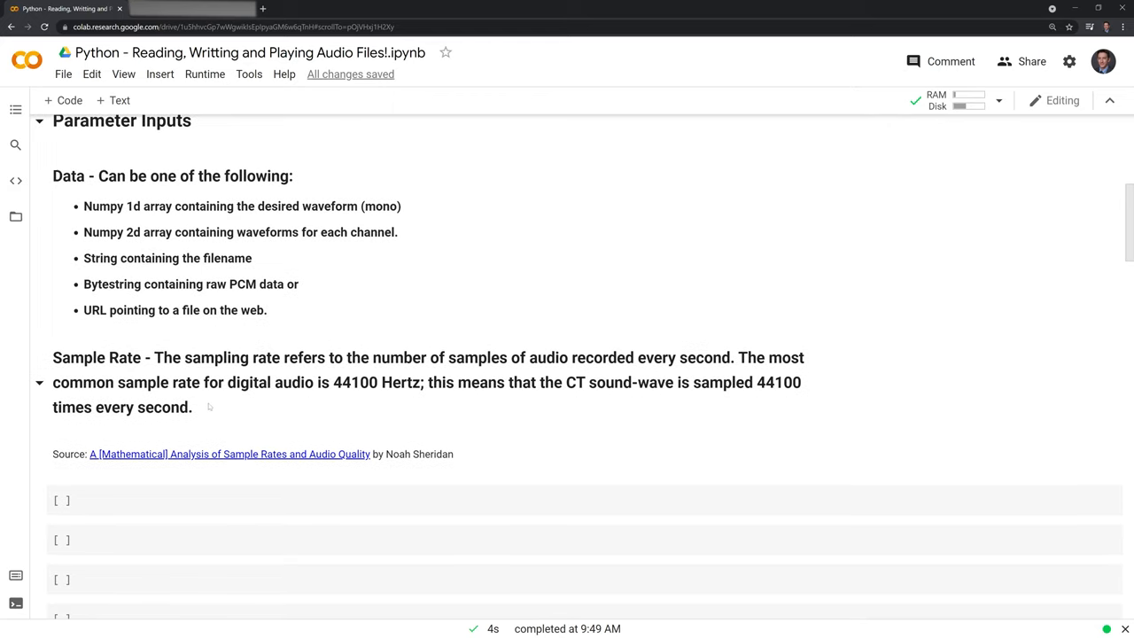
pyautogui.moveTo(309, 344)
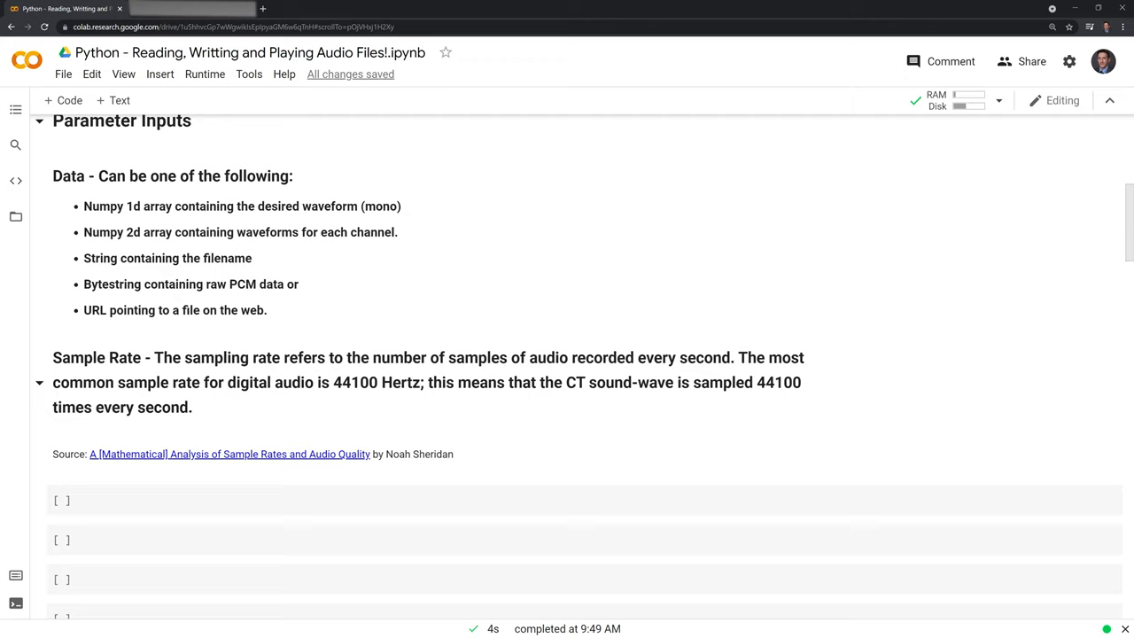
pyautogui.scroll(-3)
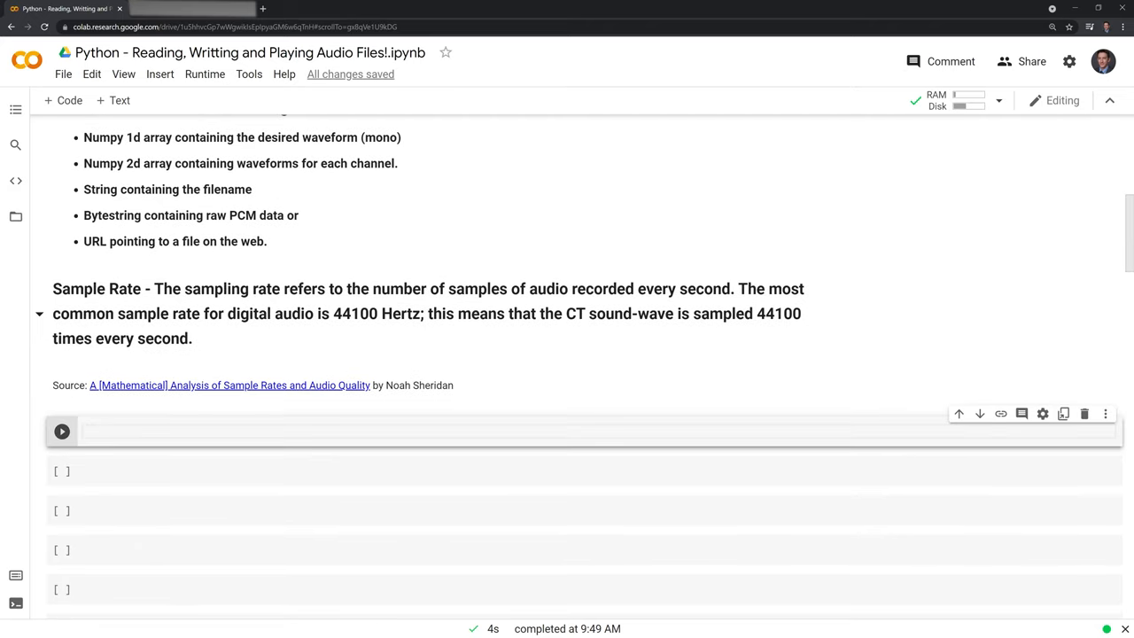
# Step: Write audio_array, sr = librosa.load("...") loading the Rockin' Robin mp3
pyautogui.write('audio_')
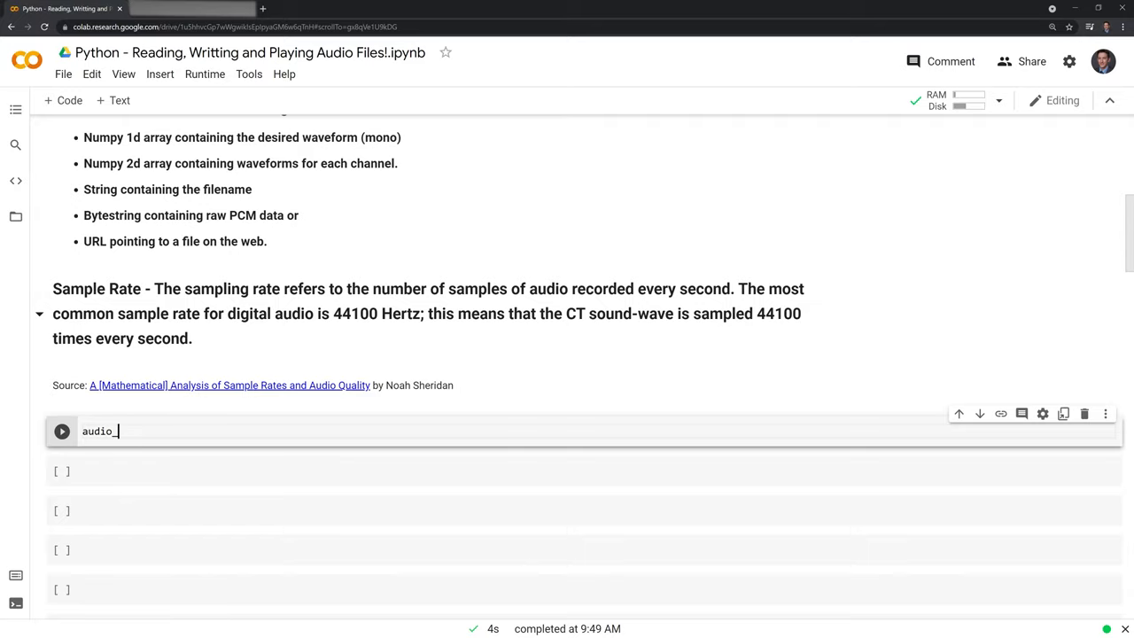
pyautogui.write('array')
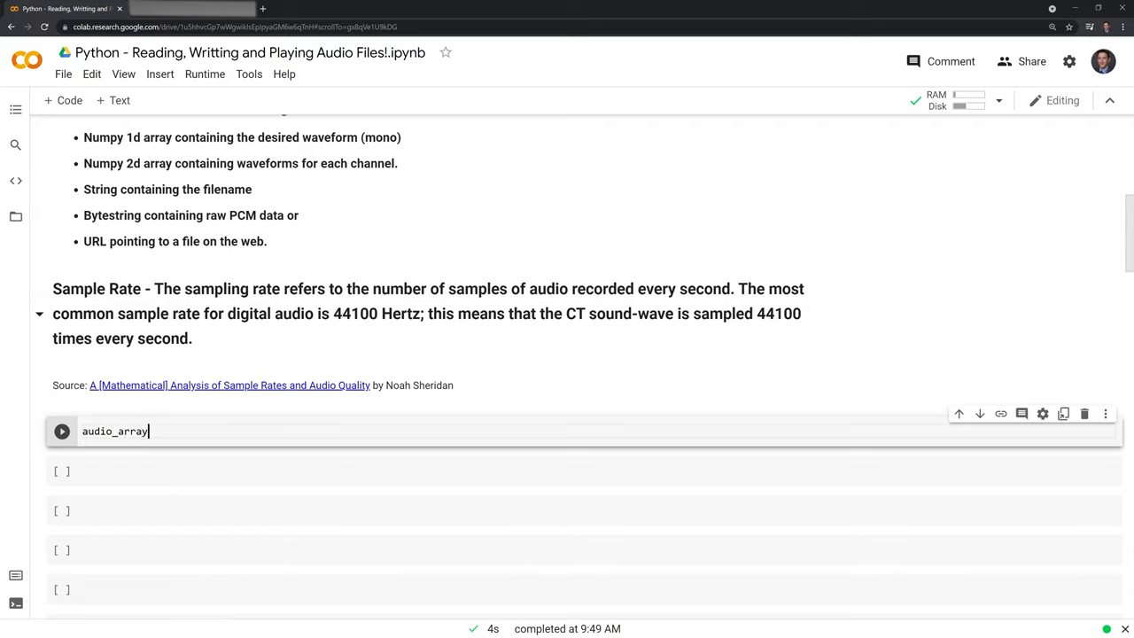
pyautogui.write(',')
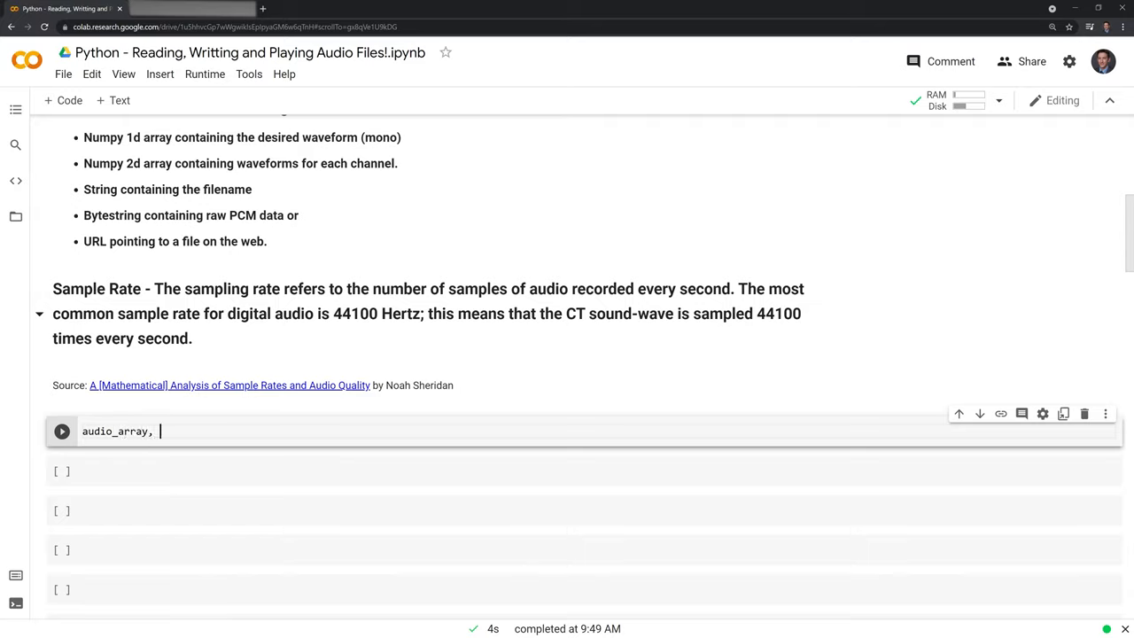
pyautogui.write('sr')
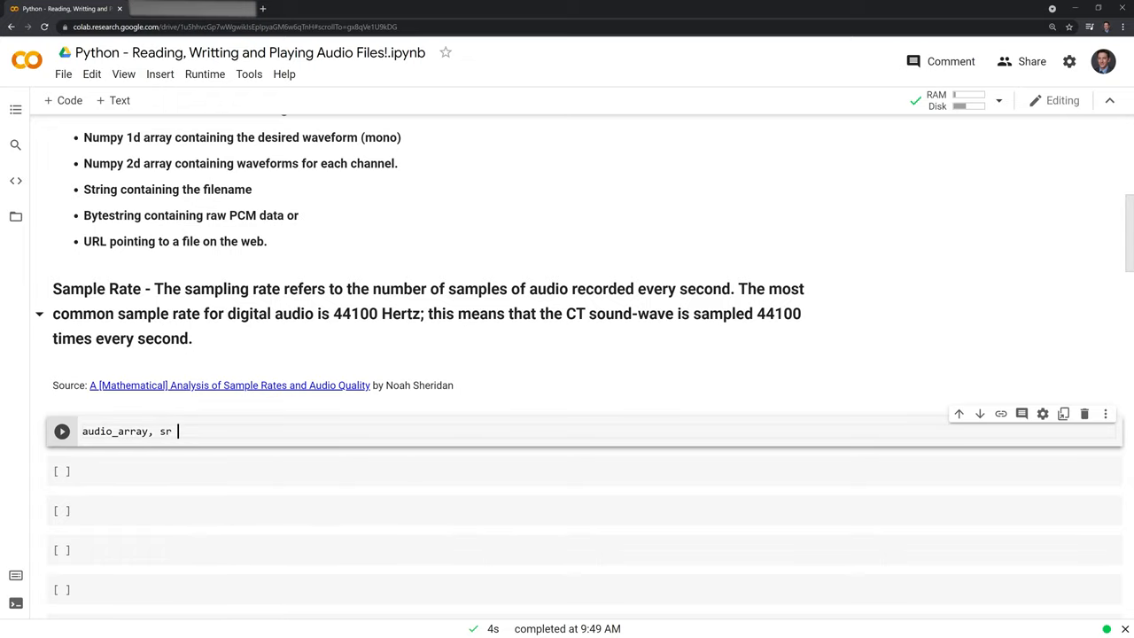
pyautogui.write('= 1')
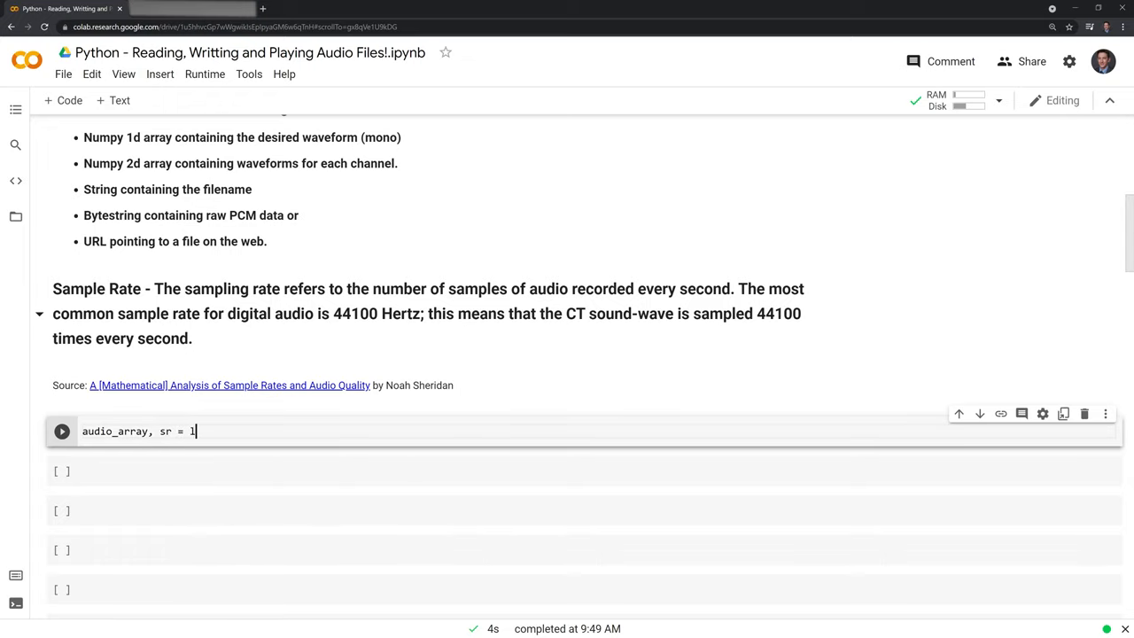
pyautogui.write('ibrosa')
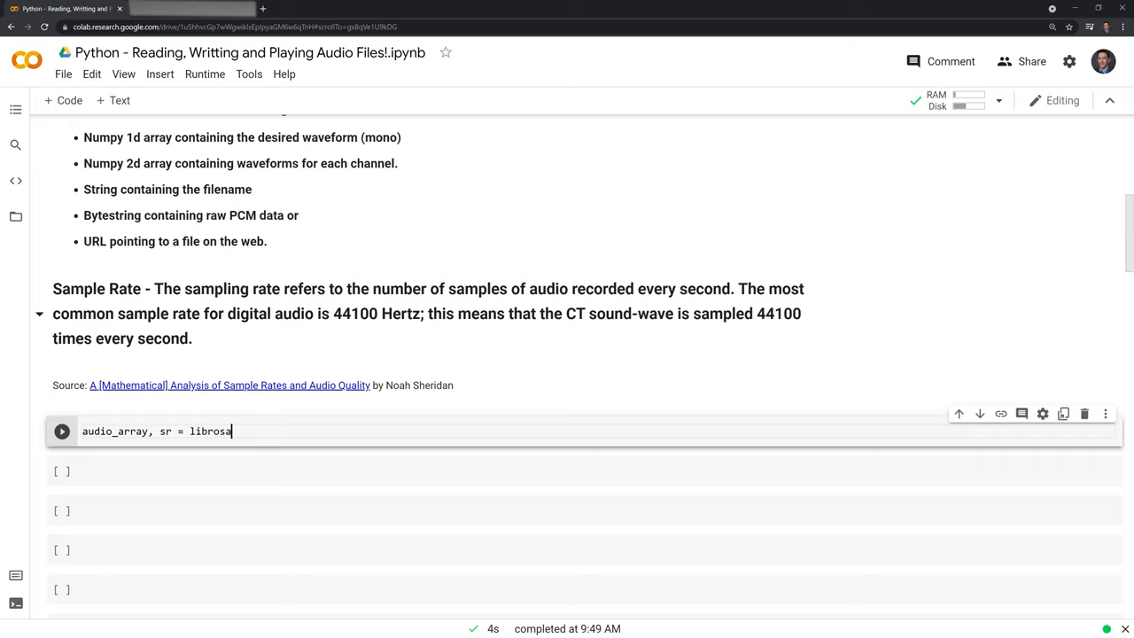
pyautogui.write('.load(')
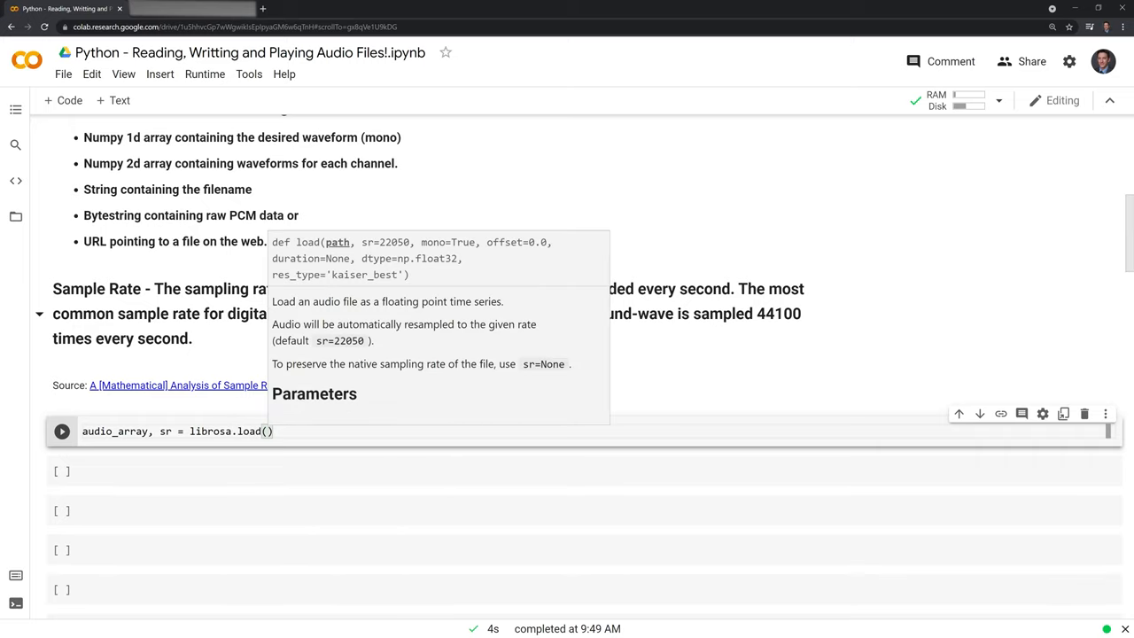
pyautogui.write('"')
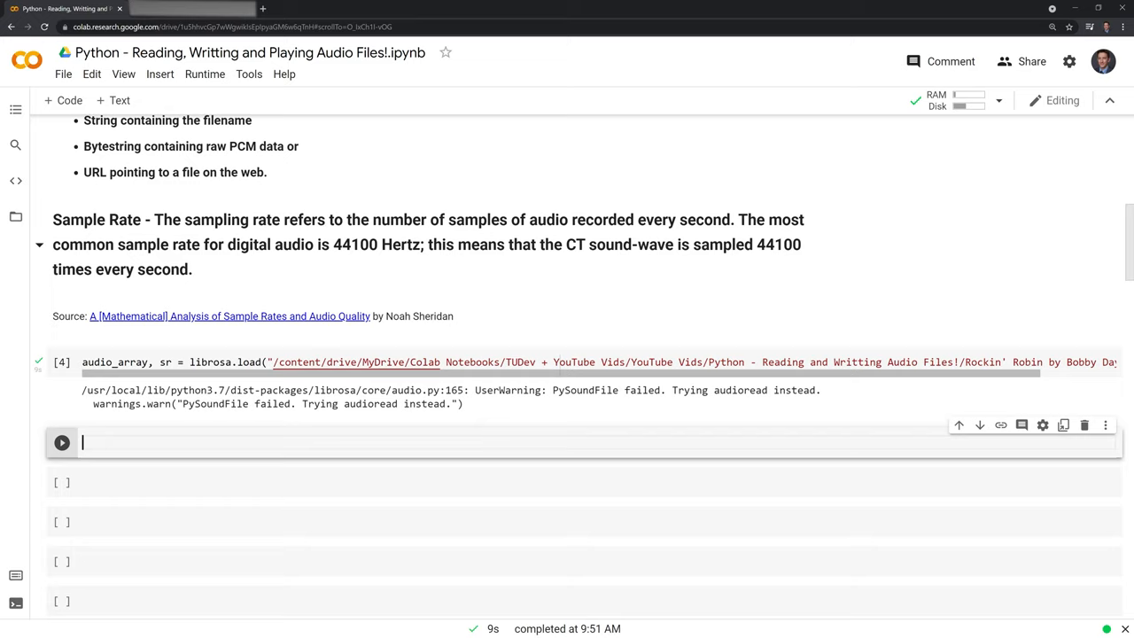
# Step: Run audio_array.shape to show the sample count (3550208,)
pyautogui.write('audio_array.')
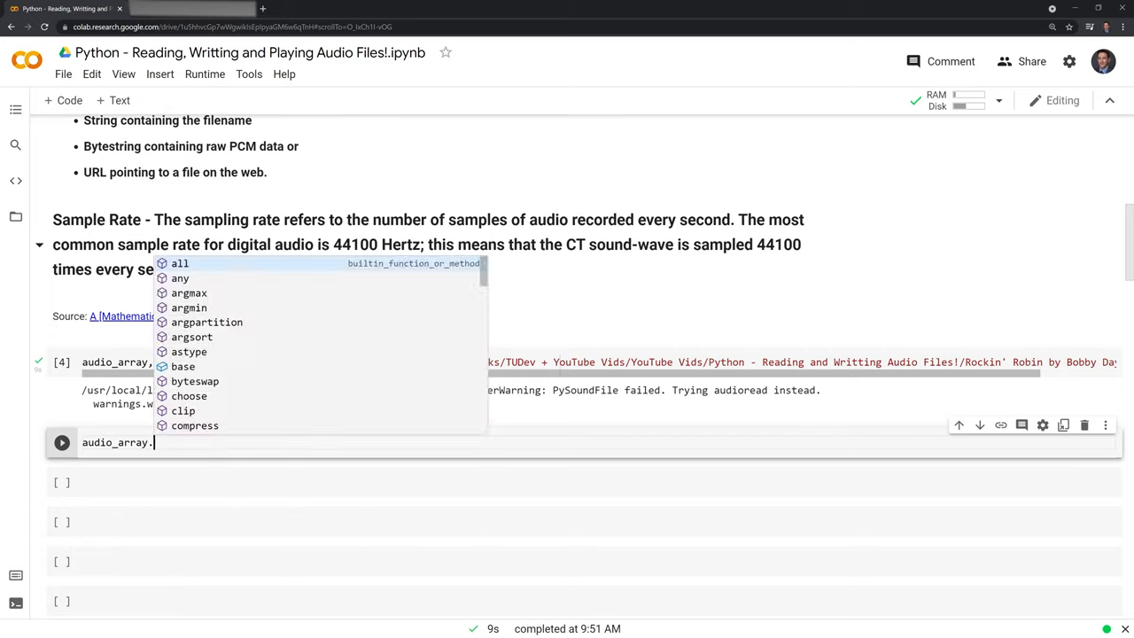
pyautogui.press('Enter')
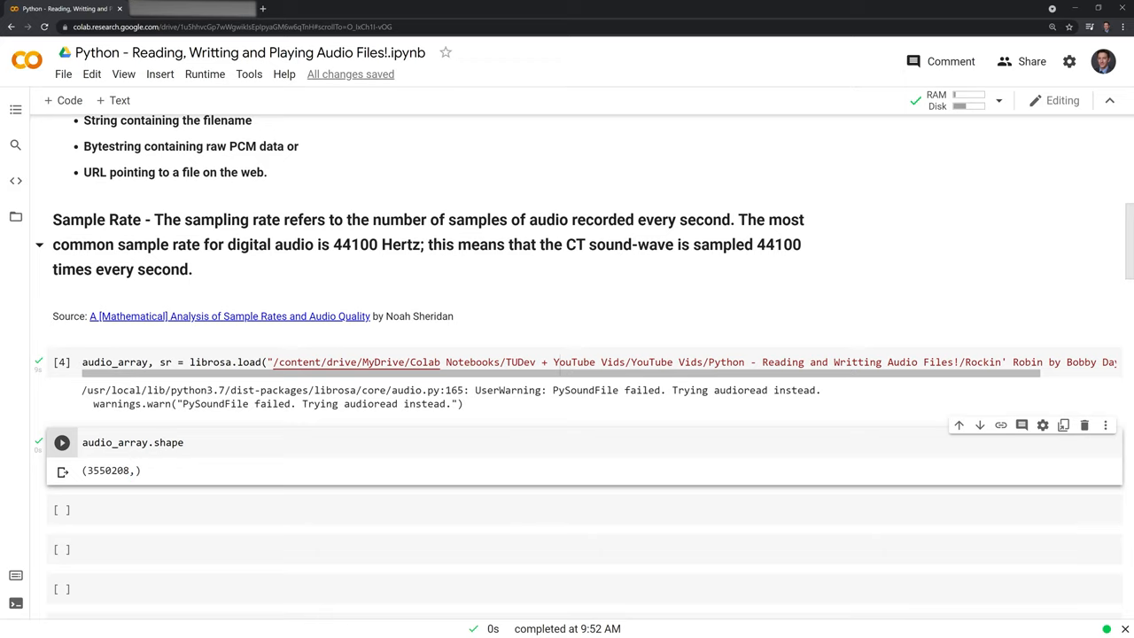
pyautogui.scroll(-3)
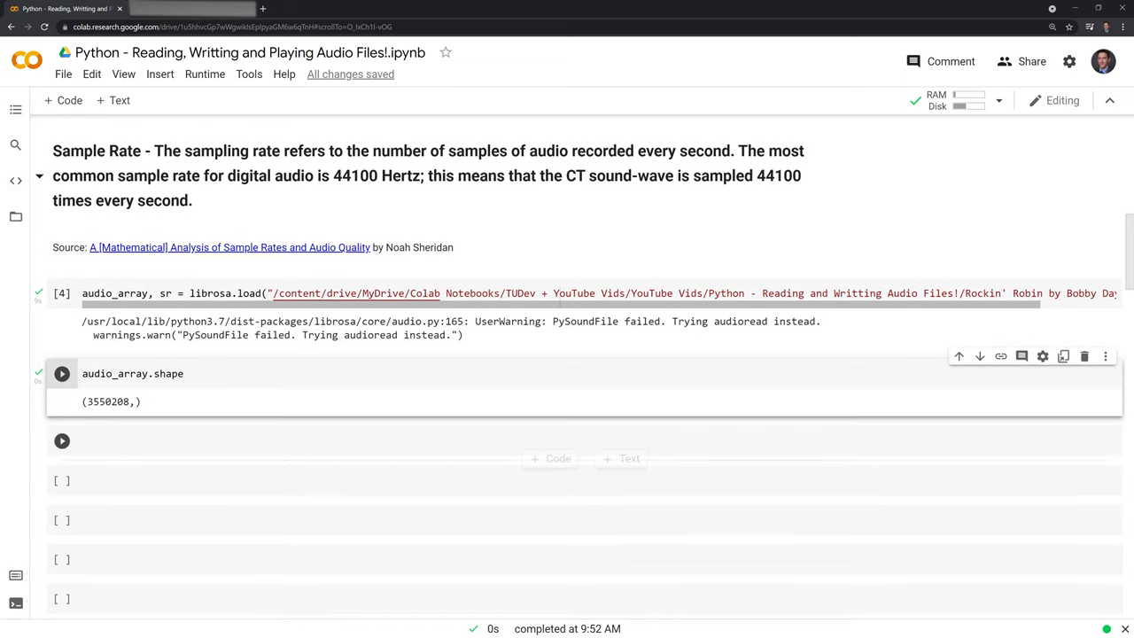
# Step: Run sr in a new cell to show the sample rate 22050
pyautogui.write('sr')
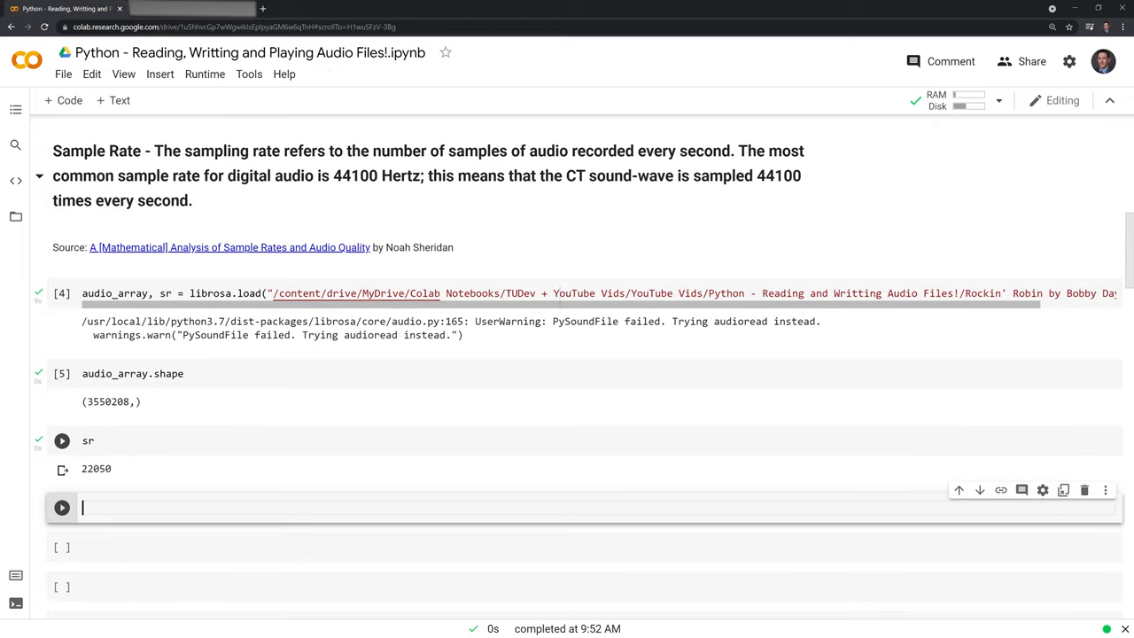
pyautogui.click(60, 441)
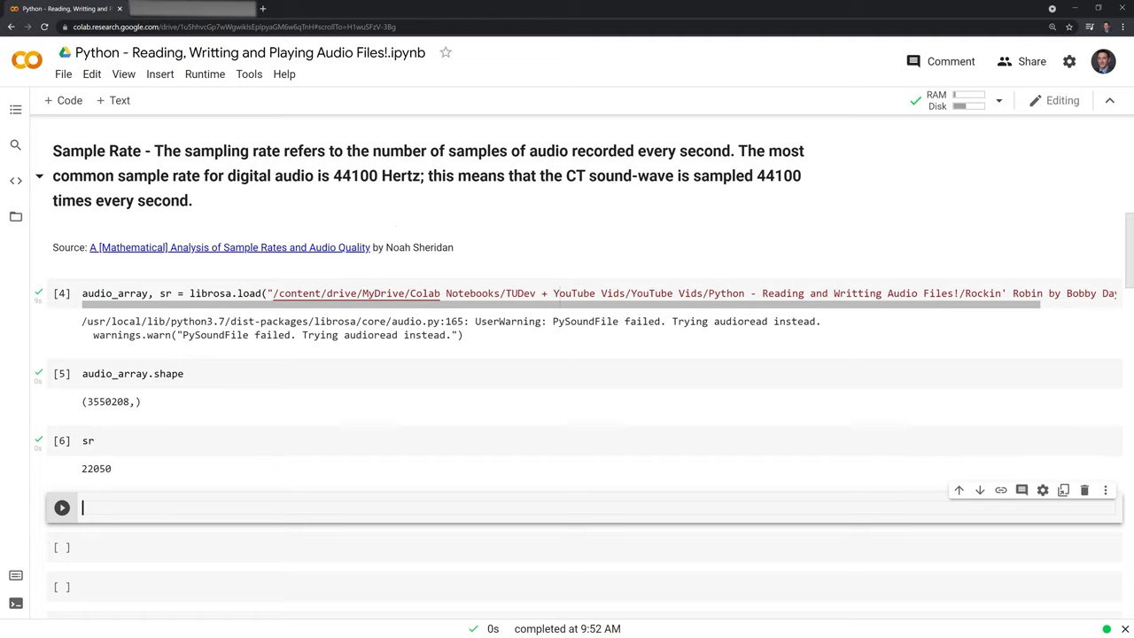
pyautogui.scroll(-3)
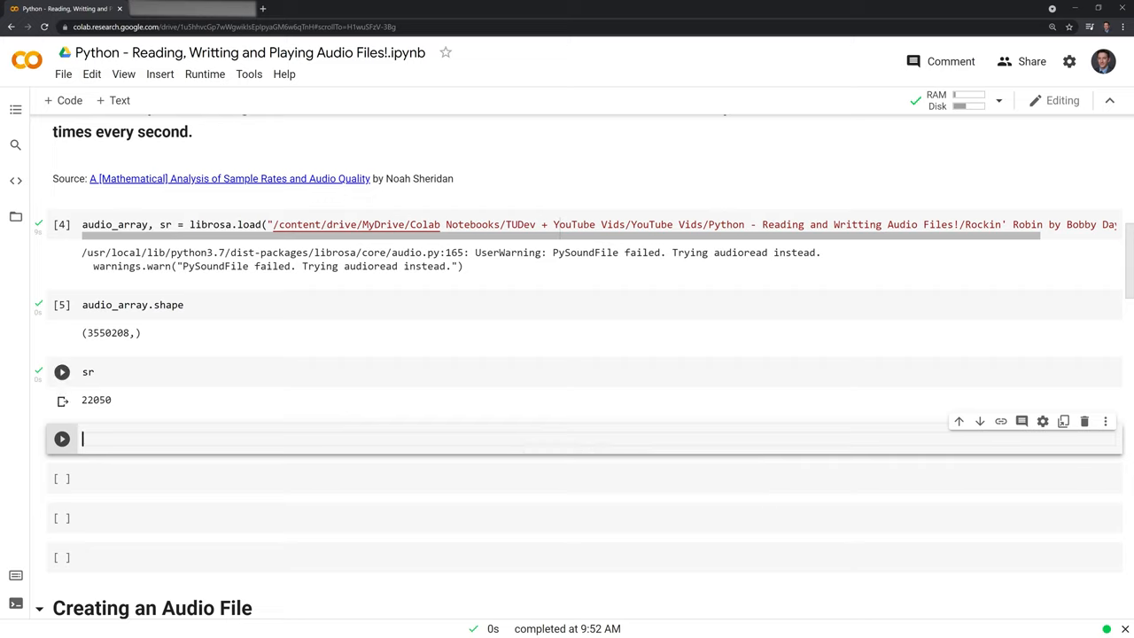
# Step: Plot the song waveform with librosa.display.waveplot(audio_array, sr) and view the output
pyautogui.write('librosa.display')
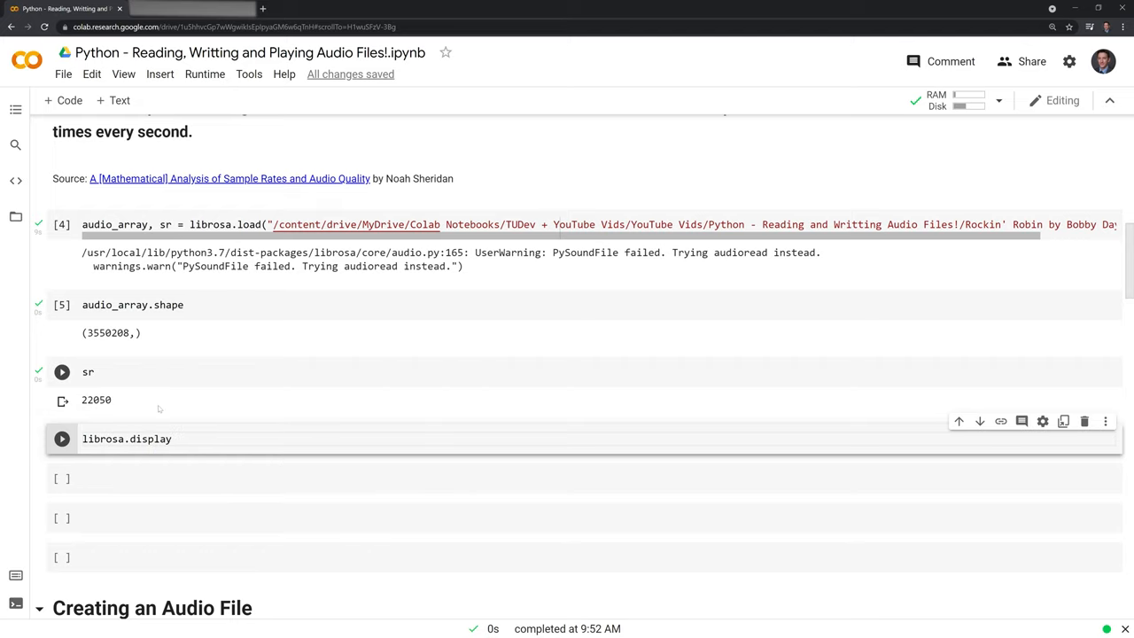
pyautogui.write('.waveplot')
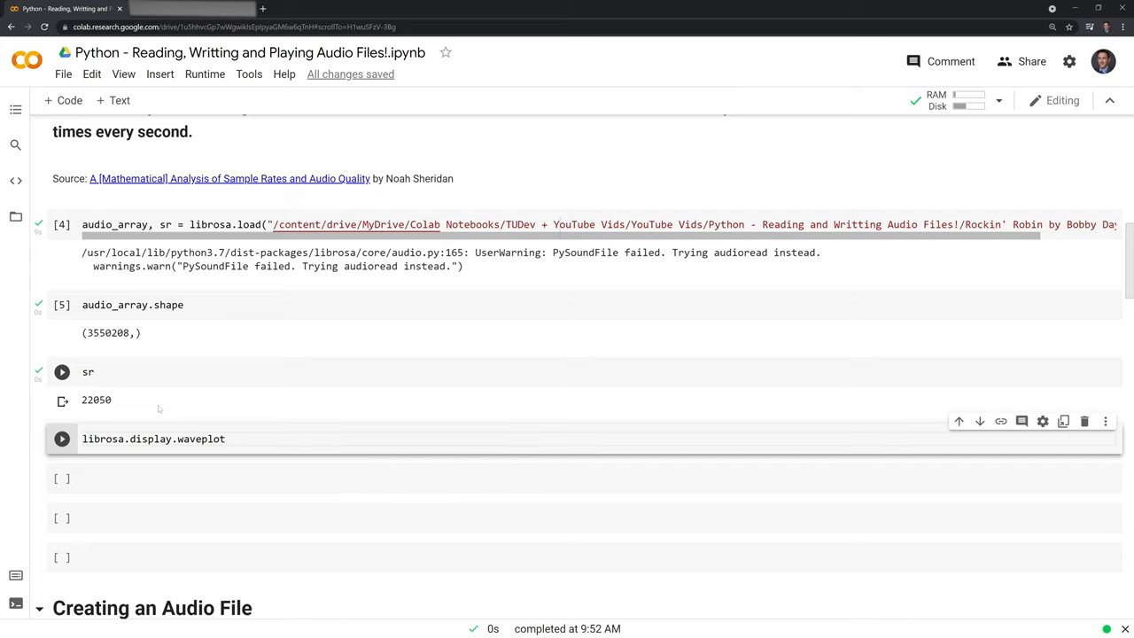
pyautogui.write('(au')
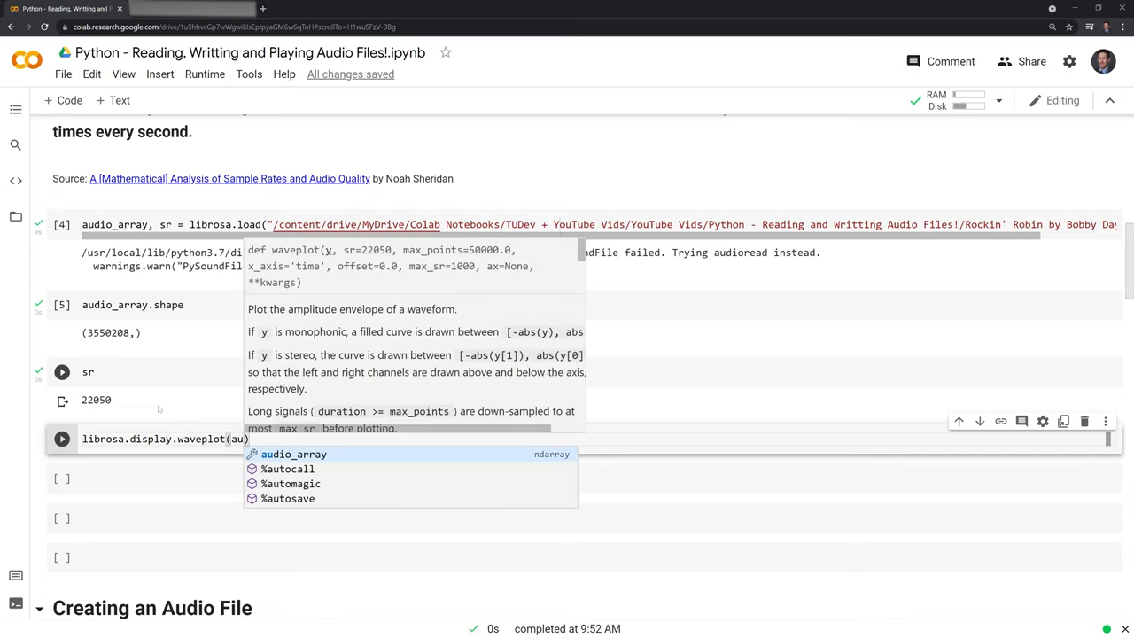
pyautogui.write('audio_array,sr')
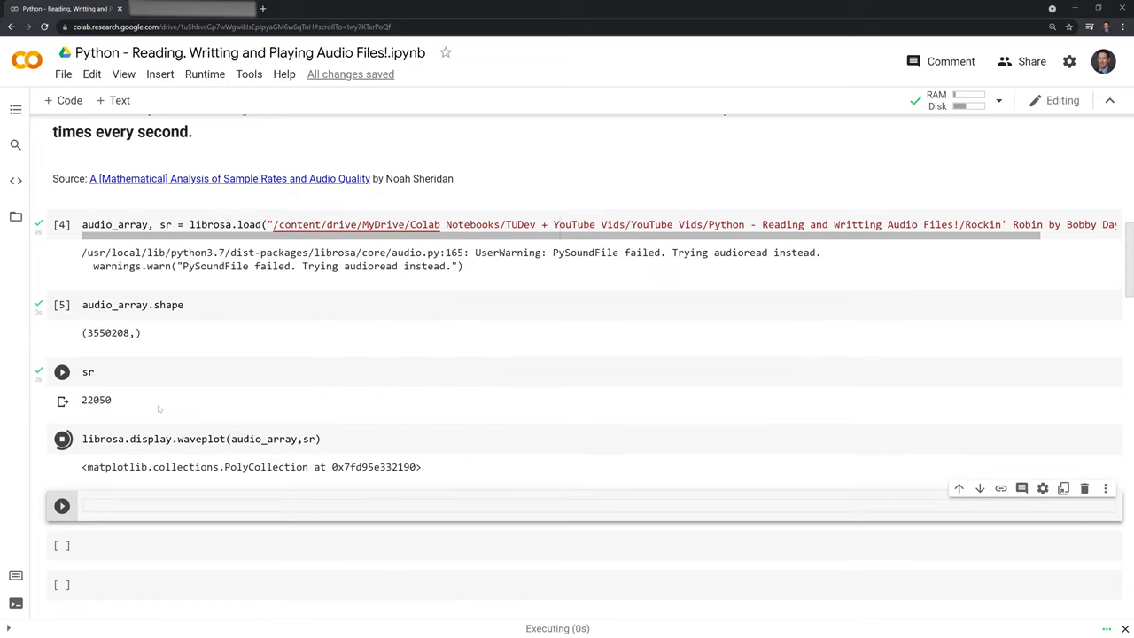
pyautogui.scroll(-3)
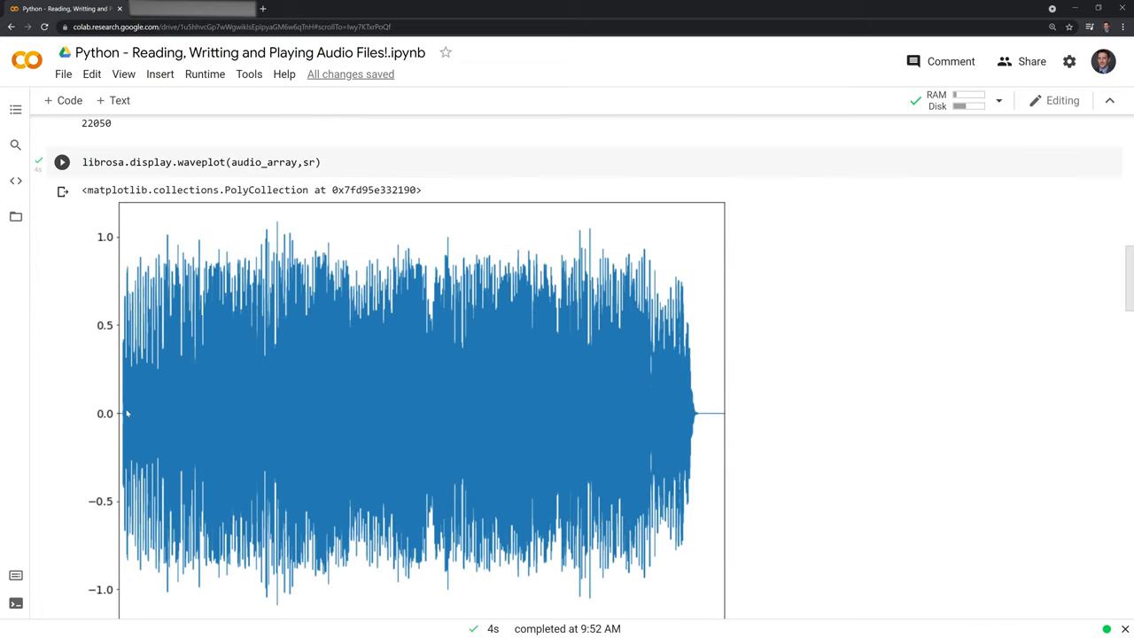
pyautogui.scroll(-3)
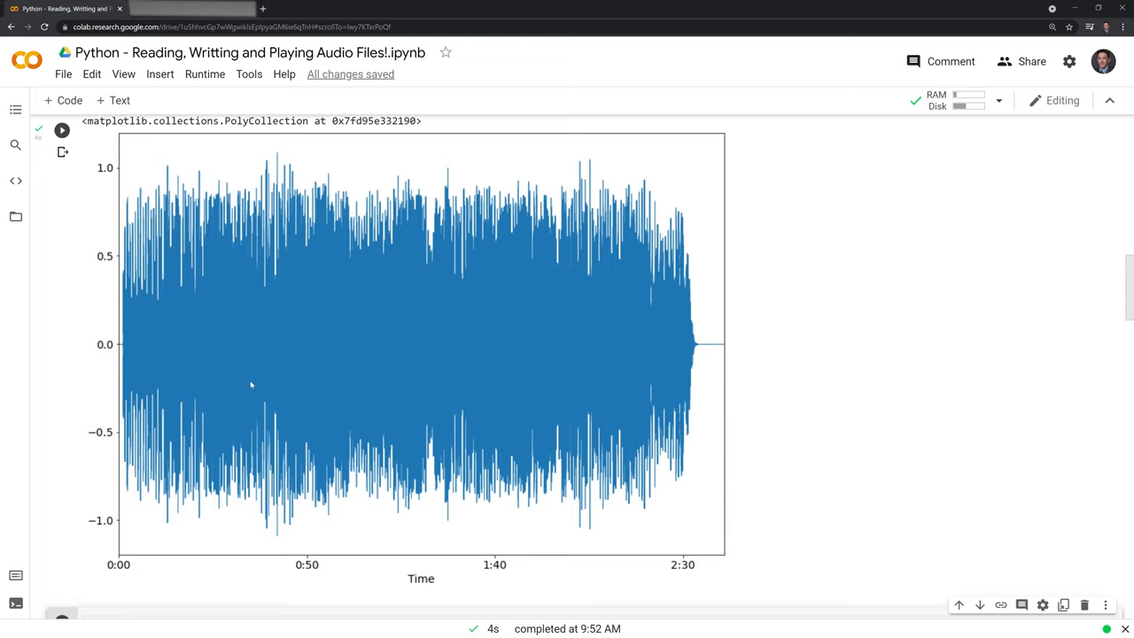
pyautogui.moveTo(184, 351)
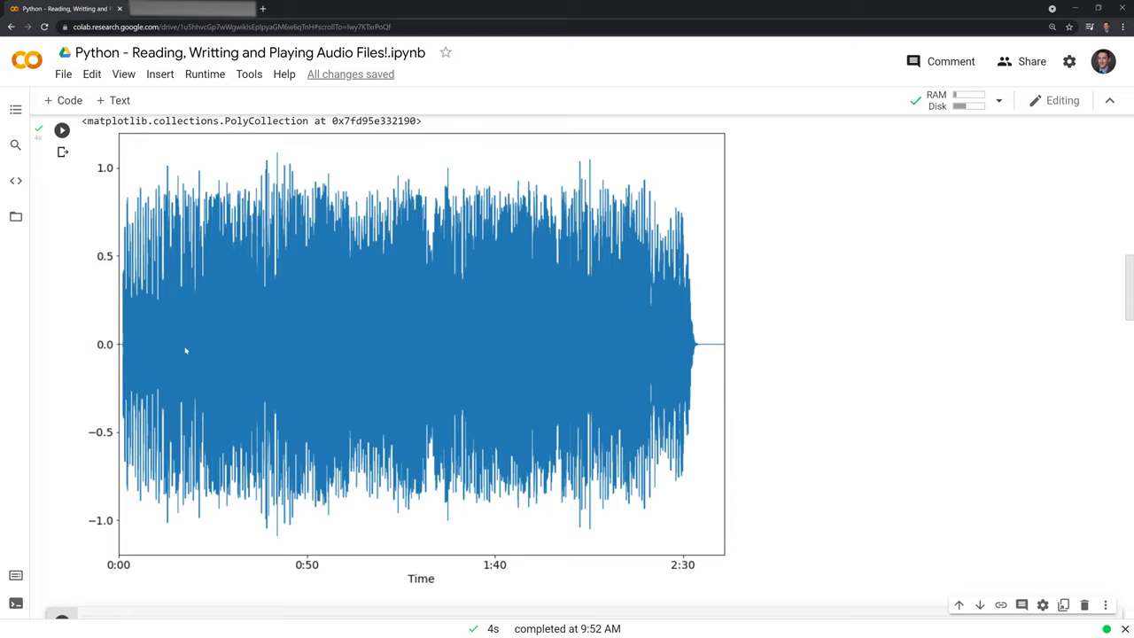
pyautogui.moveTo(156, 539)
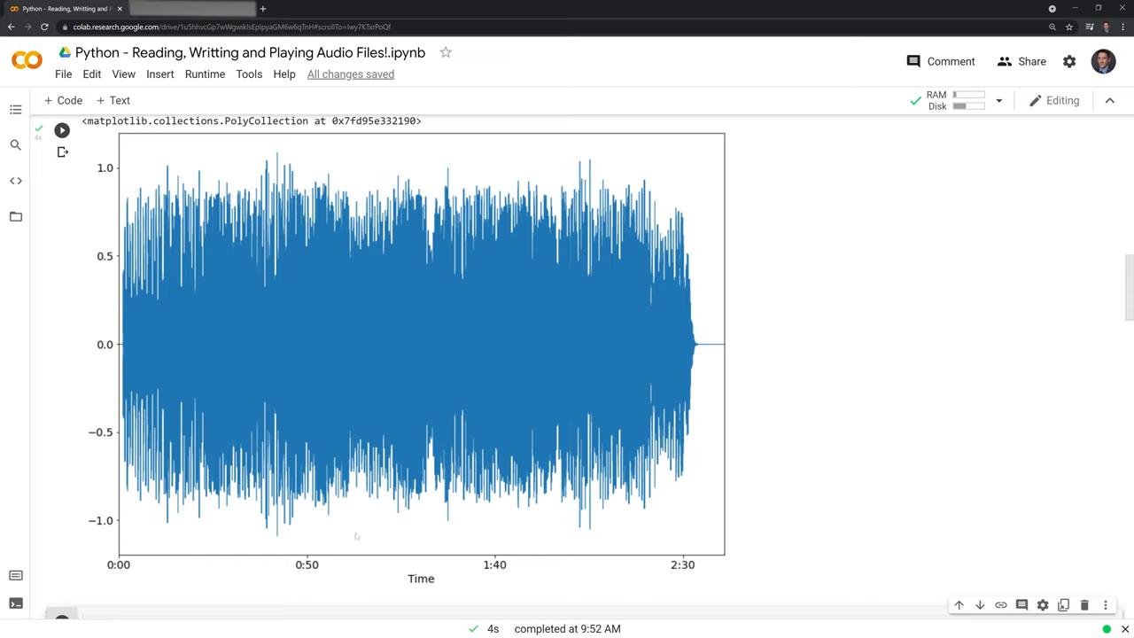
pyautogui.moveTo(122, 514)
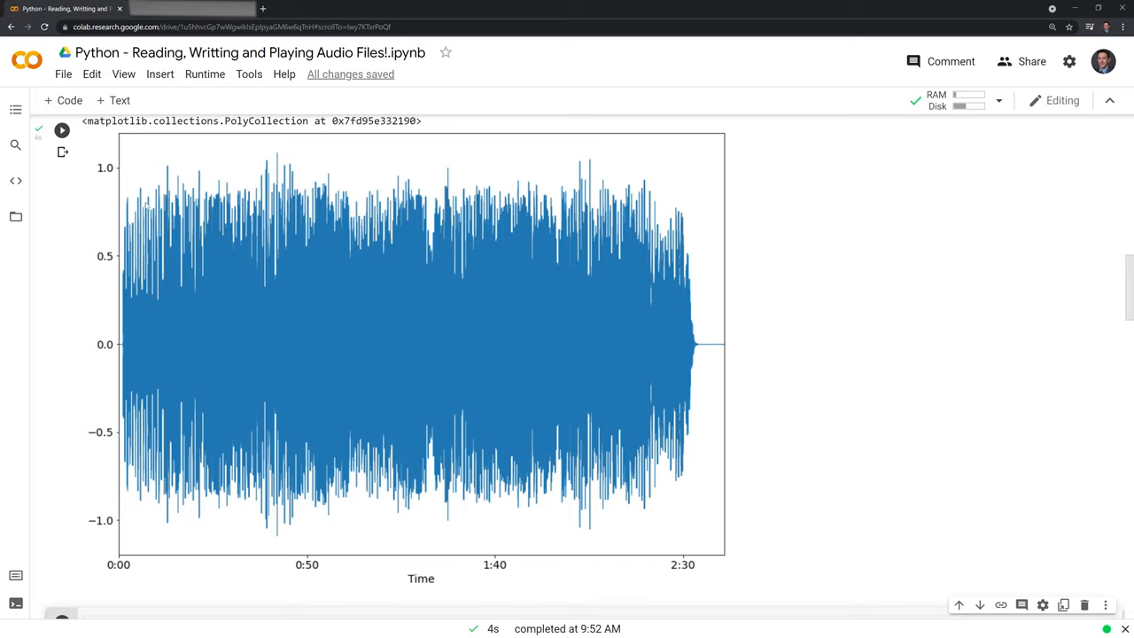
pyautogui.moveTo(130, 362)
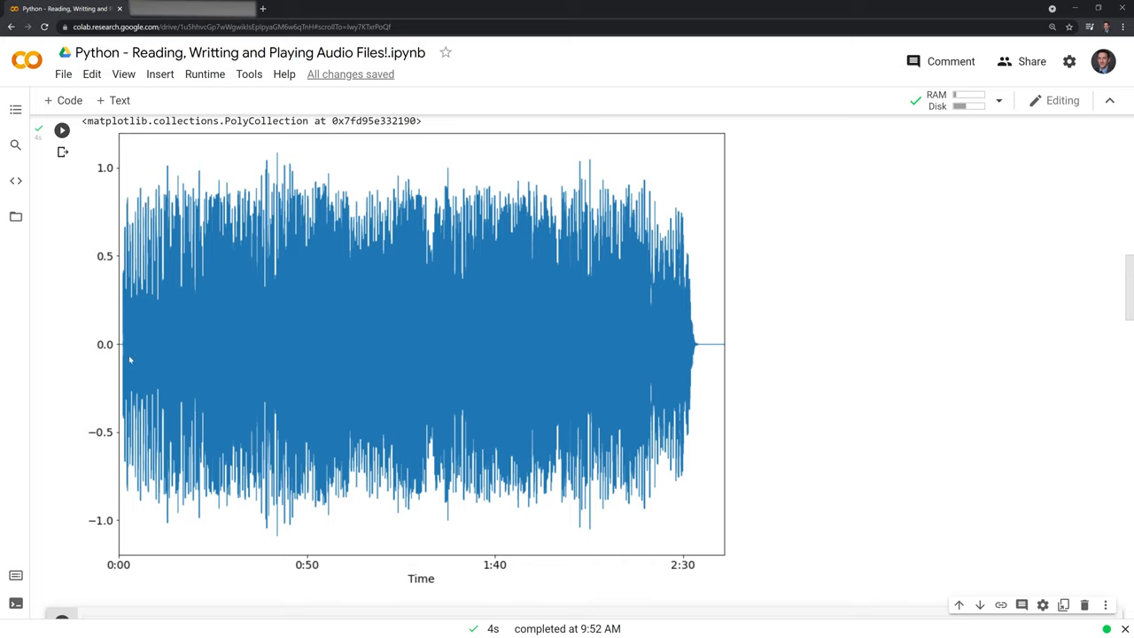
pyautogui.moveTo(181, 342)
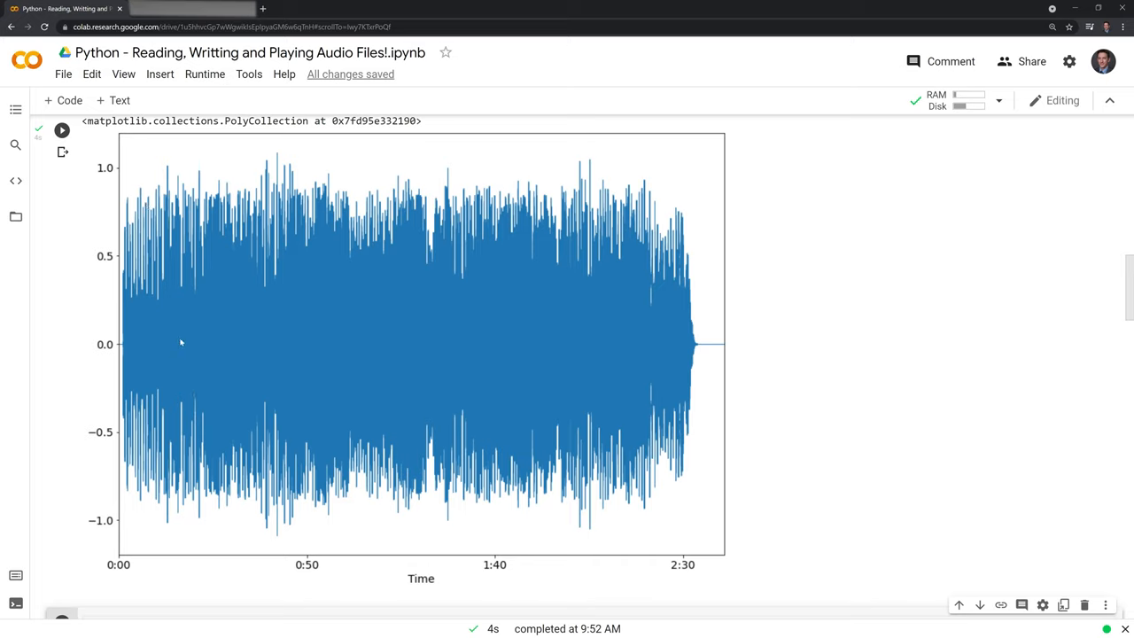
pyautogui.moveTo(168, 292)
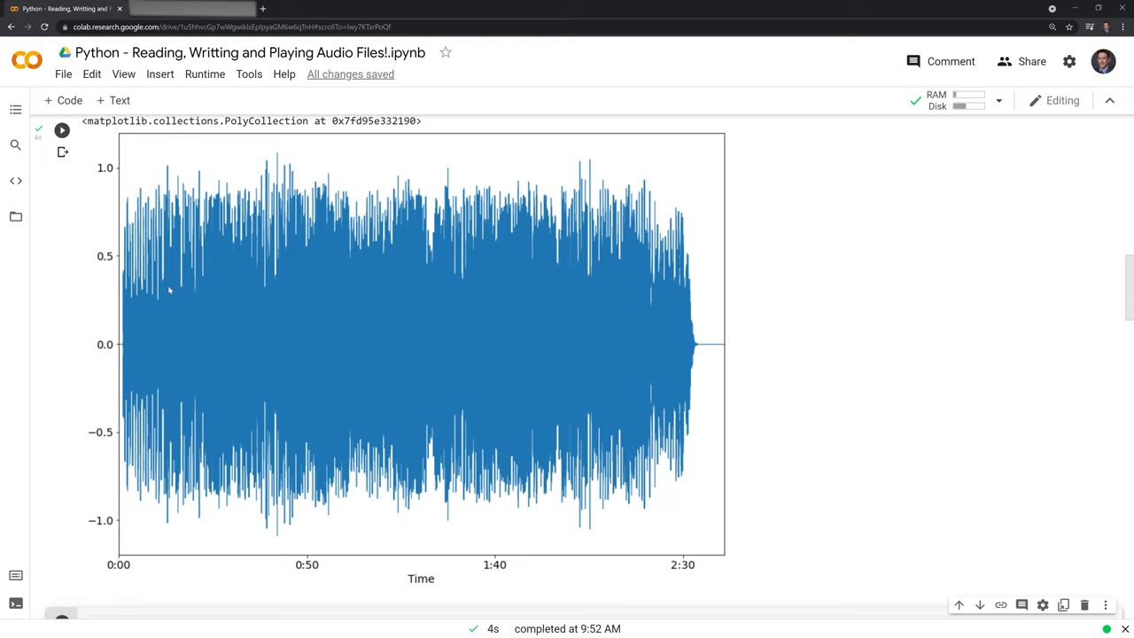
pyautogui.moveTo(128, 301)
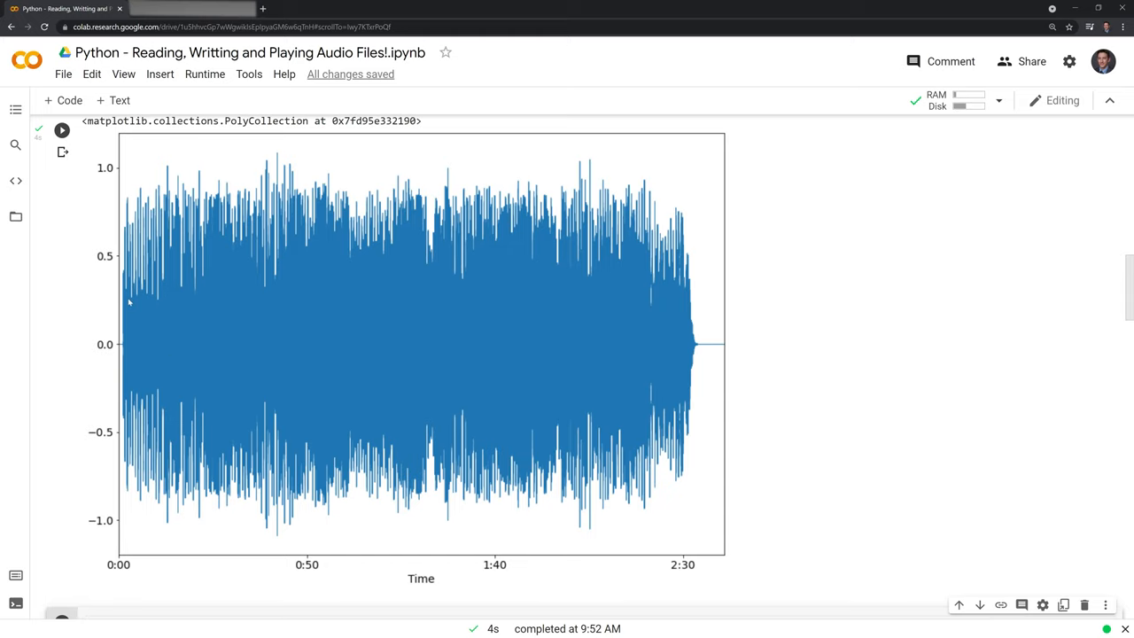
pyautogui.moveTo(168, 321)
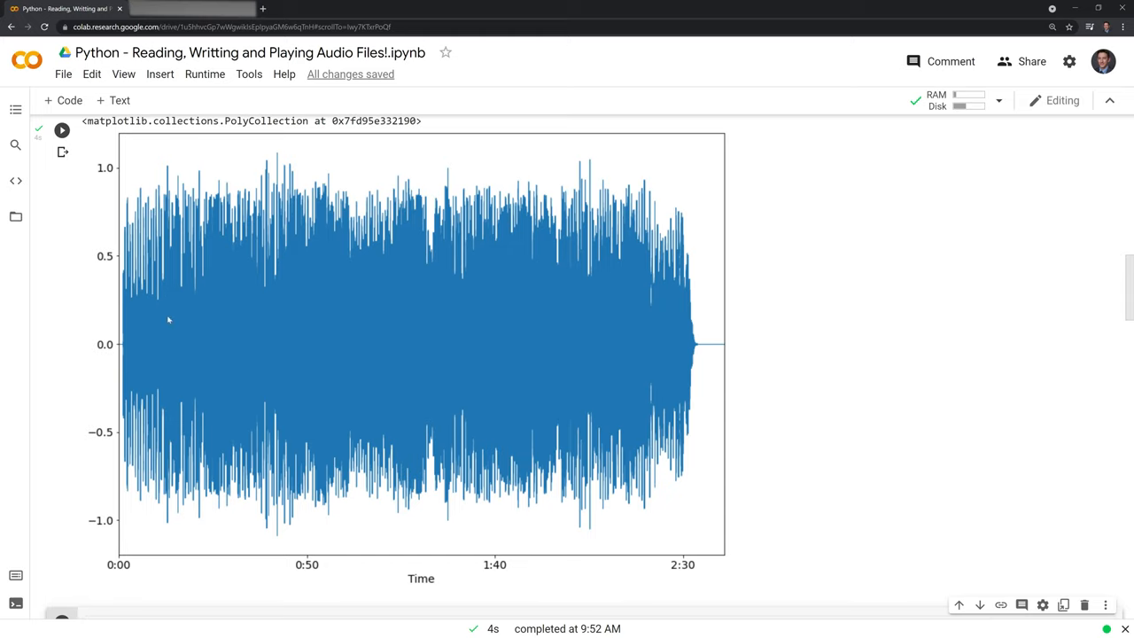
pyautogui.moveTo(165, 287)
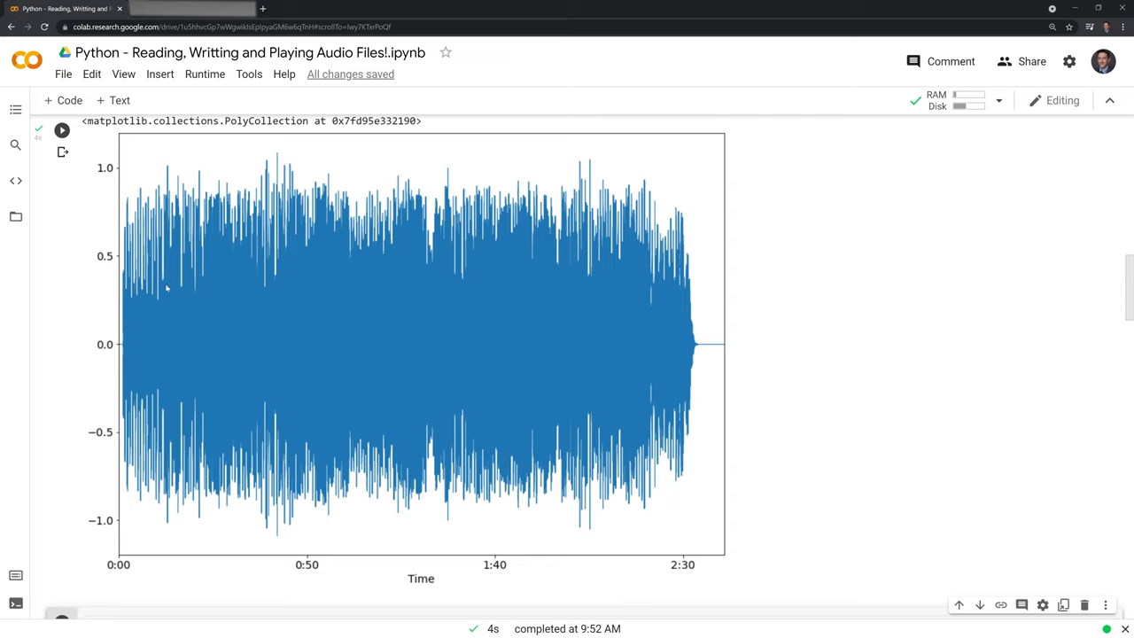
pyautogui.moveTo(188, 321)
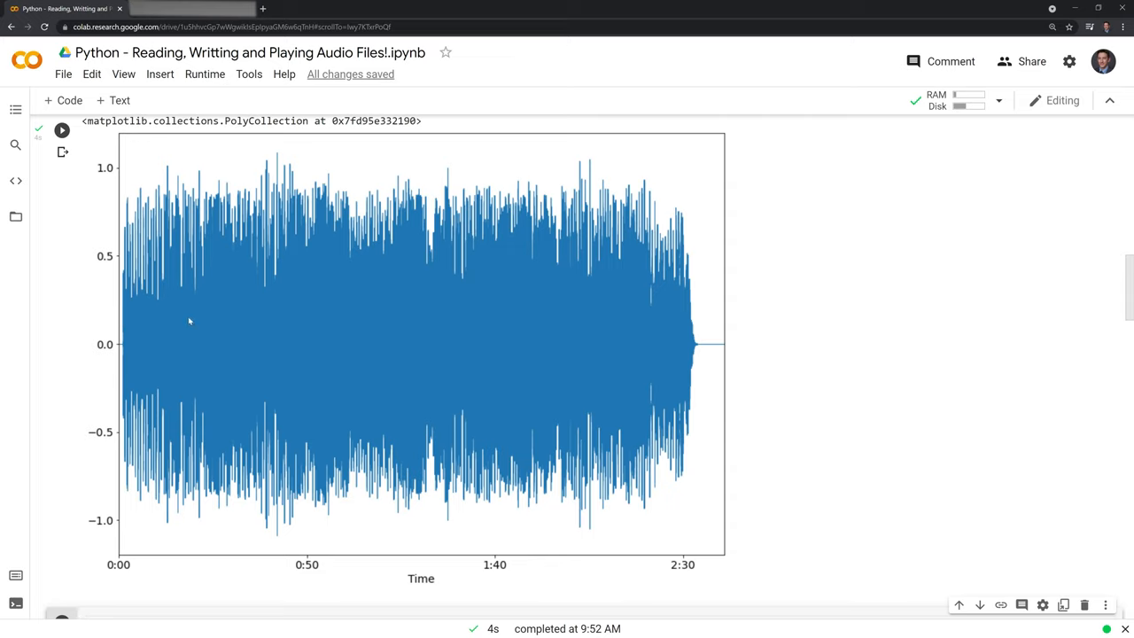
pyautogui.moveTo(246, 414)
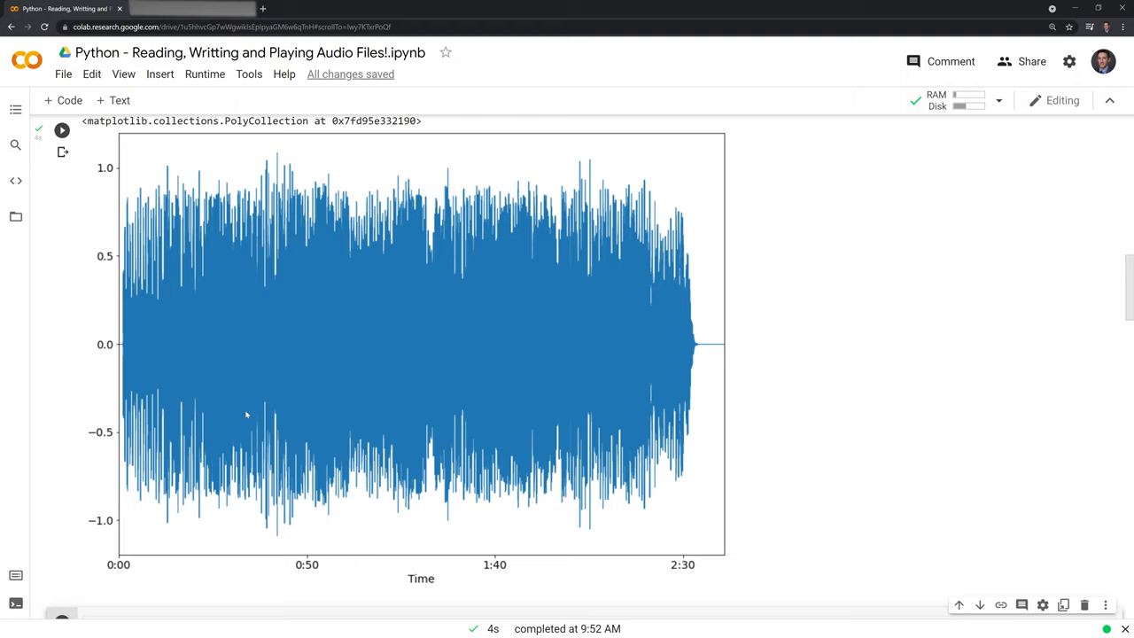
pyautogui.moveTo(654, 364)
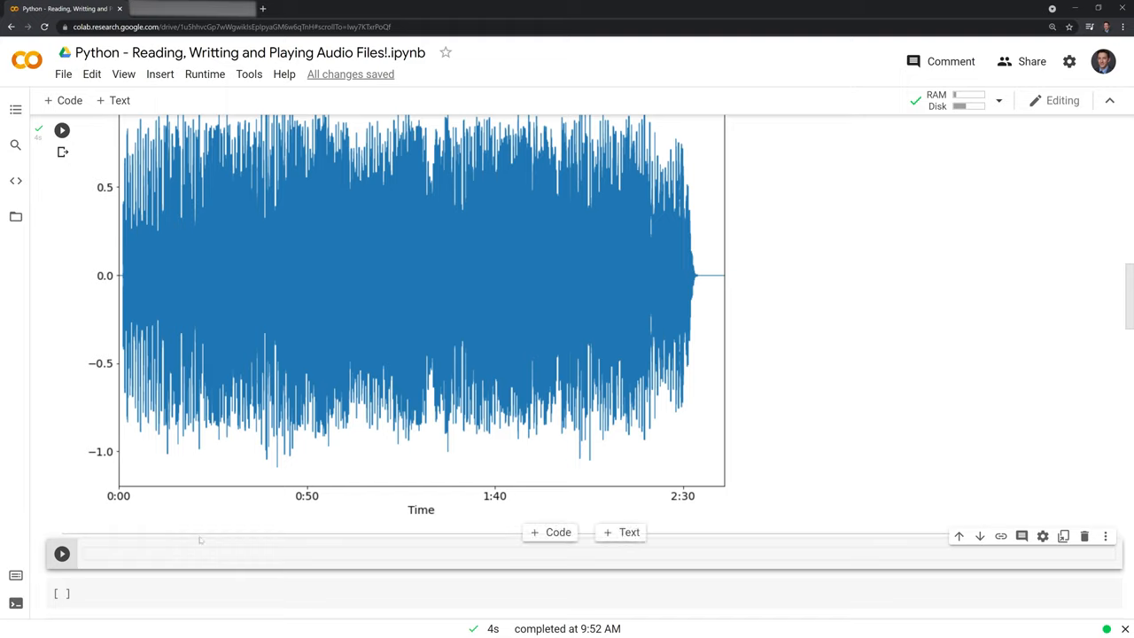
# Step: Histogram the samples with plt.hist(audio_array, edgecolor='black') and view the result
pyautogui.write('plt.')
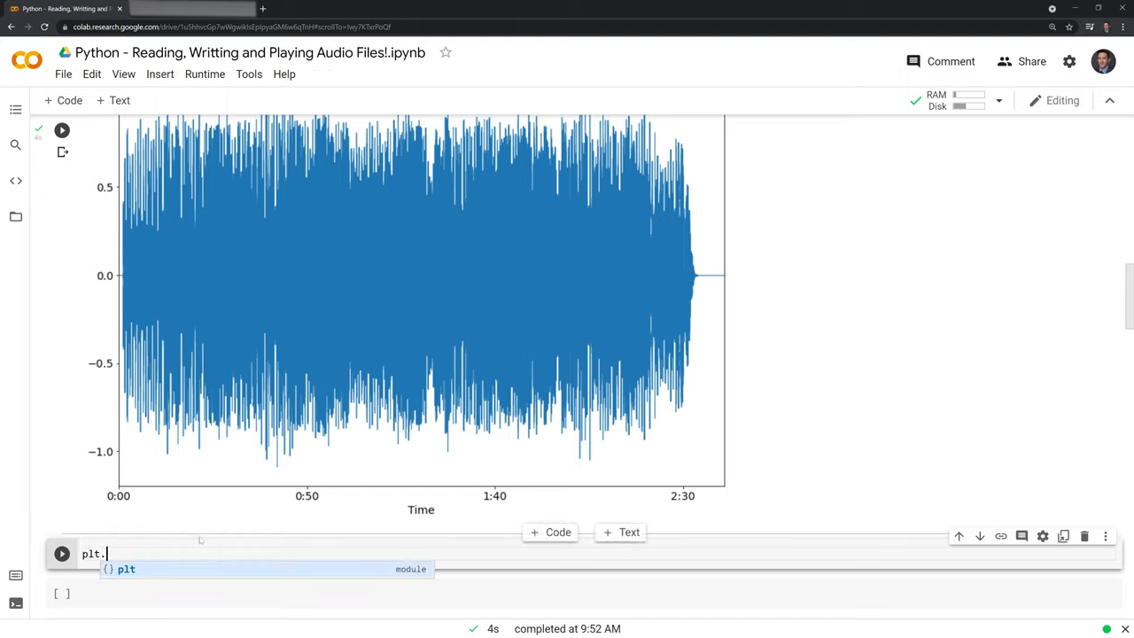
pyautogui.write('hist()')
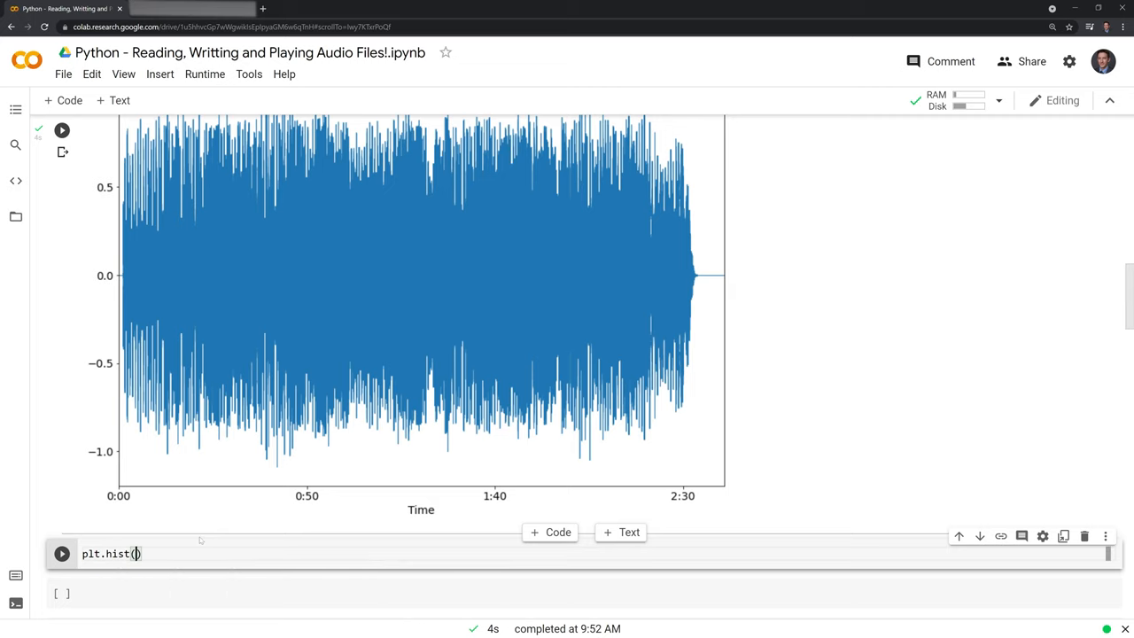
pyautogui.write('a')
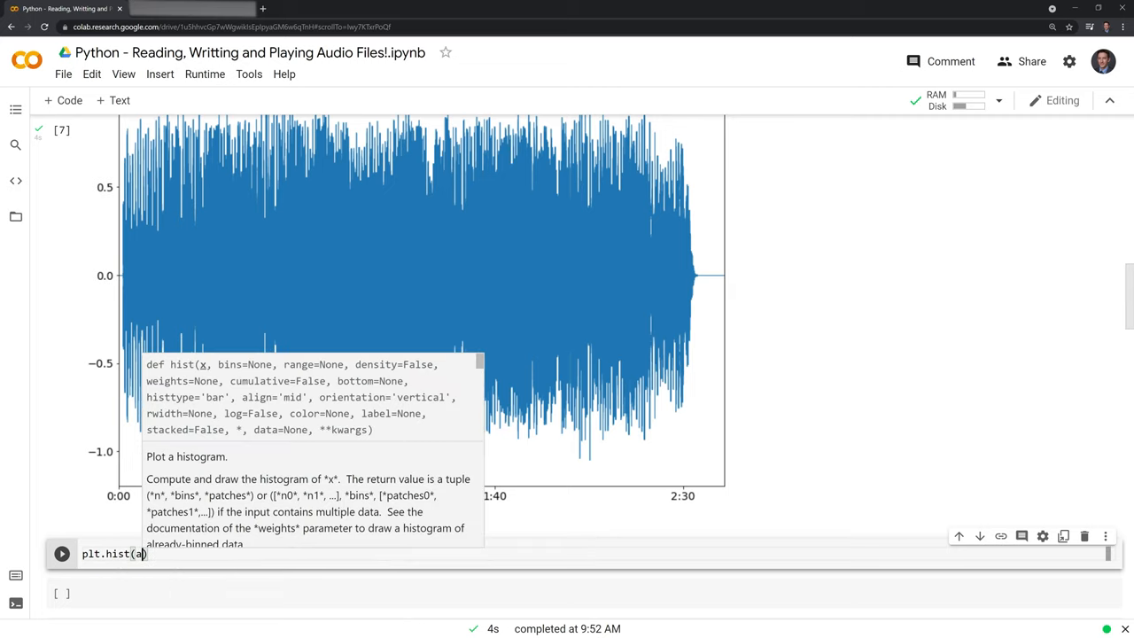
pyautogui.write('udio_array,')
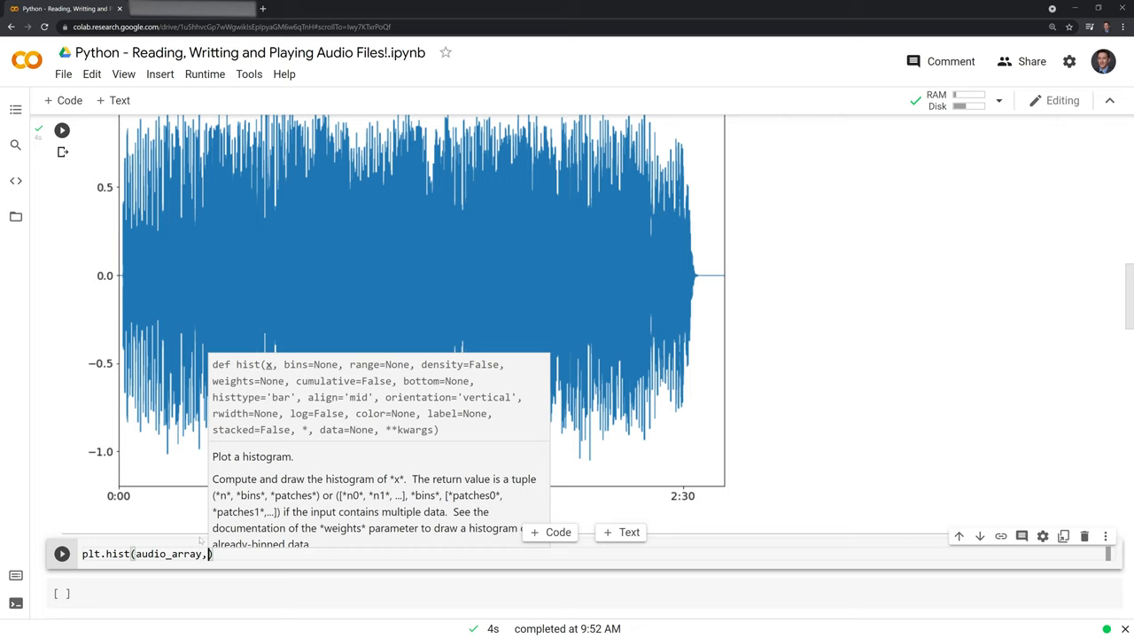
pyautogui.write('edge')
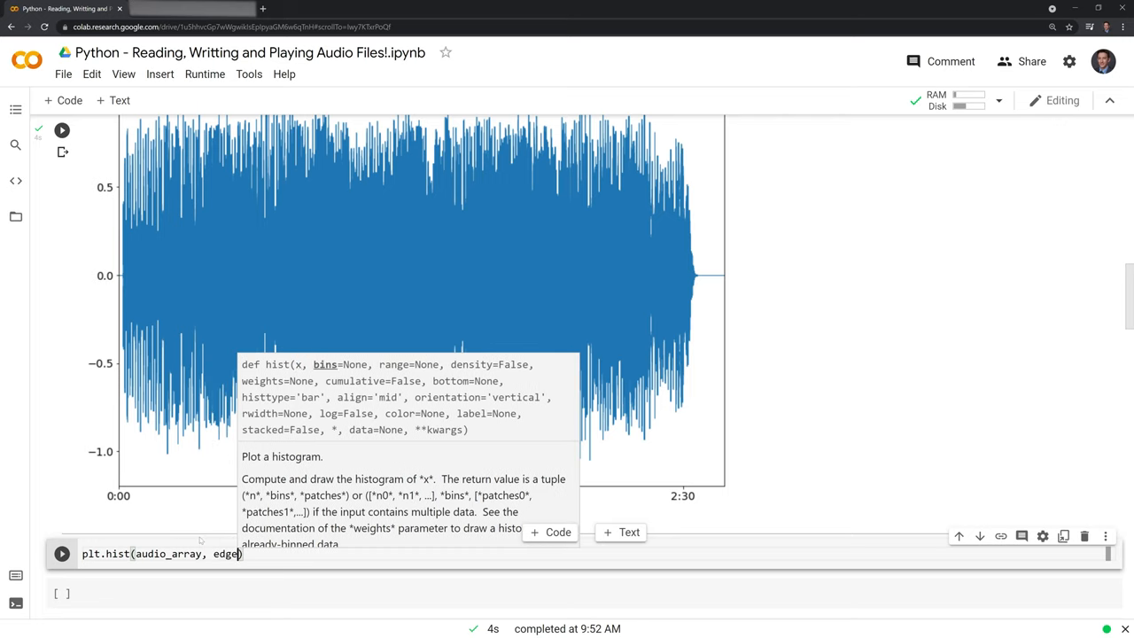
pyautogui.write('color')
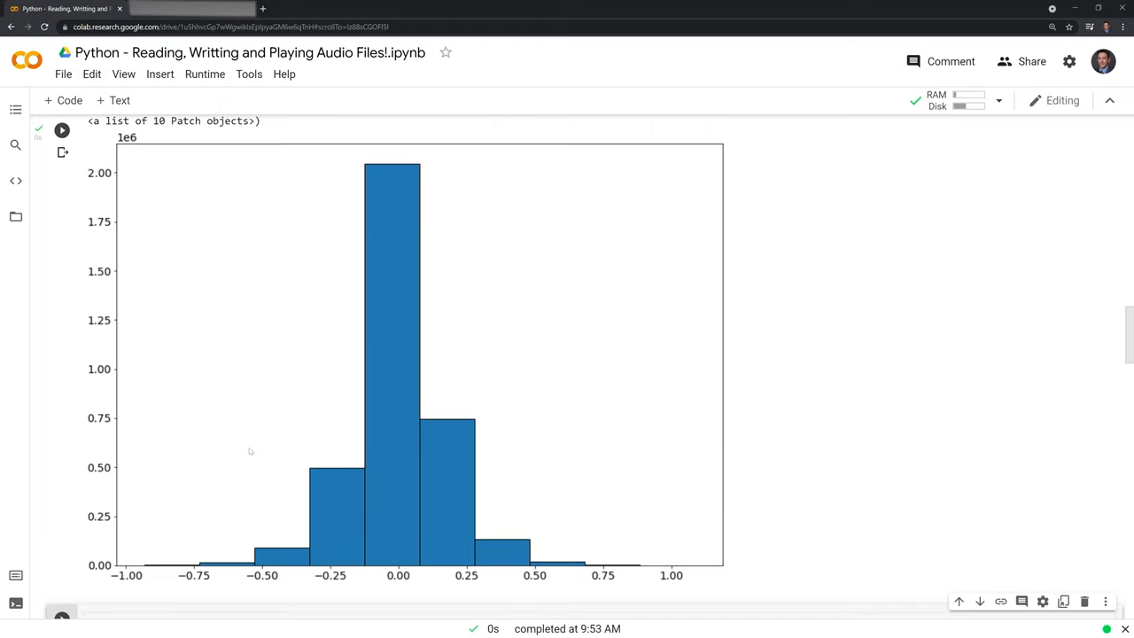
pyautogui.moveTo(382, 518)
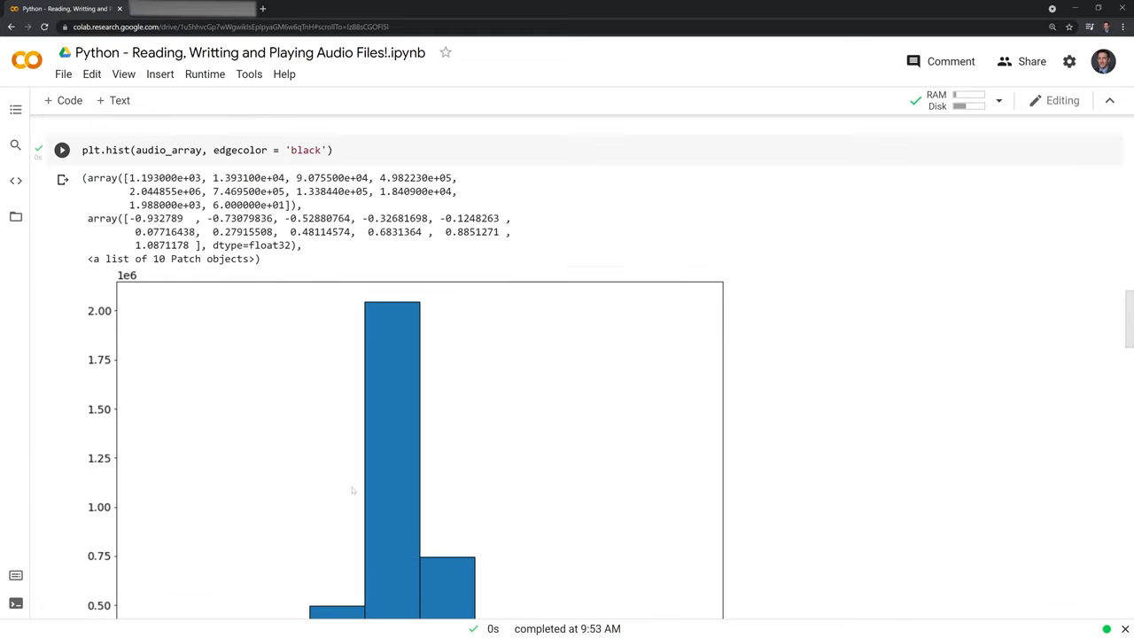
pyautogui.scroll(-3)
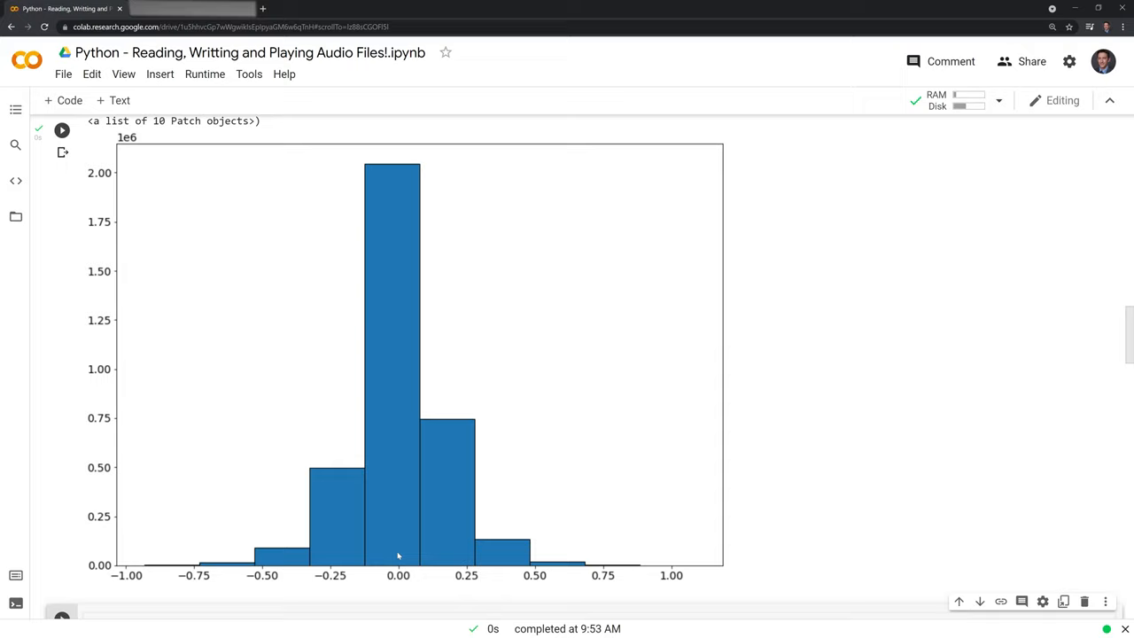
pyautogui.moveTo(366, 577)
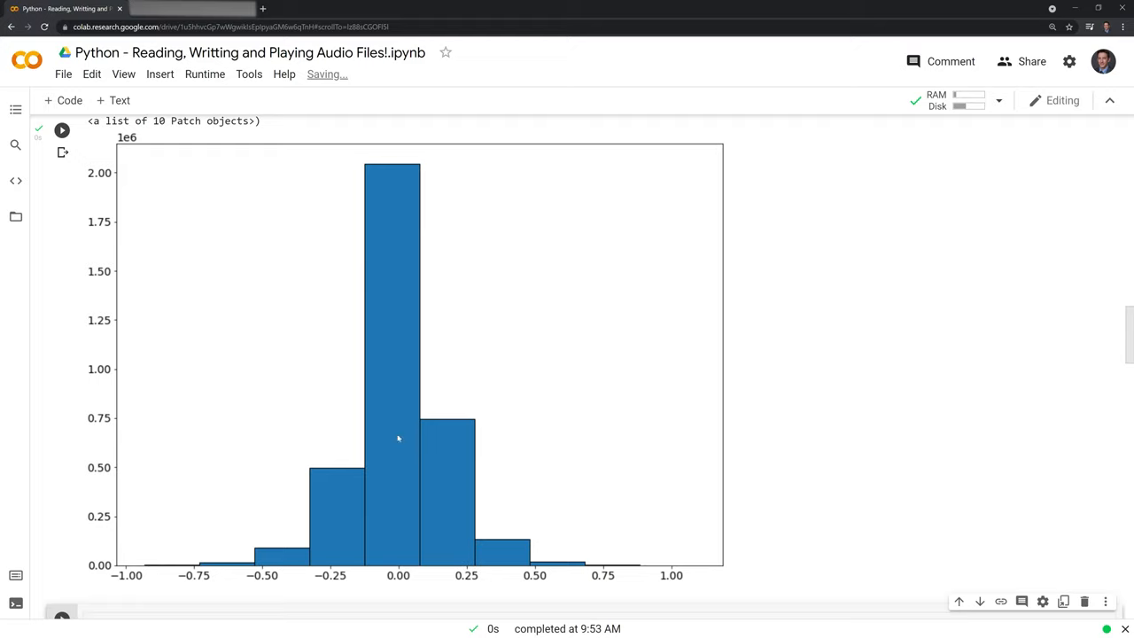
pyautogui.moveTo(158, 560)
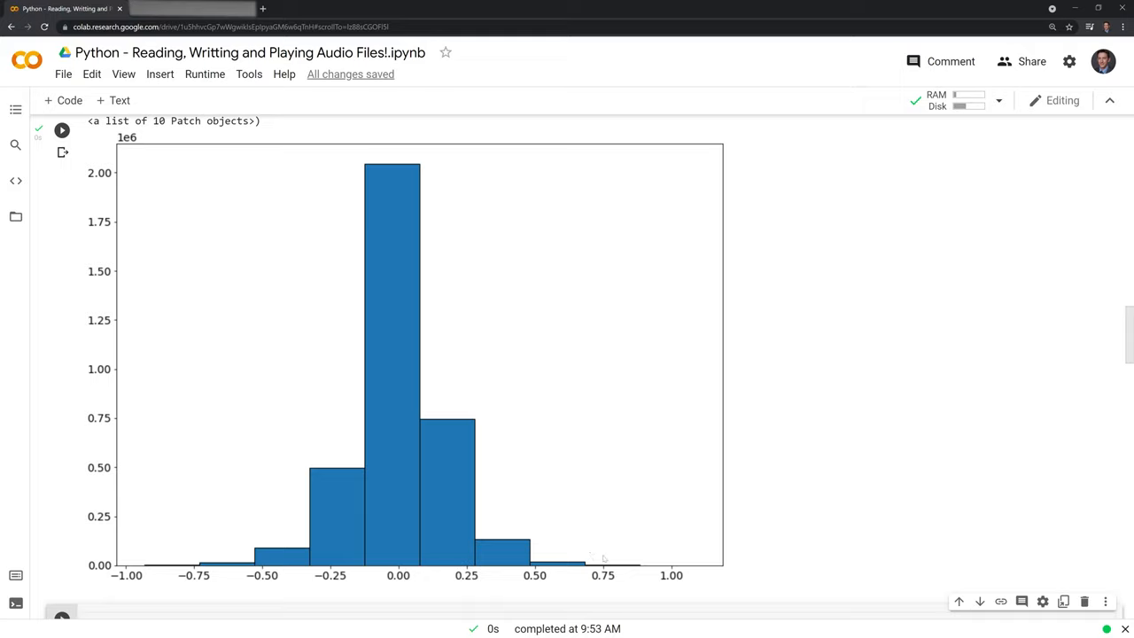
pyautogui.moveTo(394, 516)
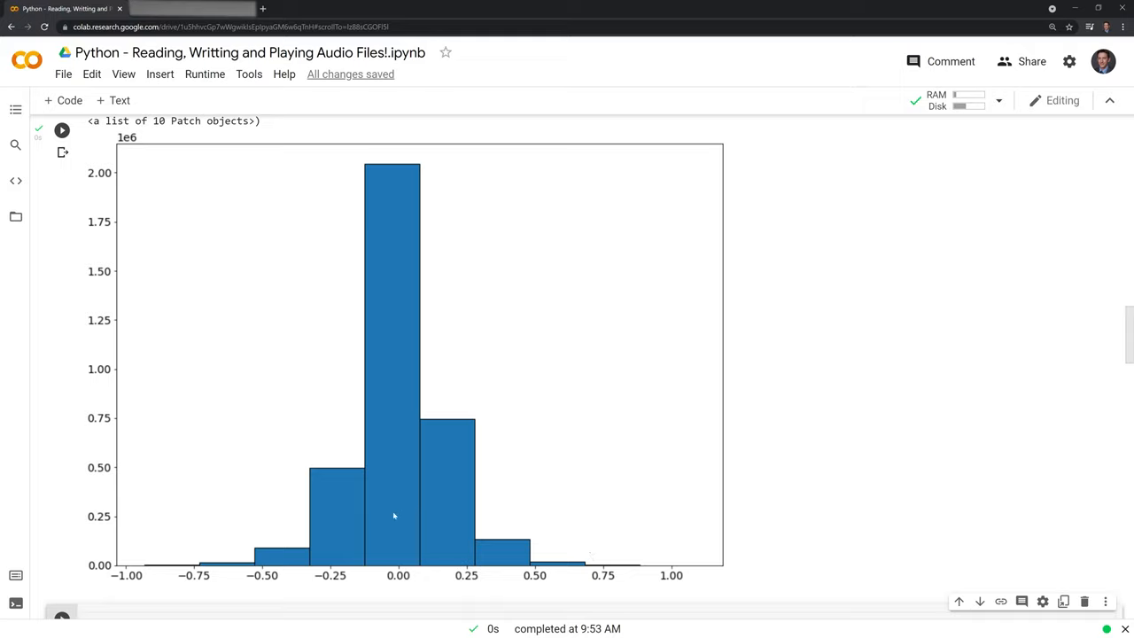
pyautogui.moveTo(394, 538)
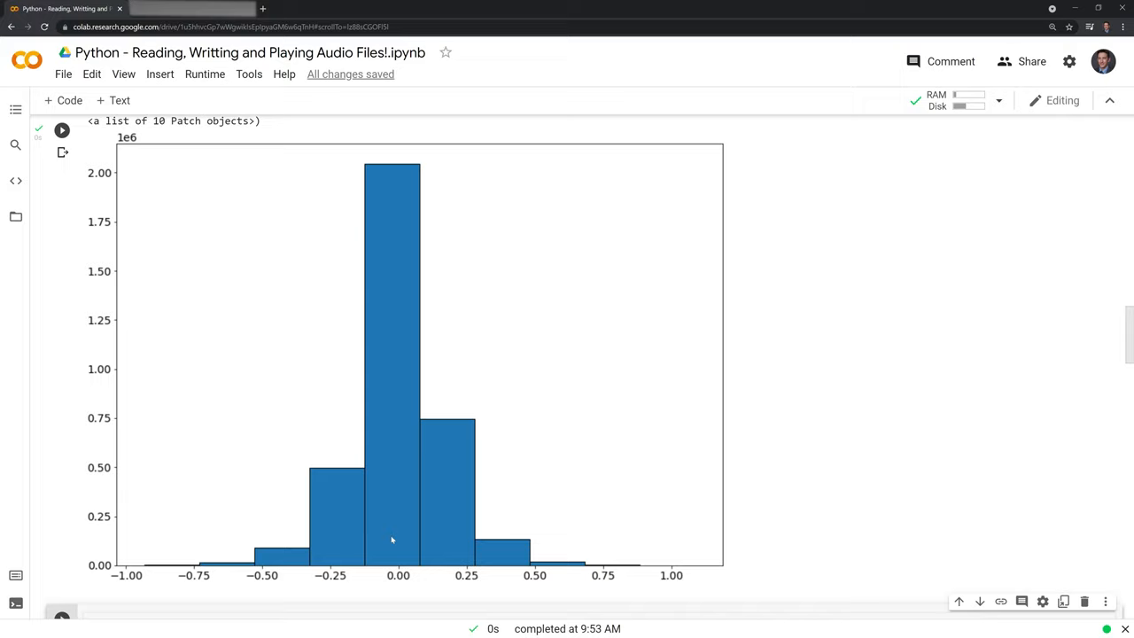
pyautogui.moveTo(395, 512)
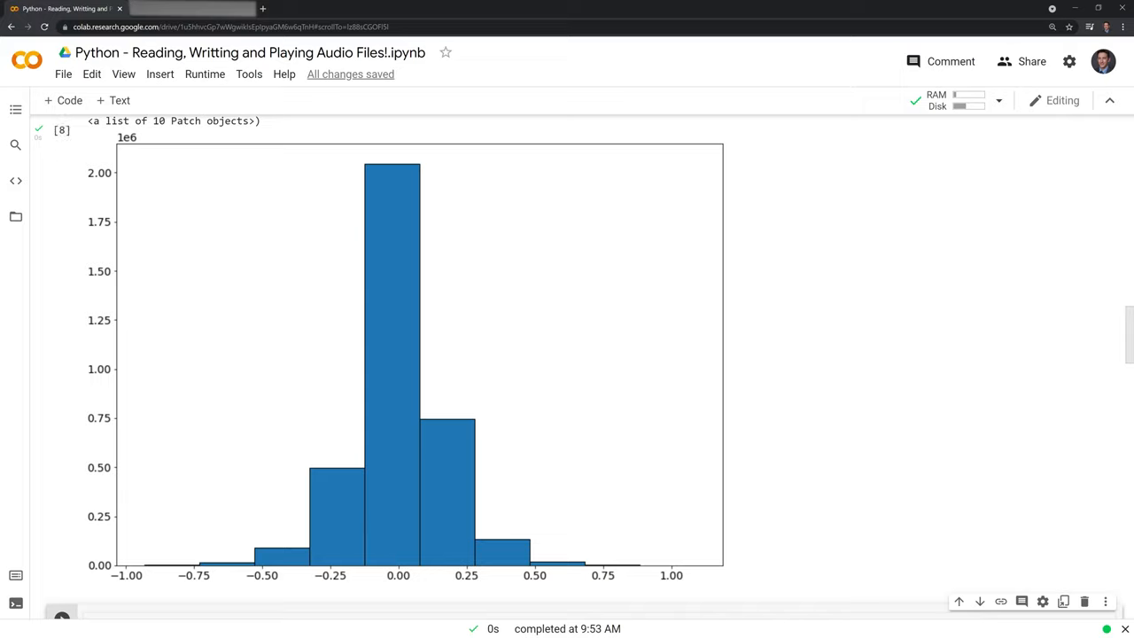
pyautogui.scroll(-3)
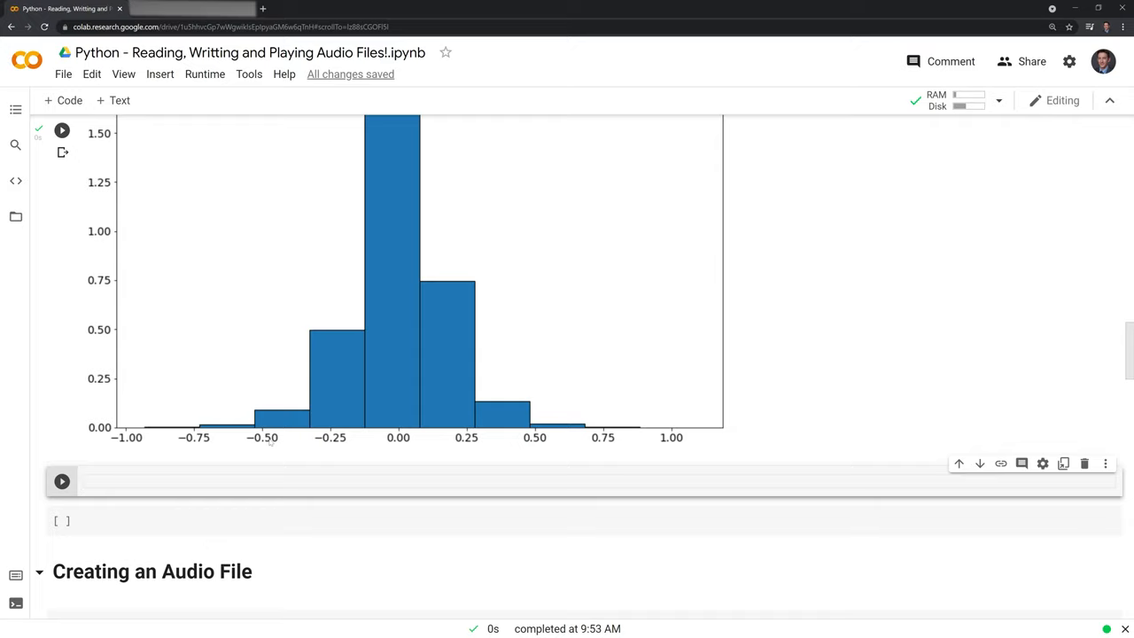
# Step: Define edited_audio as audio_array squared (**2)
pyautogui.write('edited_audio =')
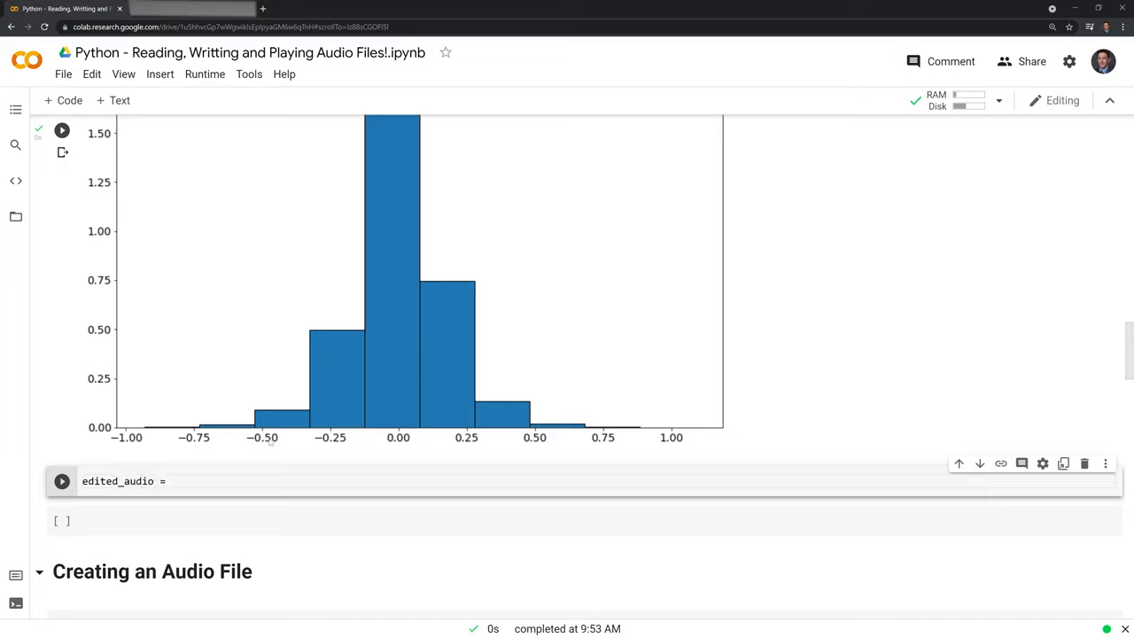
pyautogui.write('audio_array')
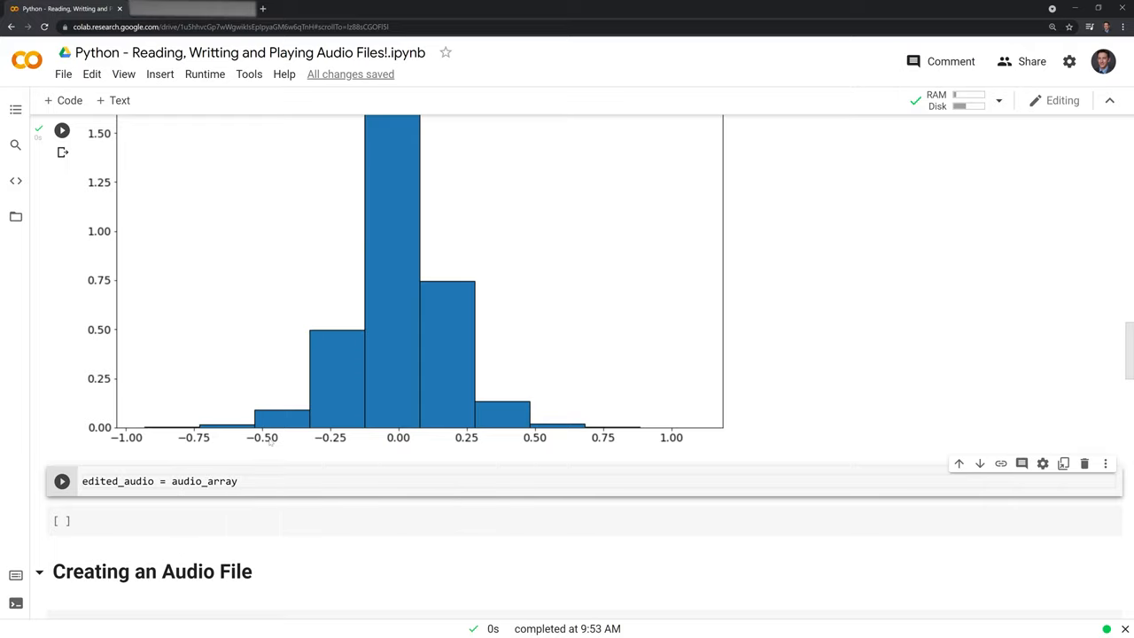
pyautogui.write('**2')
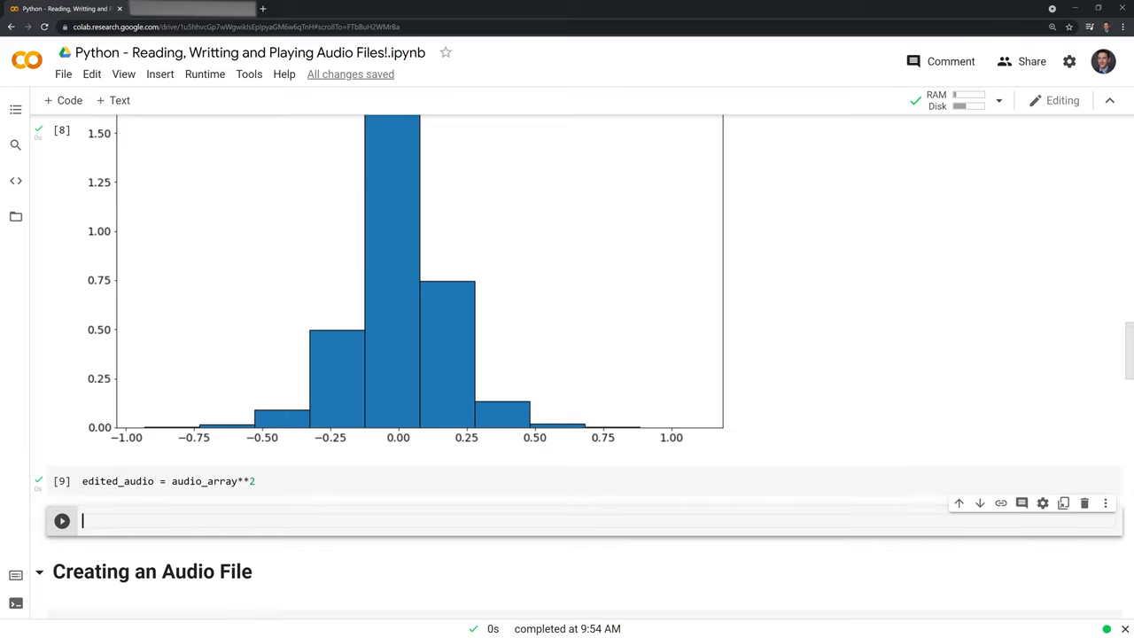
# Step: Write Audio(edited_audio, rate=sr) using autocomplete for edited_audio
pyautogui.write('Au')
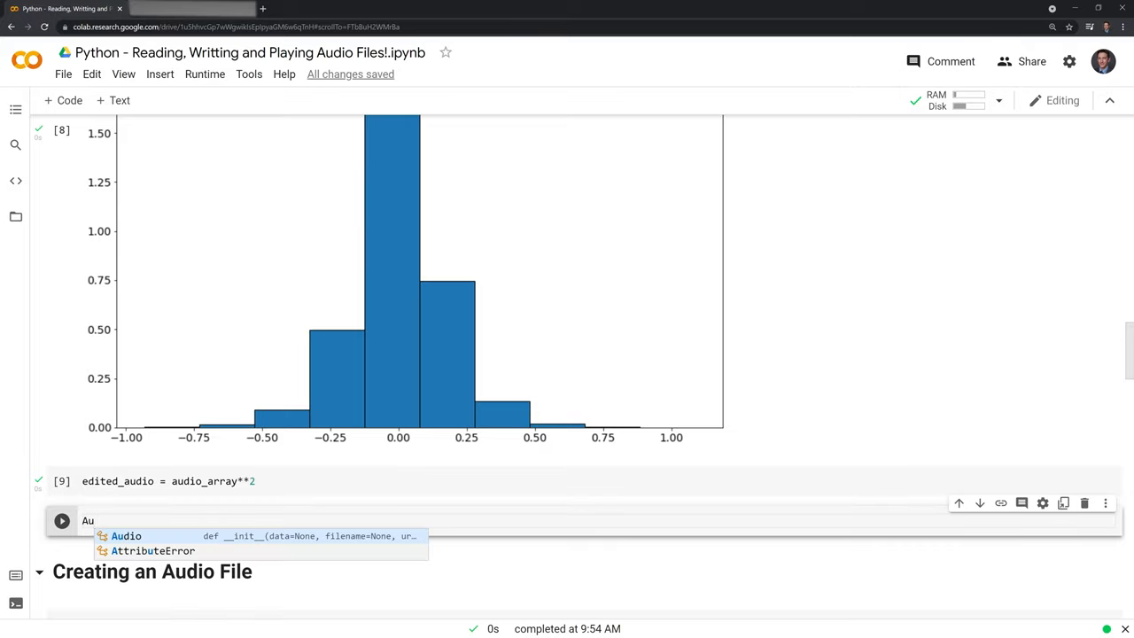
pyautogui.click(126, 535)
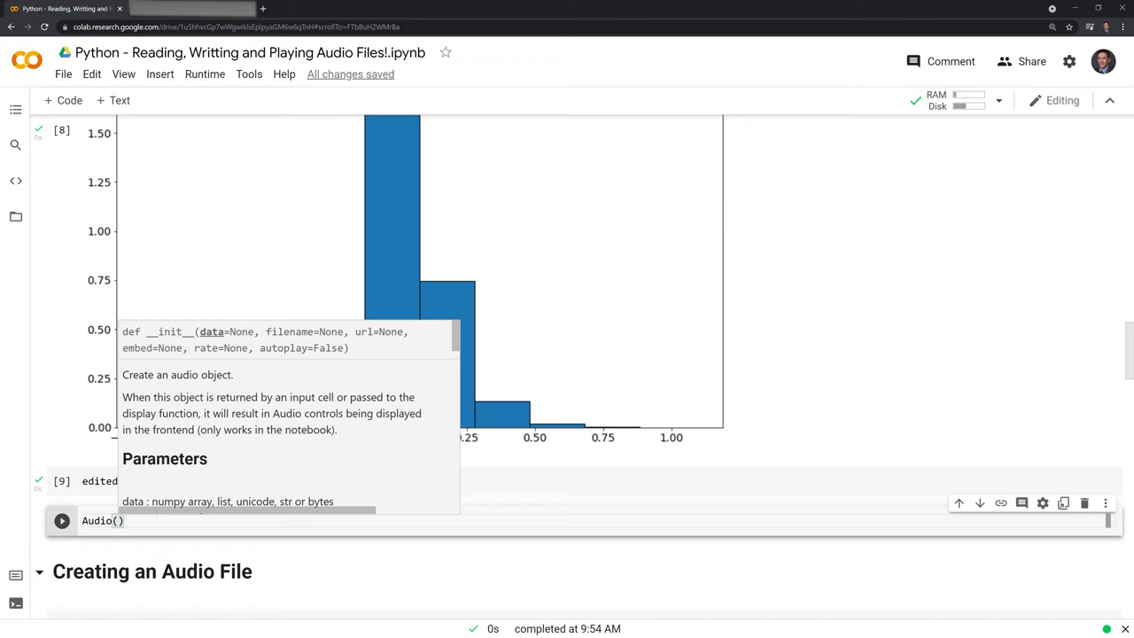
pyautogui.write('ed')
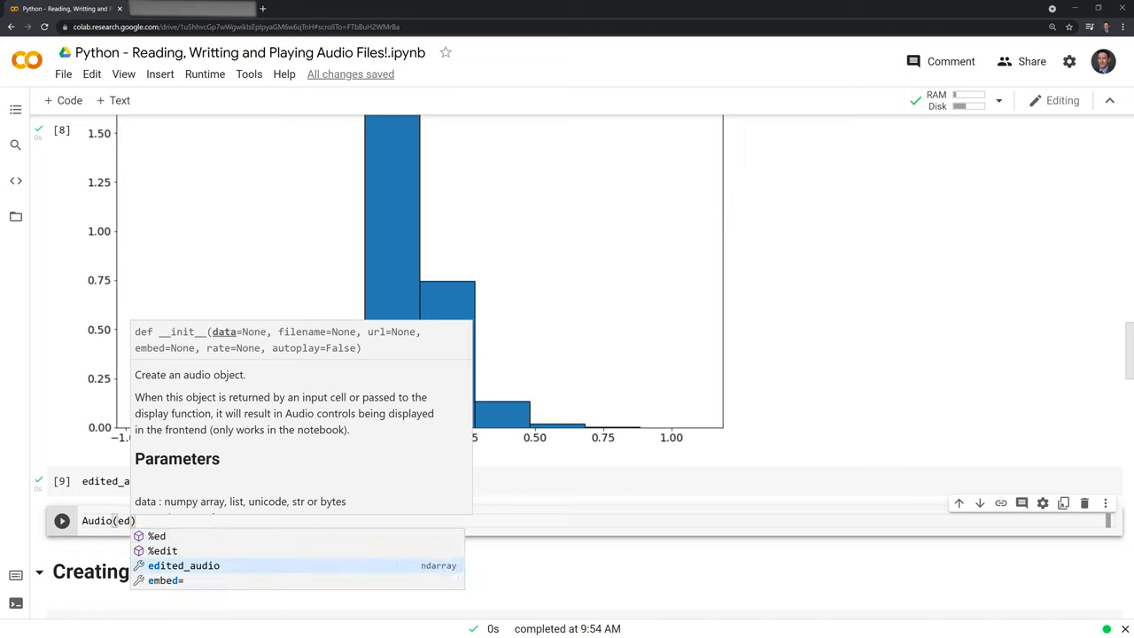
pyautogui.click(188, 566)
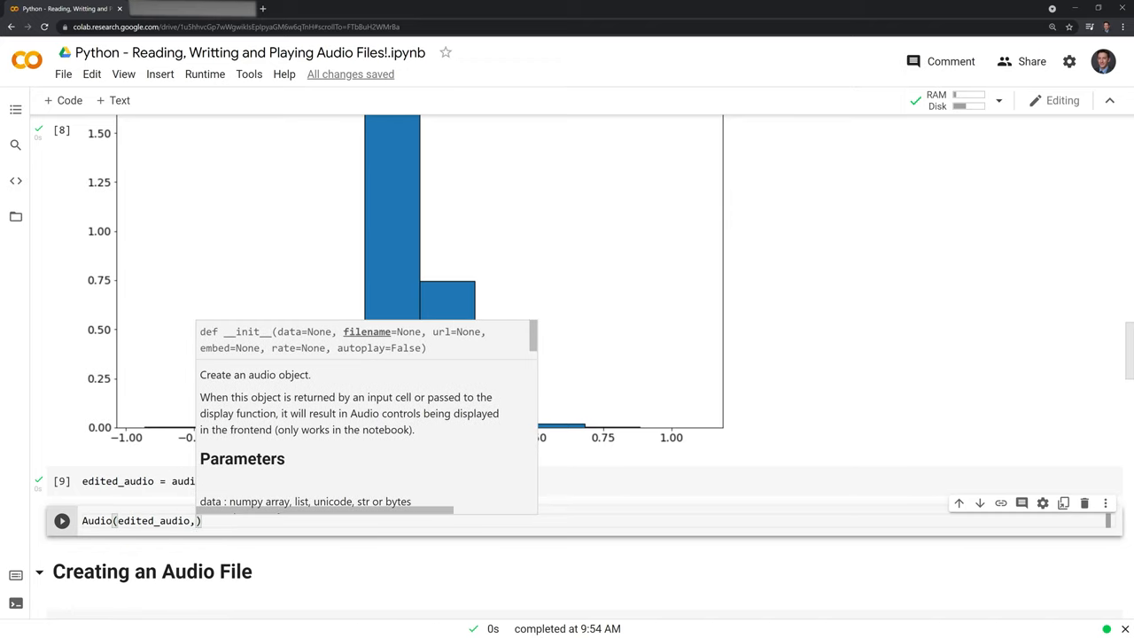
pyautogui.write('sr')
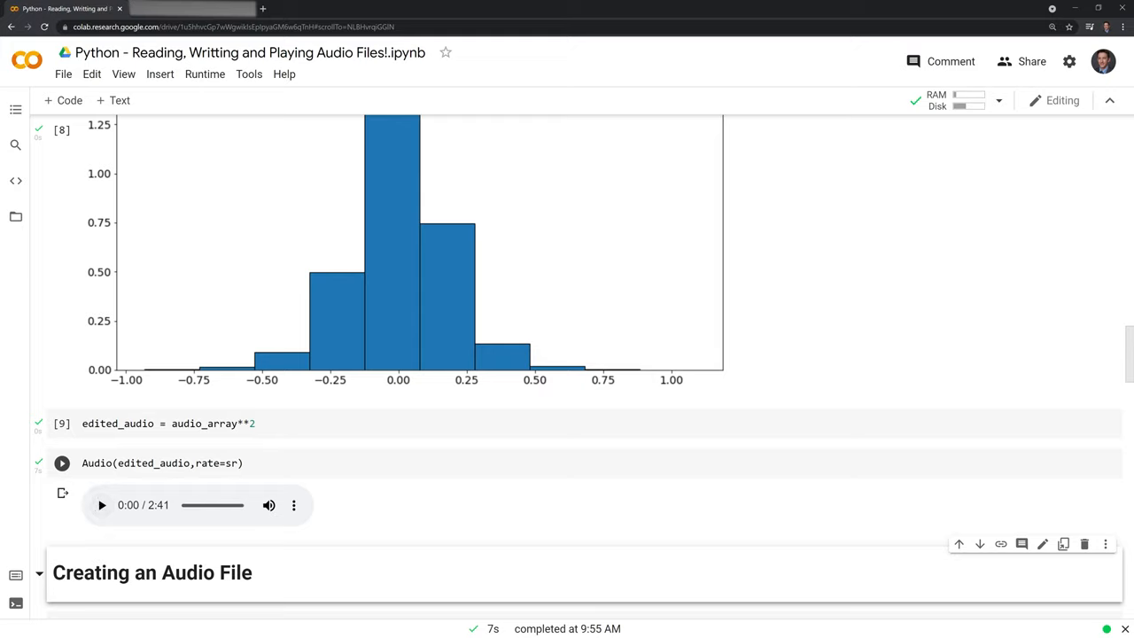
# Step: Play the squared audio clip to about 0:16, pause it, and move to Creating an Audio File
pyautogui.click(103, 507)
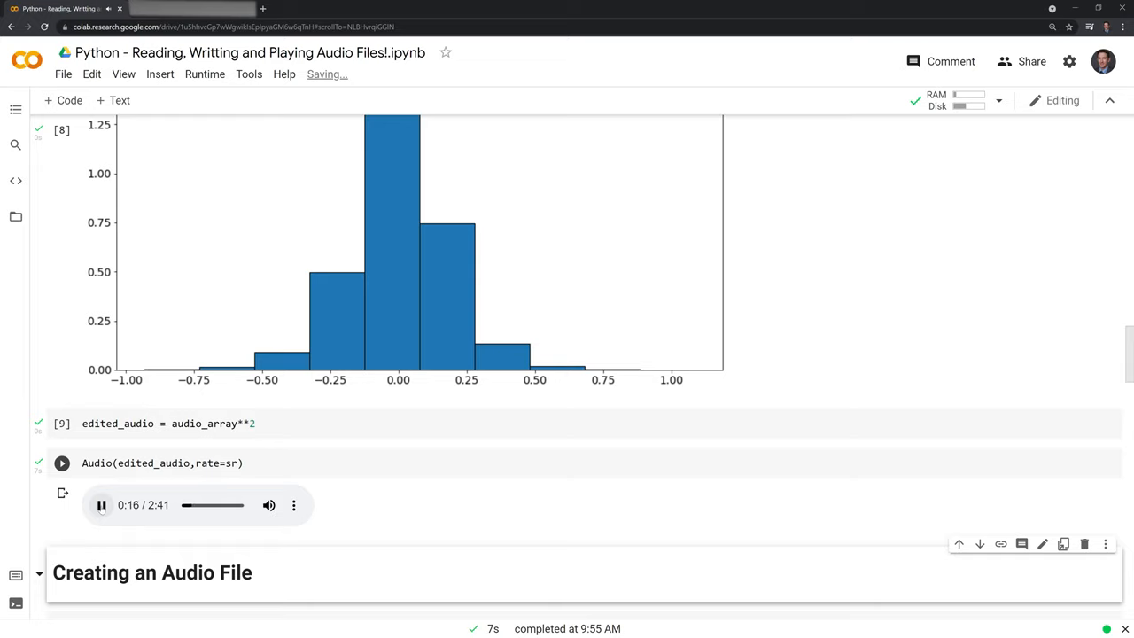
pyautogui.click(99, 505)
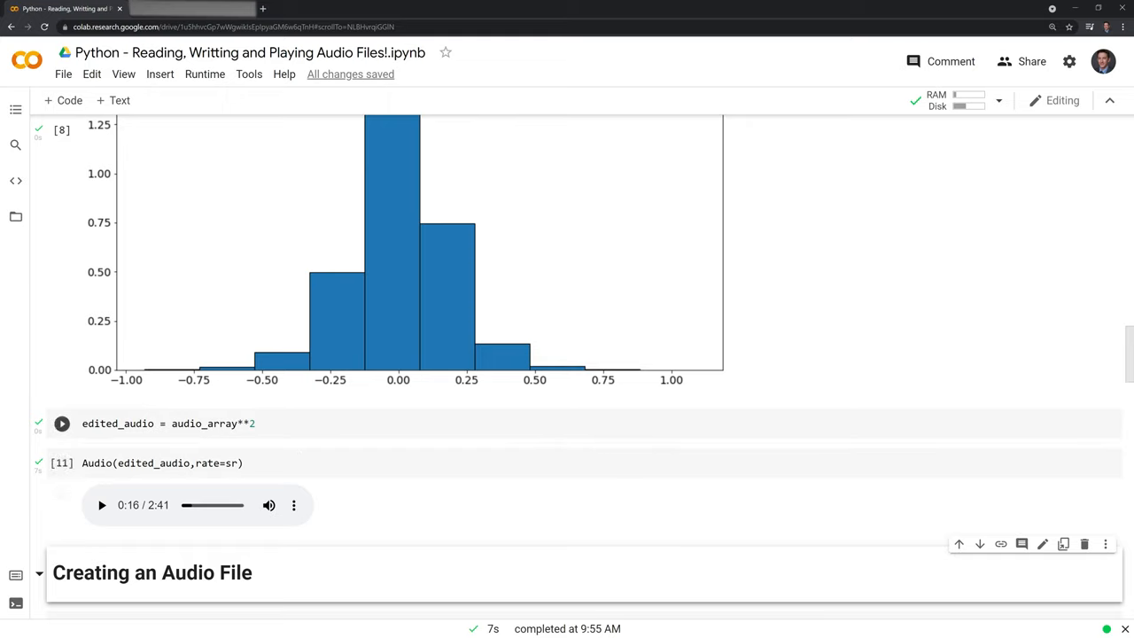
pyautogui.click(60, 423)
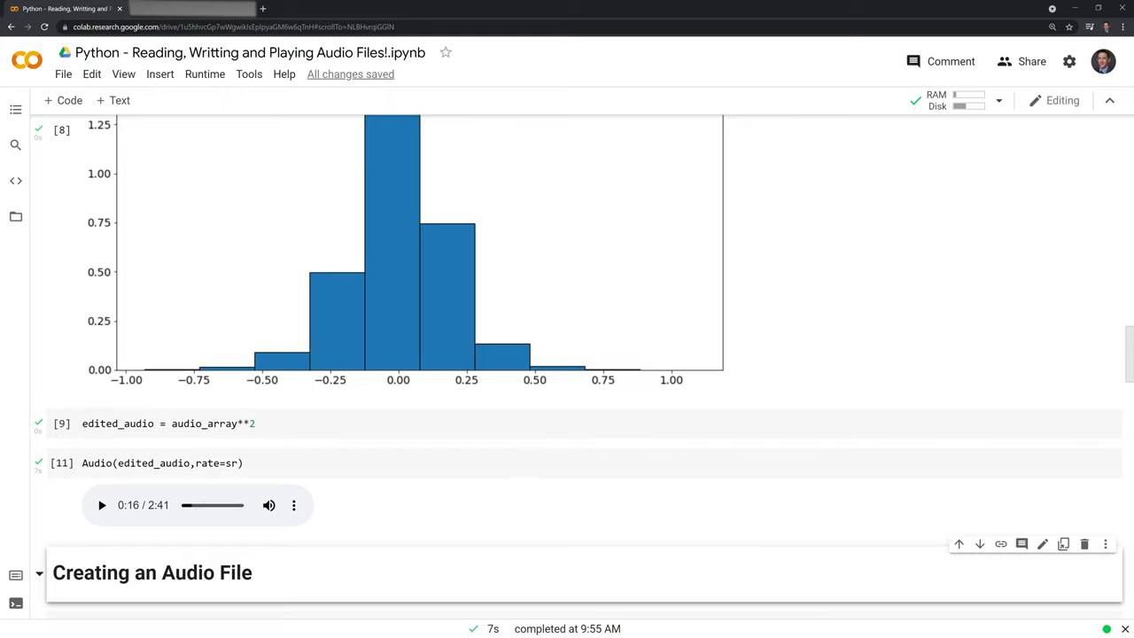
pyautogui.scroll(-3)
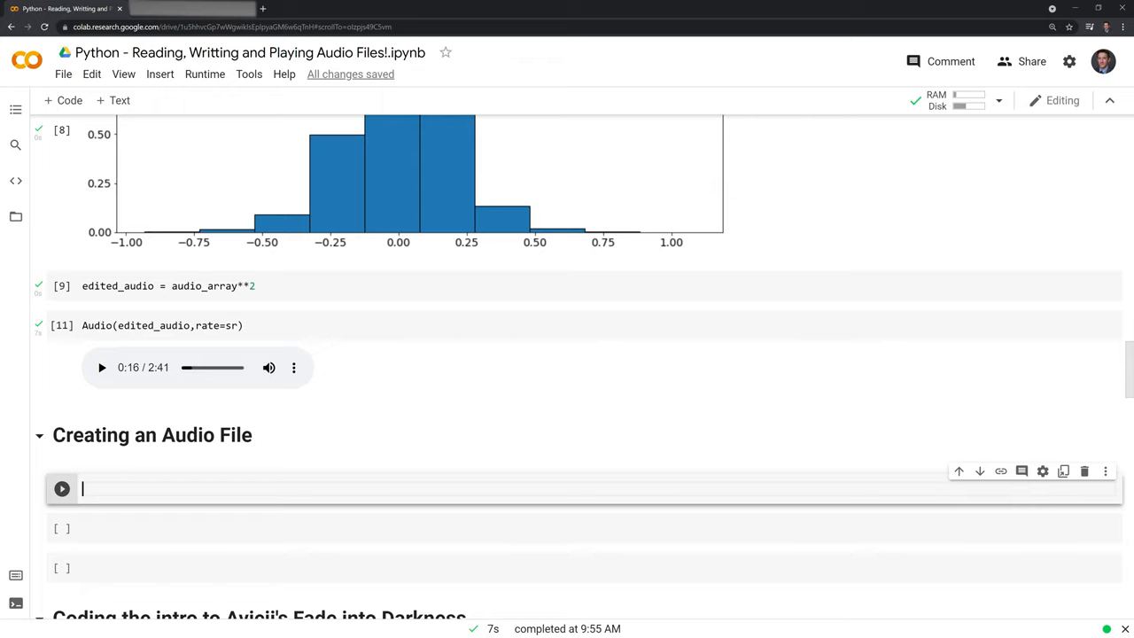
# Step: Define uni_data = np.random.uniform(-1,1,50000) as random noise samples
pyautogui.write('uni_data =')
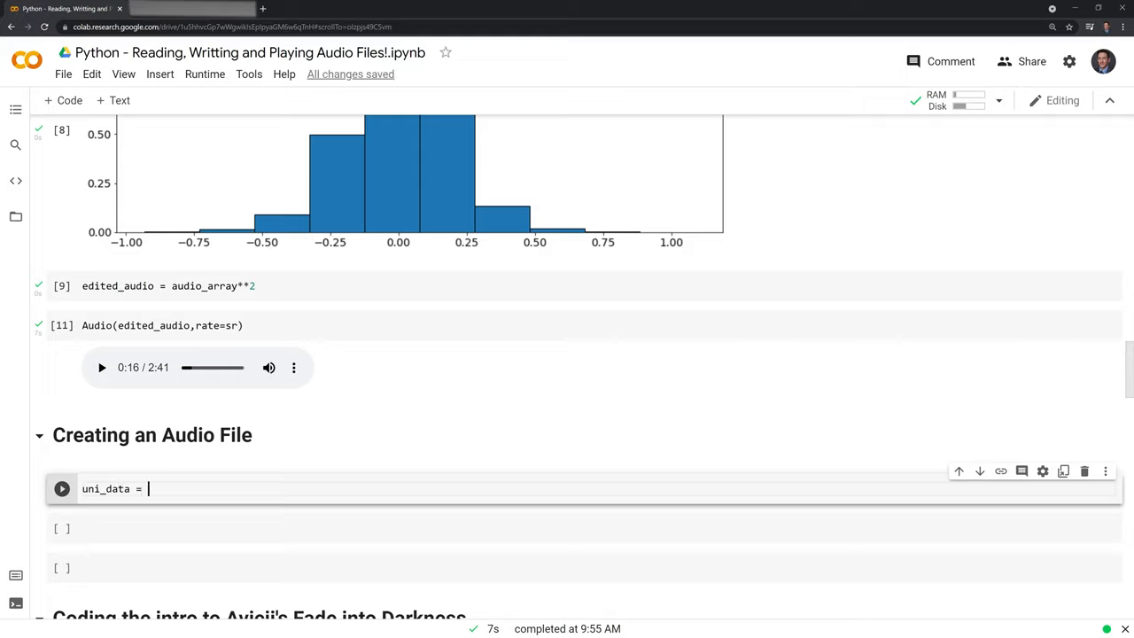
pyautogui.write('np.random.uni')
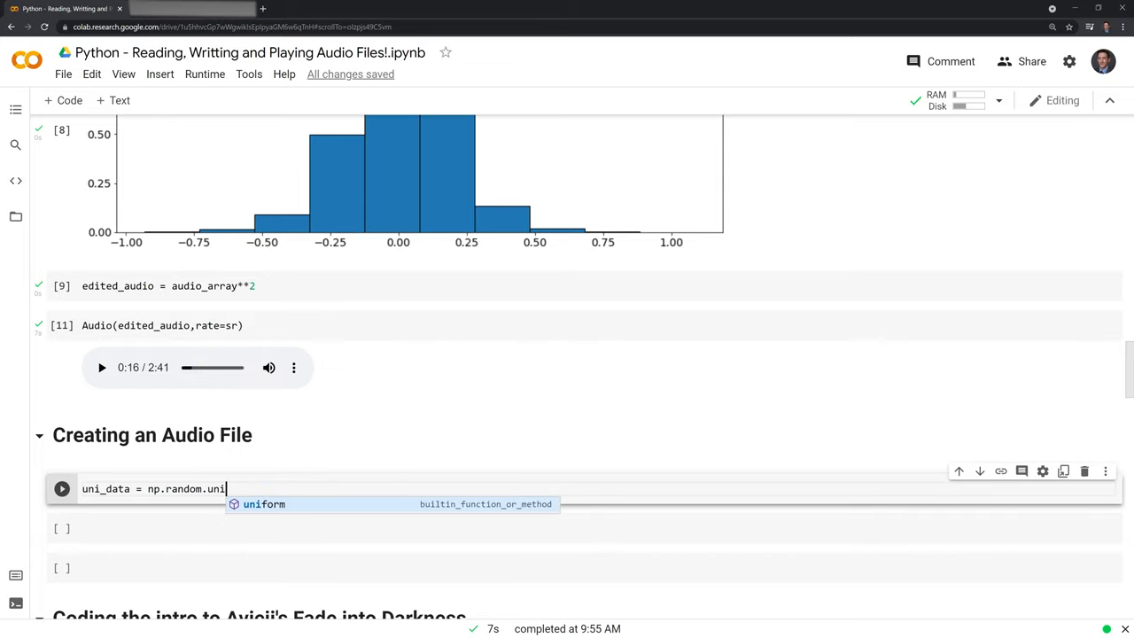
pyautogui.press('Tab')
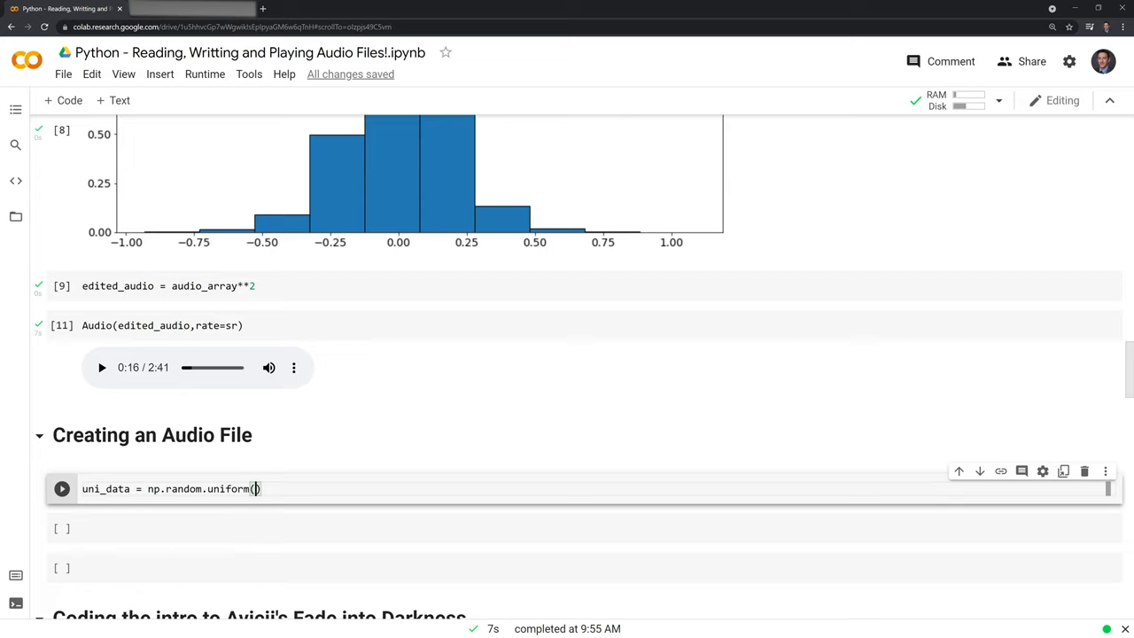
pyautogui.write('-1,1')
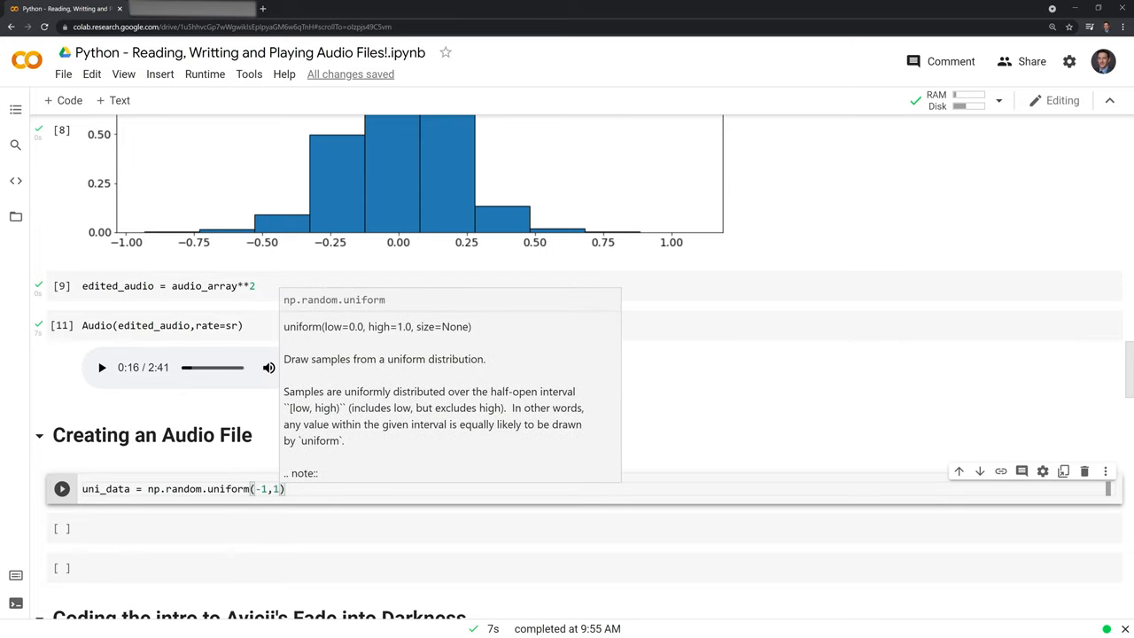
pyautogui.write(',50000')
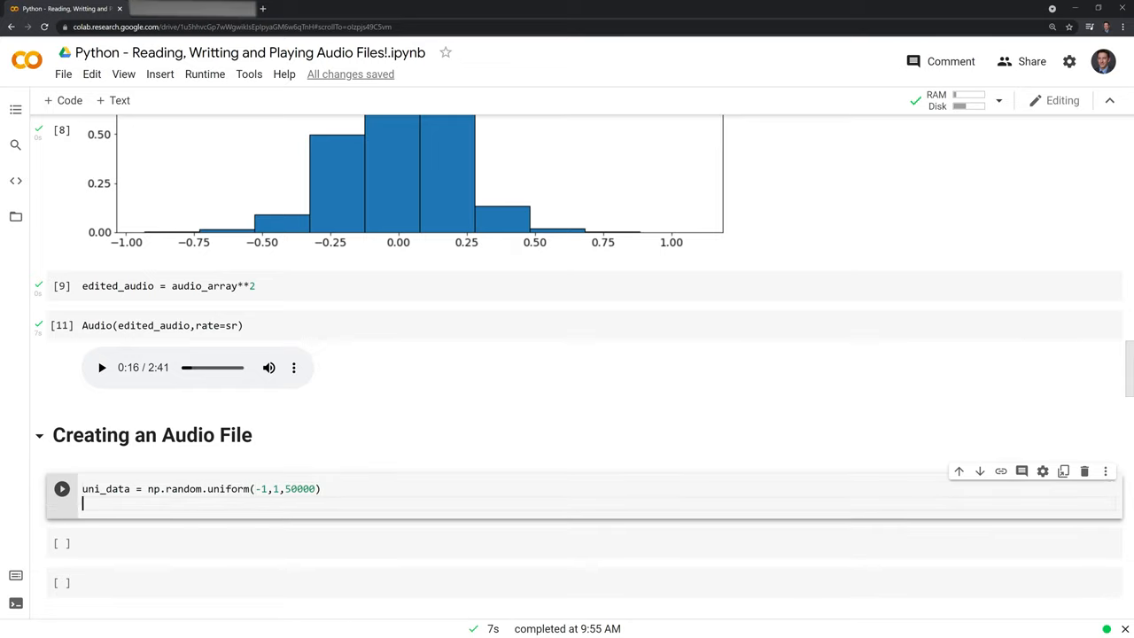
# Step: Add Audio(uni_data, rate=44100) to play the one-second noise clip
pyautogui.write('Au')
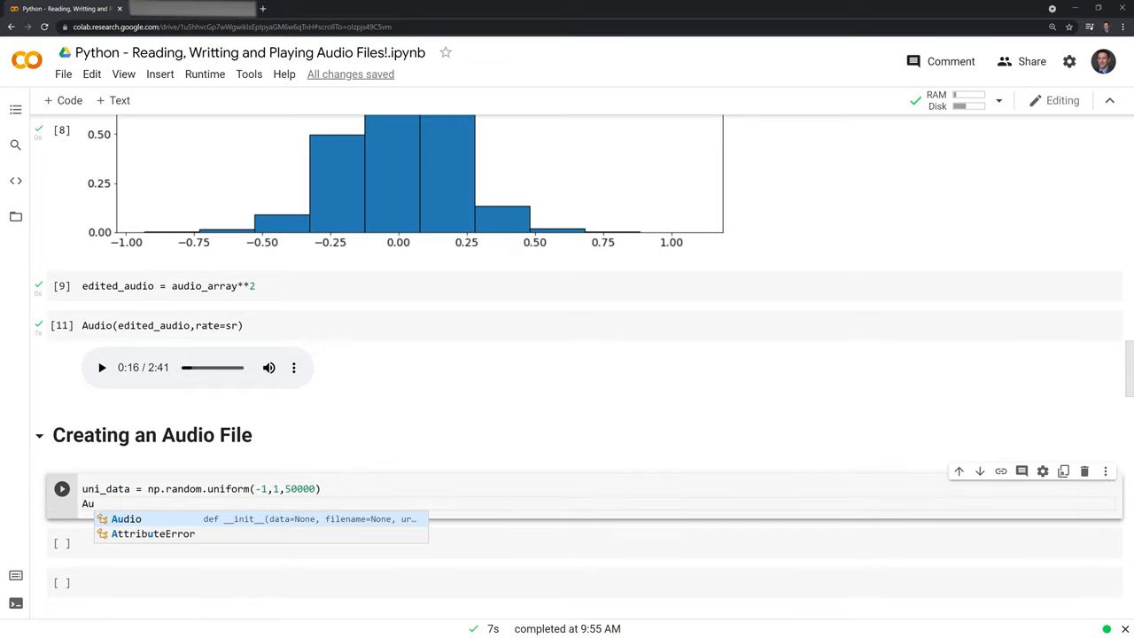
pyautogui.click(126, 517)
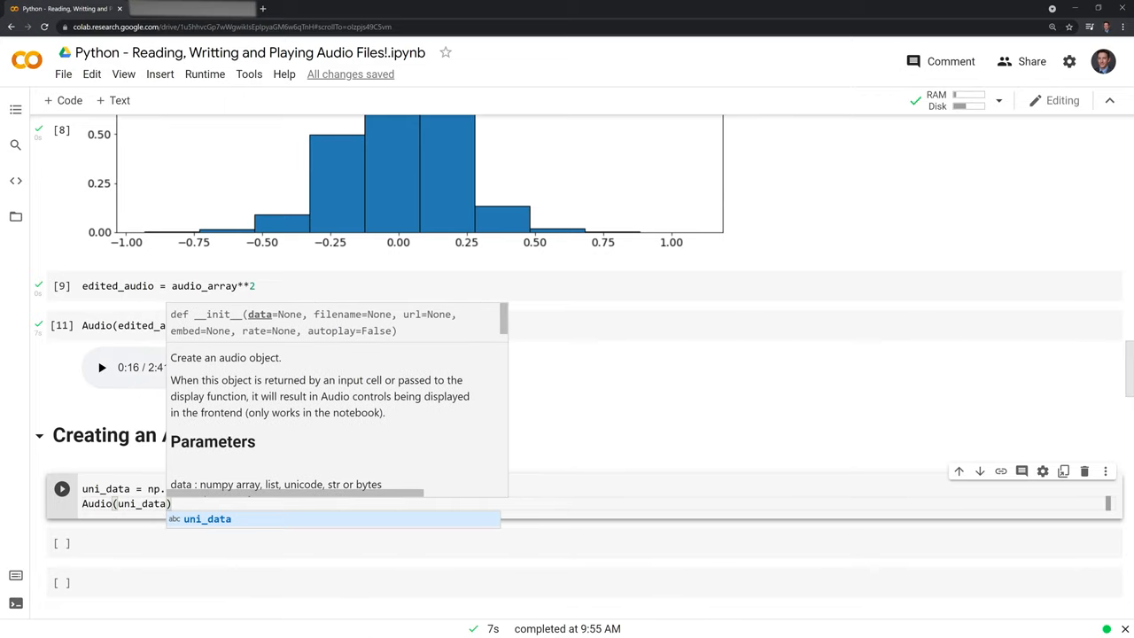
pyautogui.write(',r')
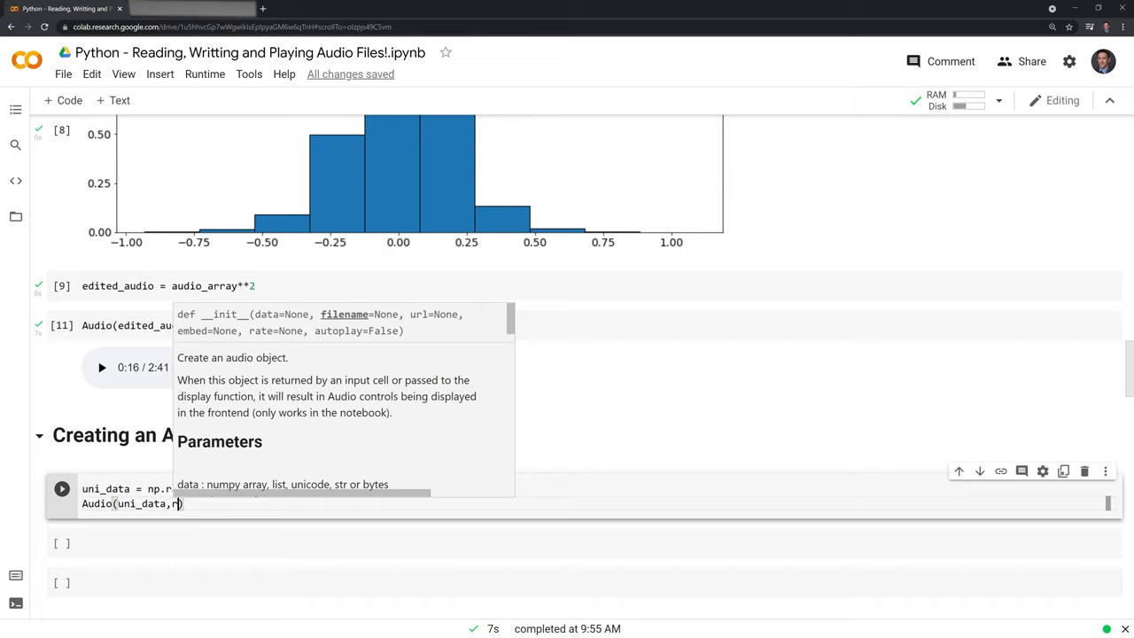
pyautogui.write('ate=')
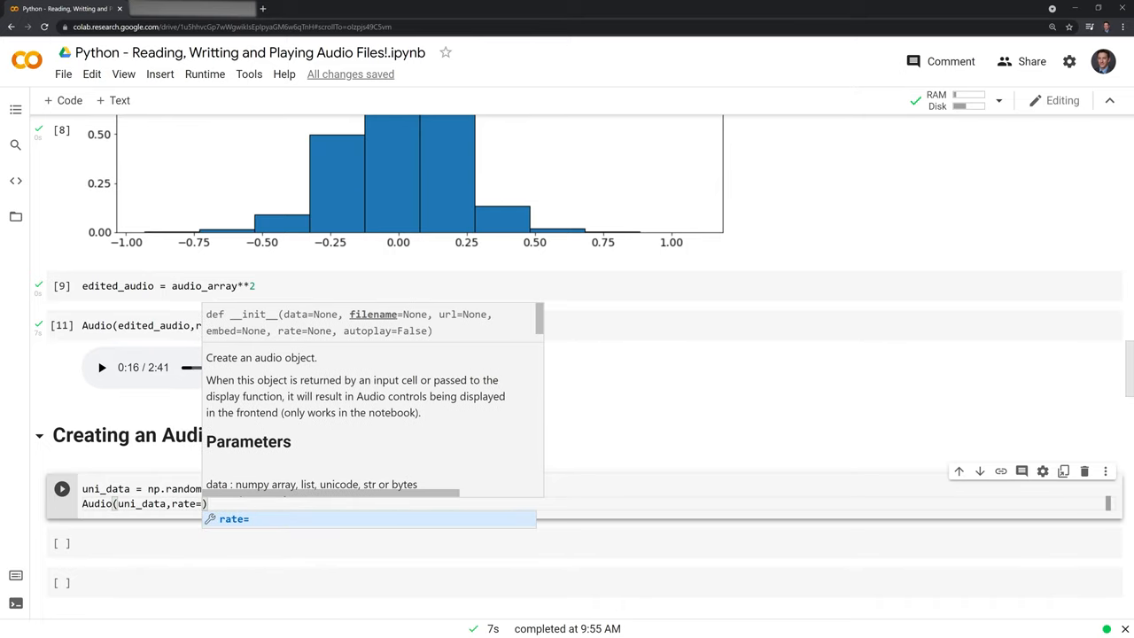
pyautogui.write('44100')
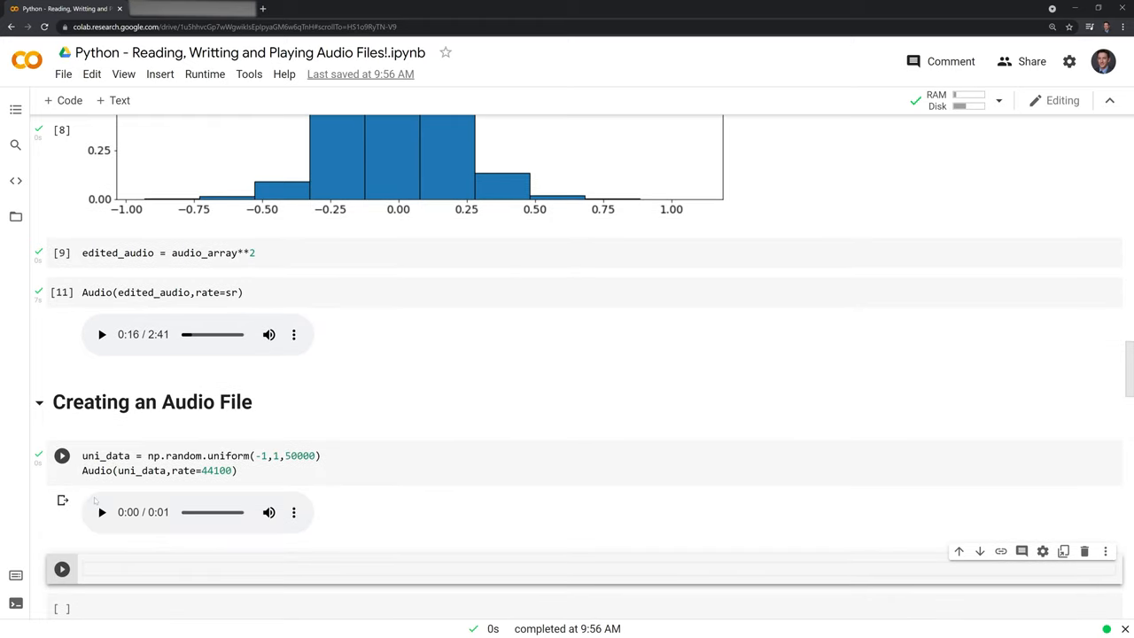
pyautogui.scroll(-3)
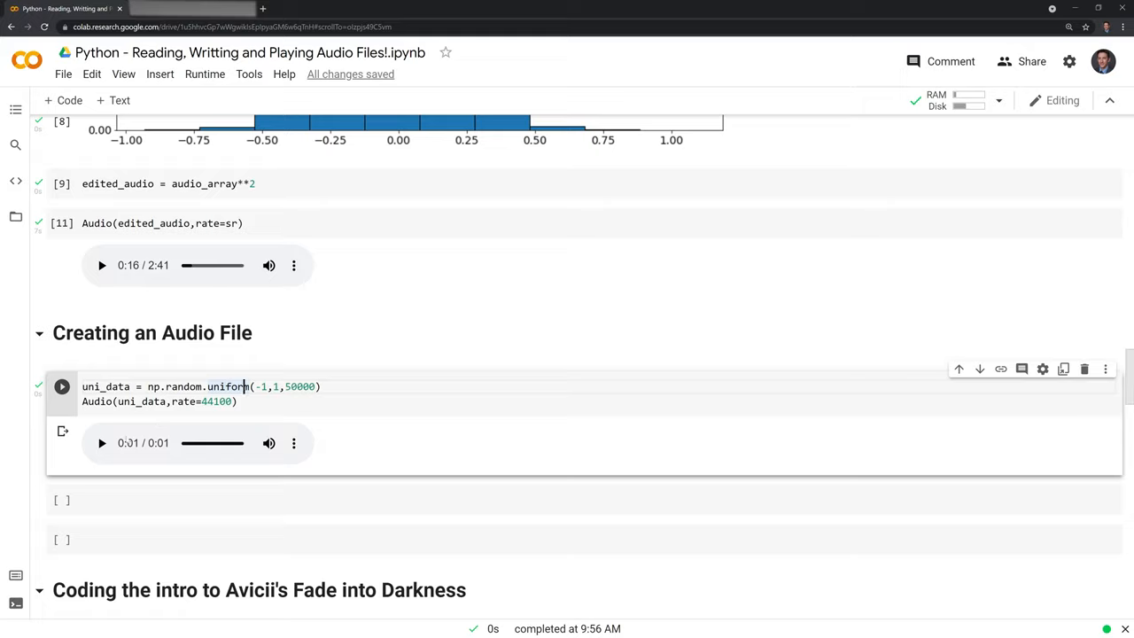
pyautogui.moveTo(142, 429)
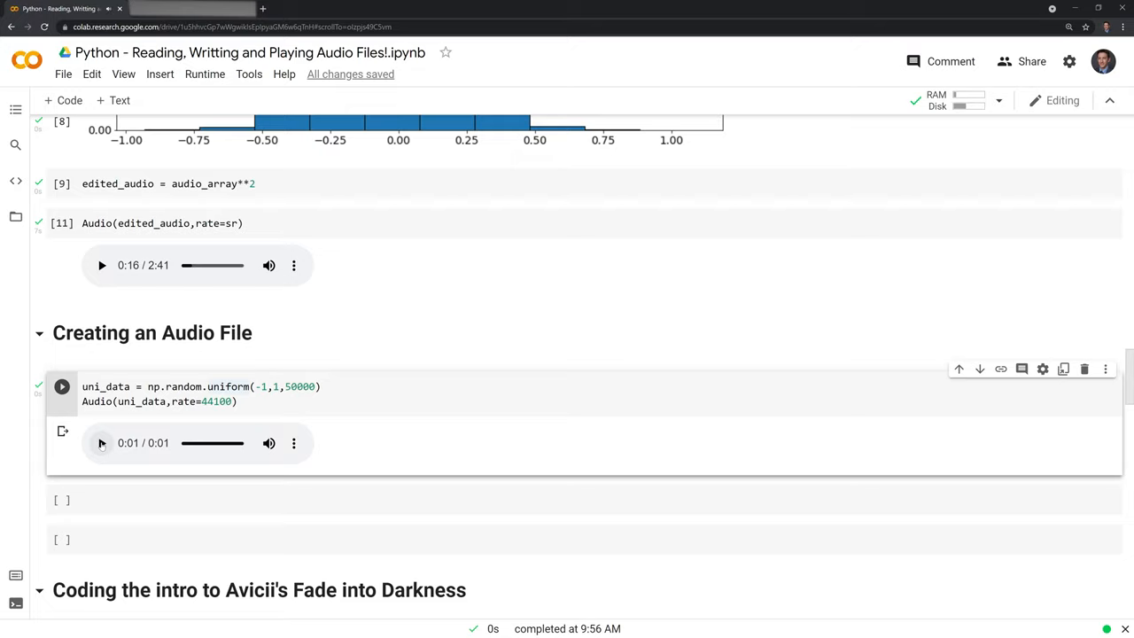
pyautogui.moveTo(149, 486)
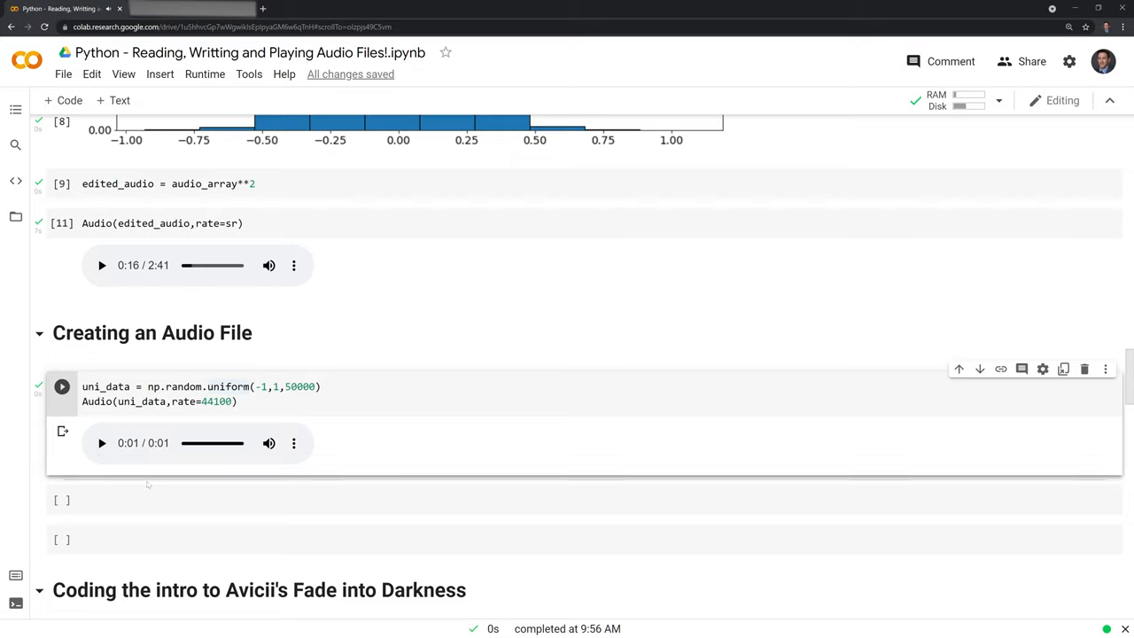
# Step: Plot librosa.display.waveplot(uni_data) and scroll down to its flat noise band output
pyautogui.write('librosa.')
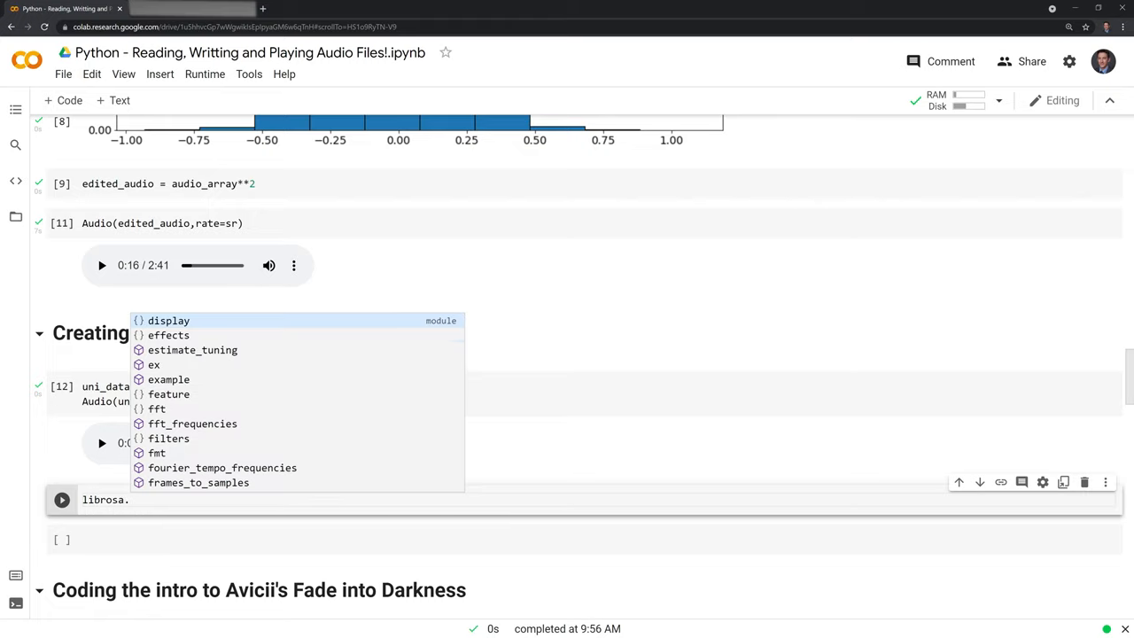
pyautogui.write('display.waveplot(uni_data')
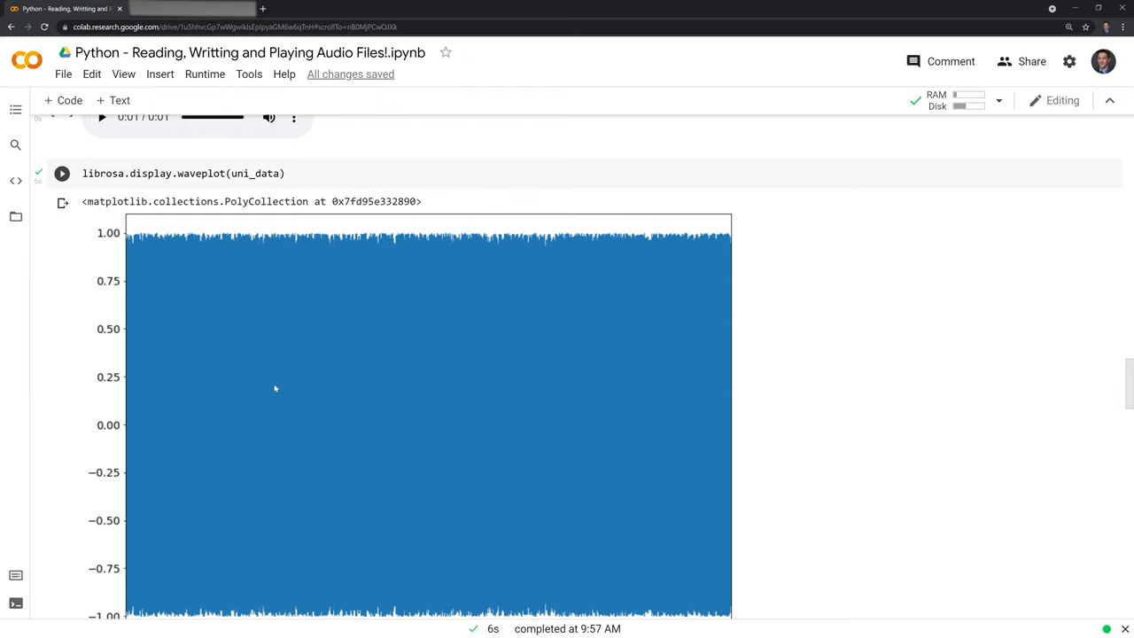
pyautogui.scroll(-3)
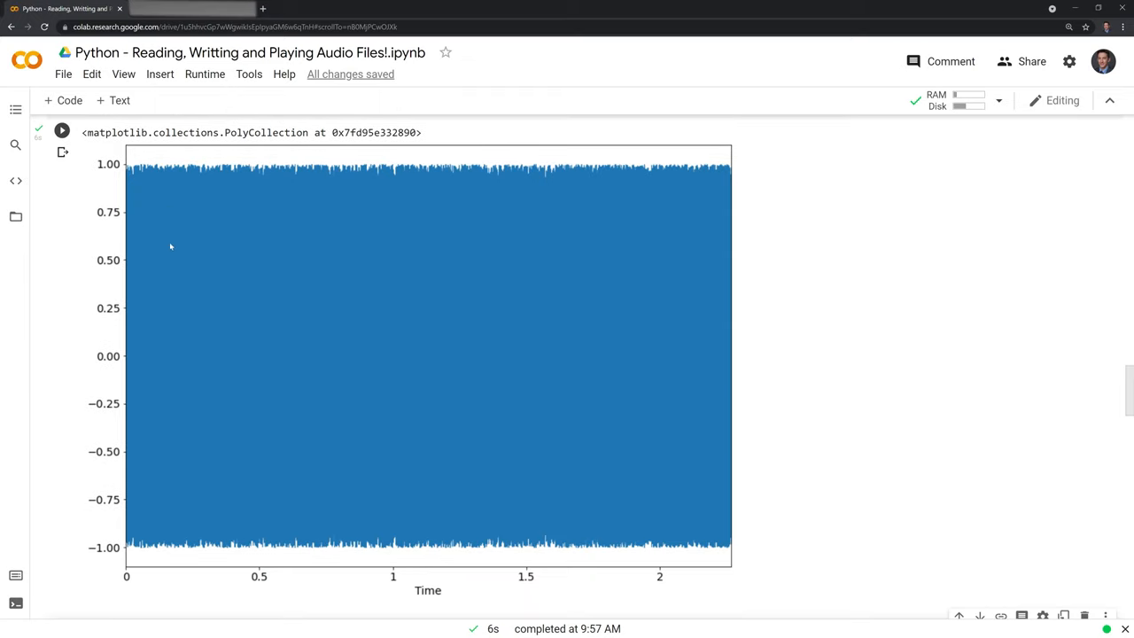
pyautogui.moveTo(189, 427)
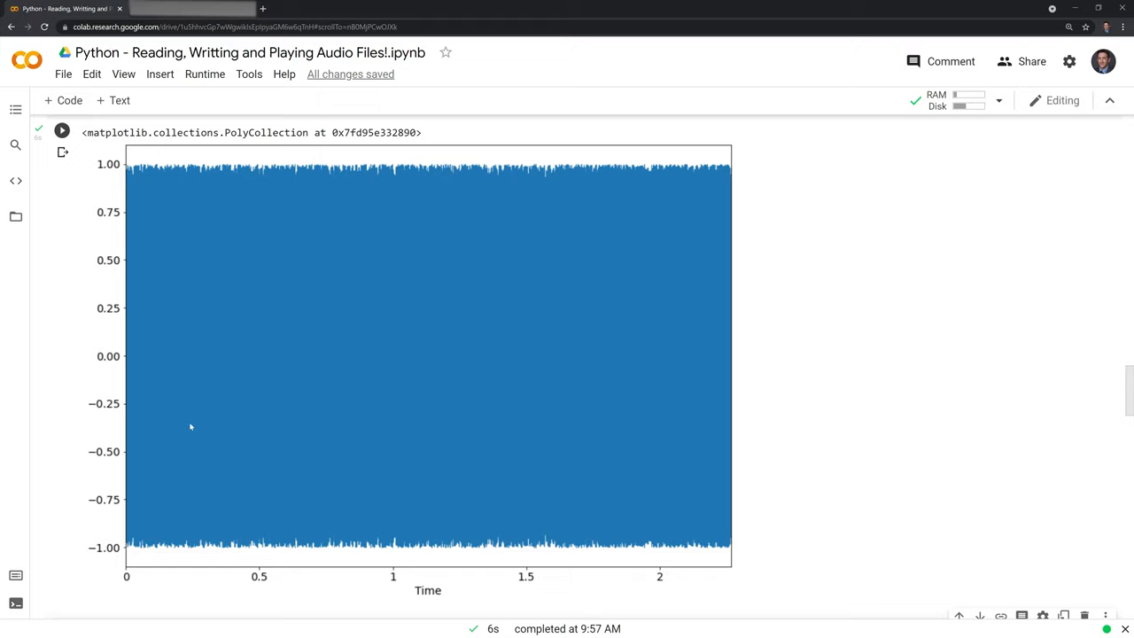
pyautogui.moveTo(92, 346)
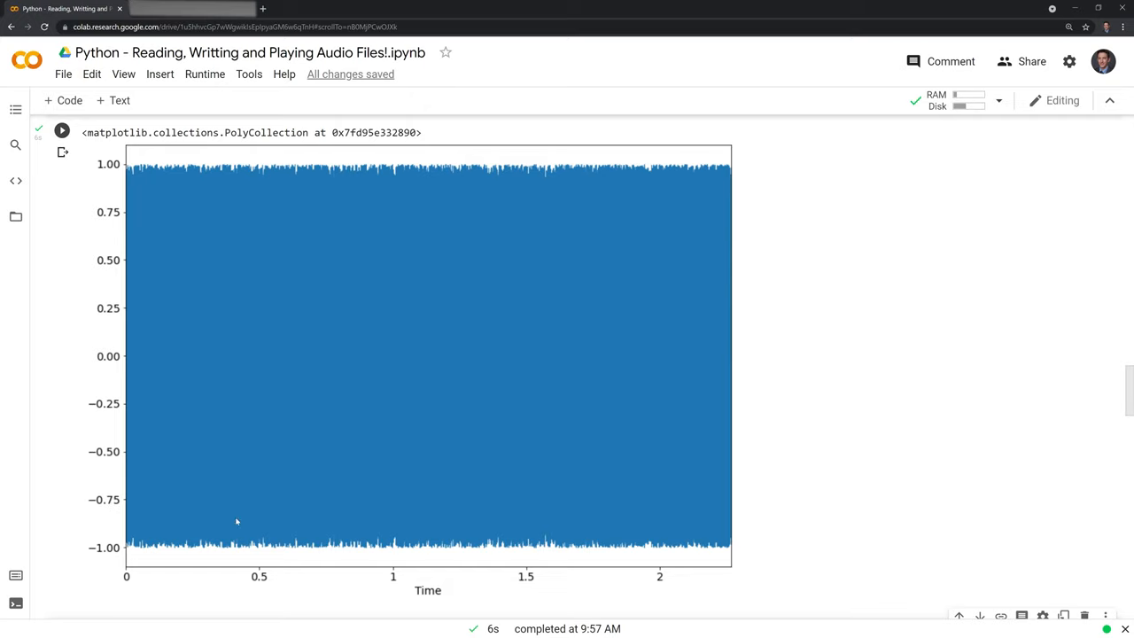
pyautogui.moveTo(173, 175)
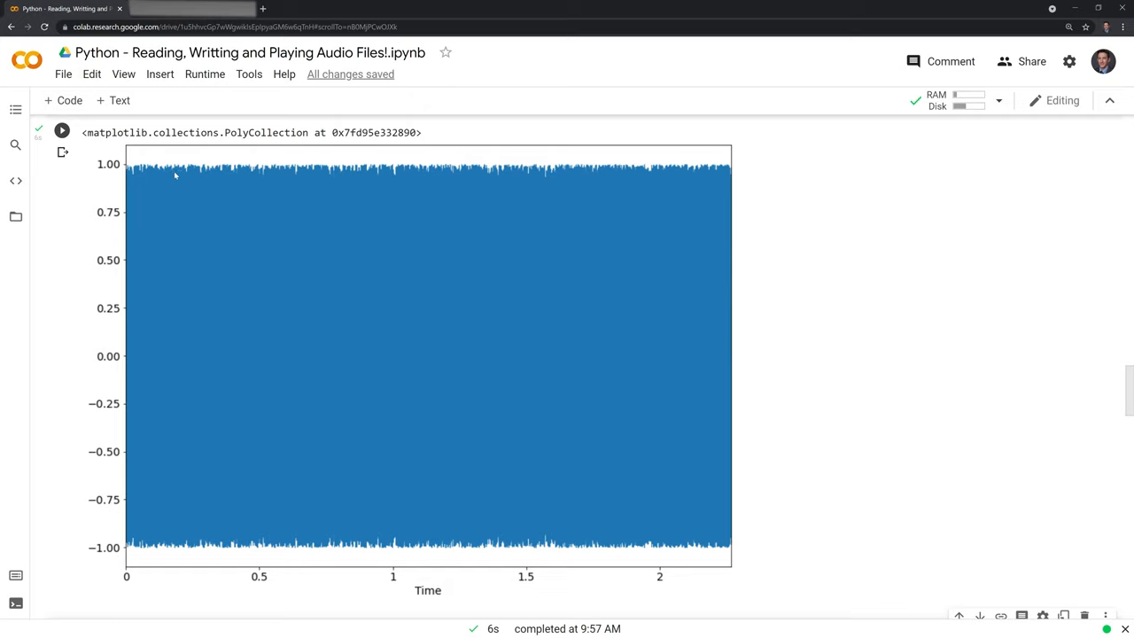
pyautogui.scroll(-3)
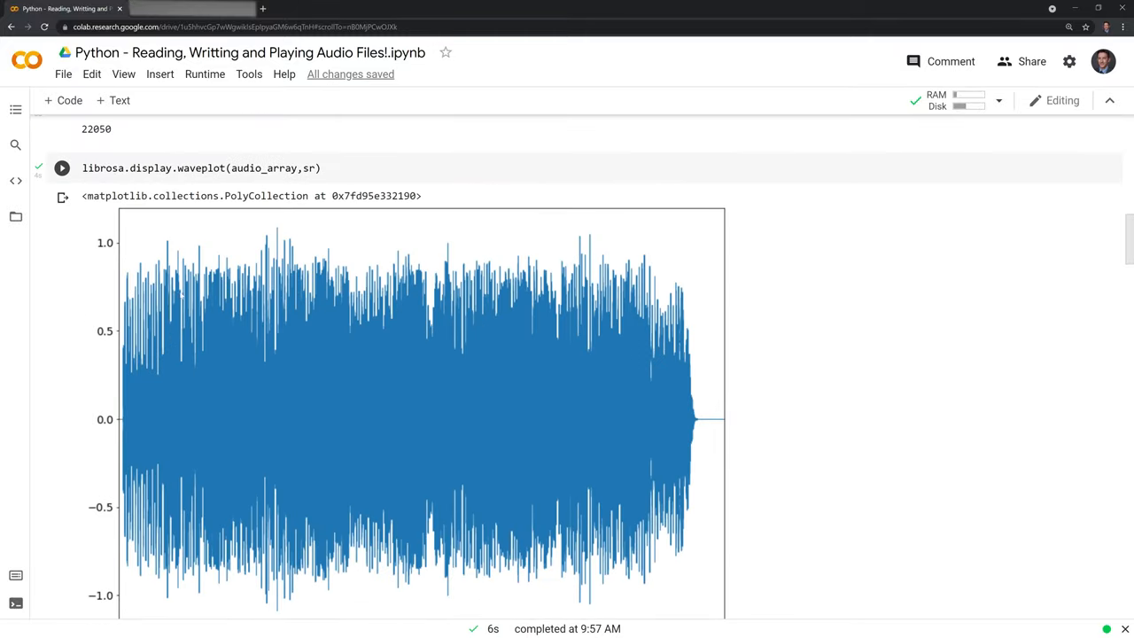
pyautogui.moveTo(280, 358)
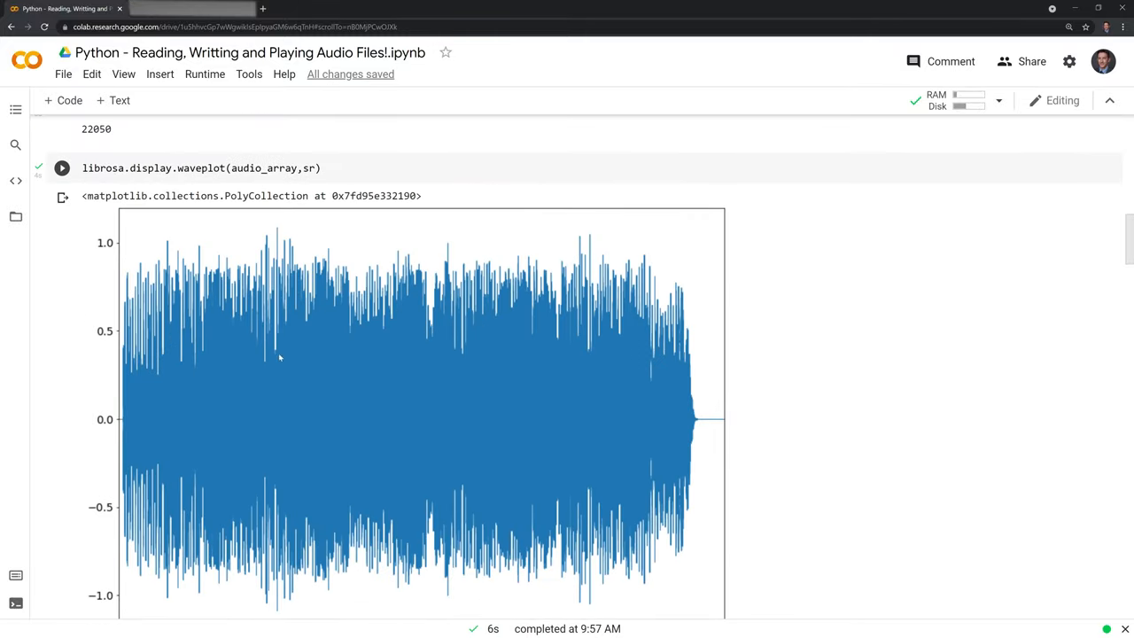
pyautogui.scroll(-3)
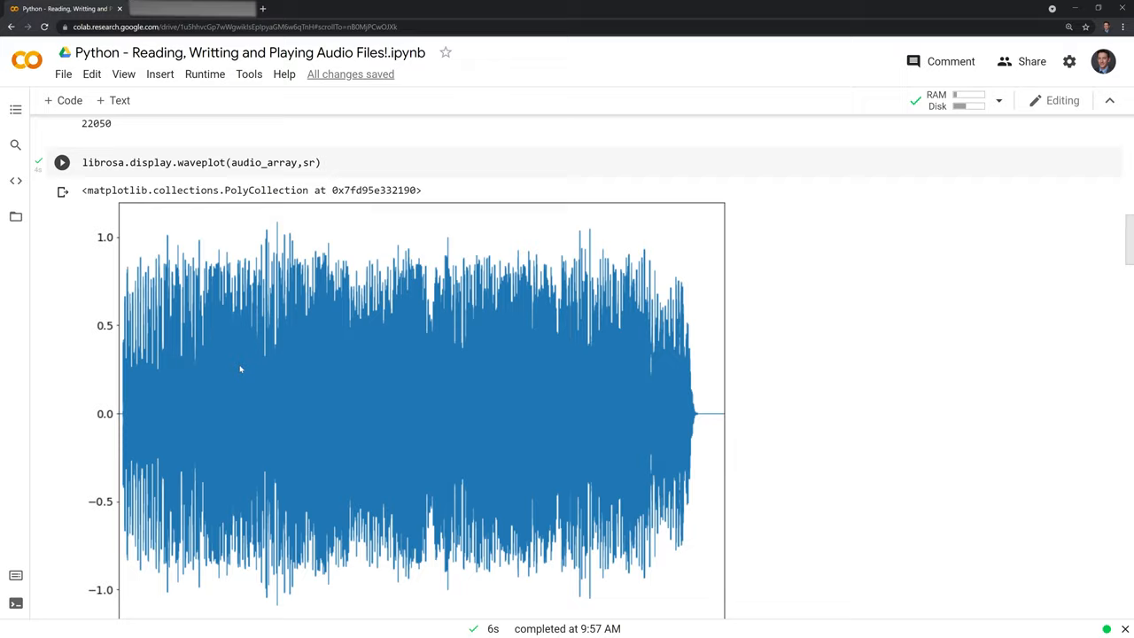
pyautogui.scroll(-3)
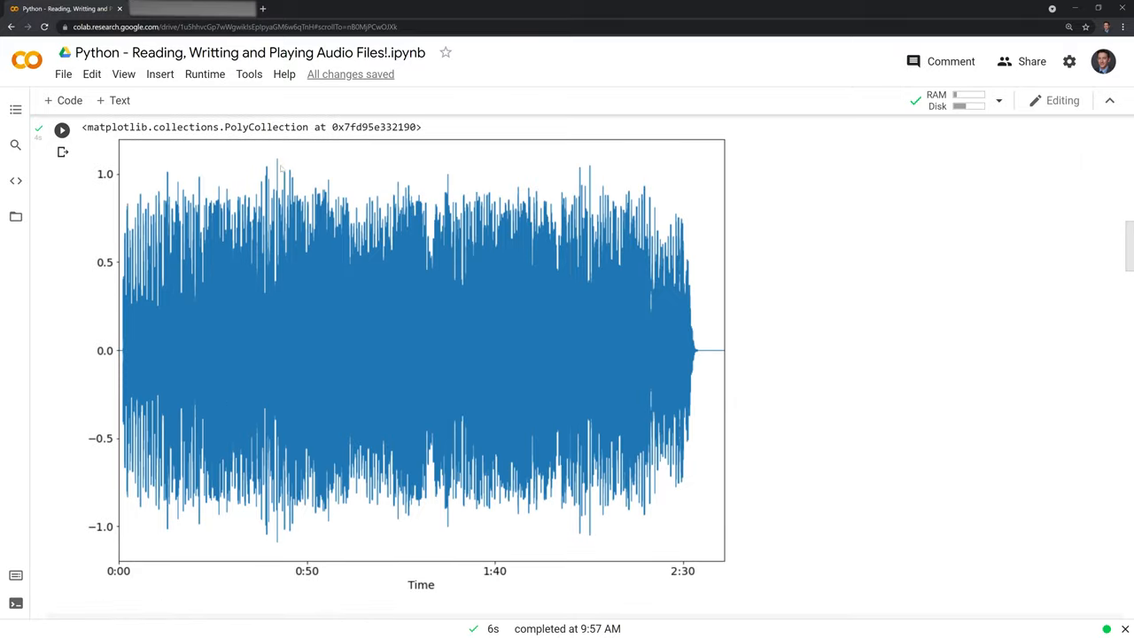
pyautogui.moveTo(223, 401)
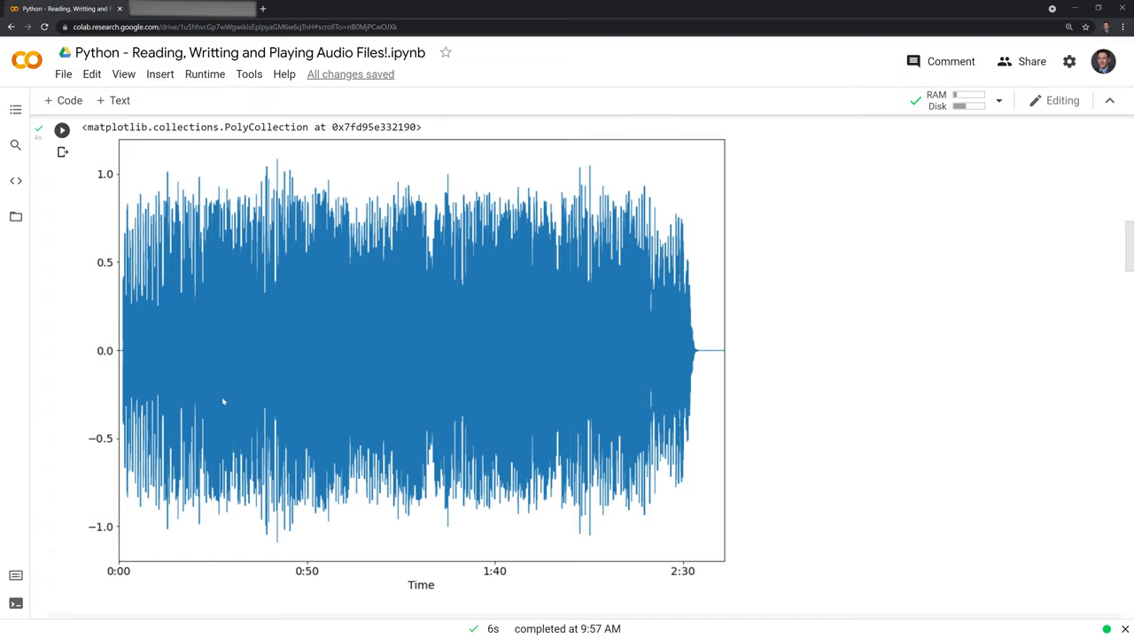
pyautogui.moveTo(186, 372)
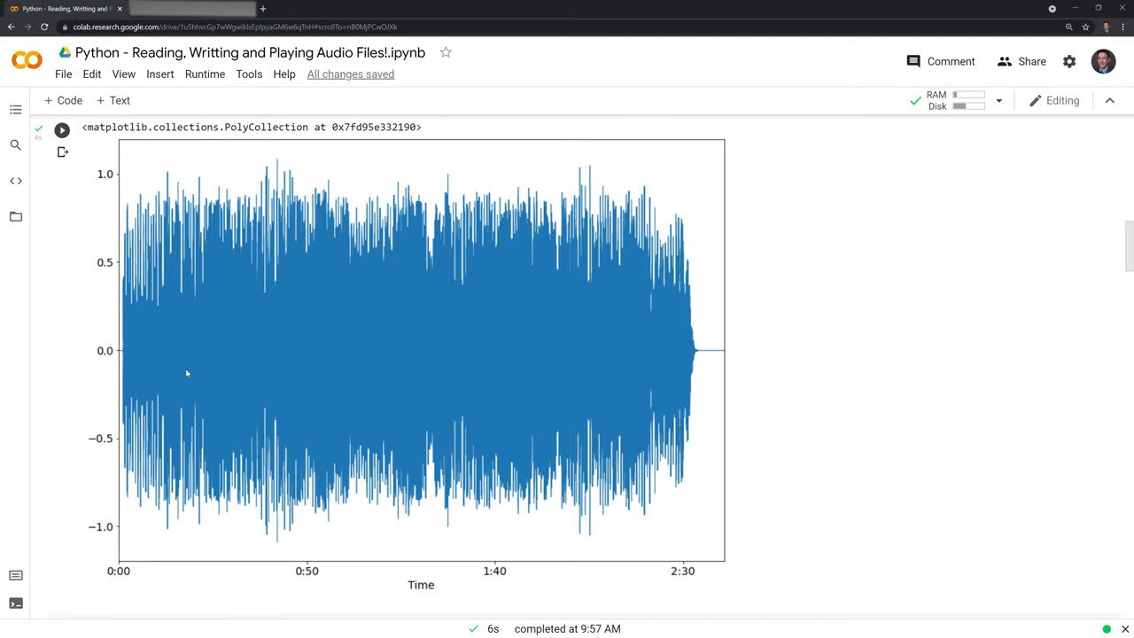
pyautogui.scroll(-3)
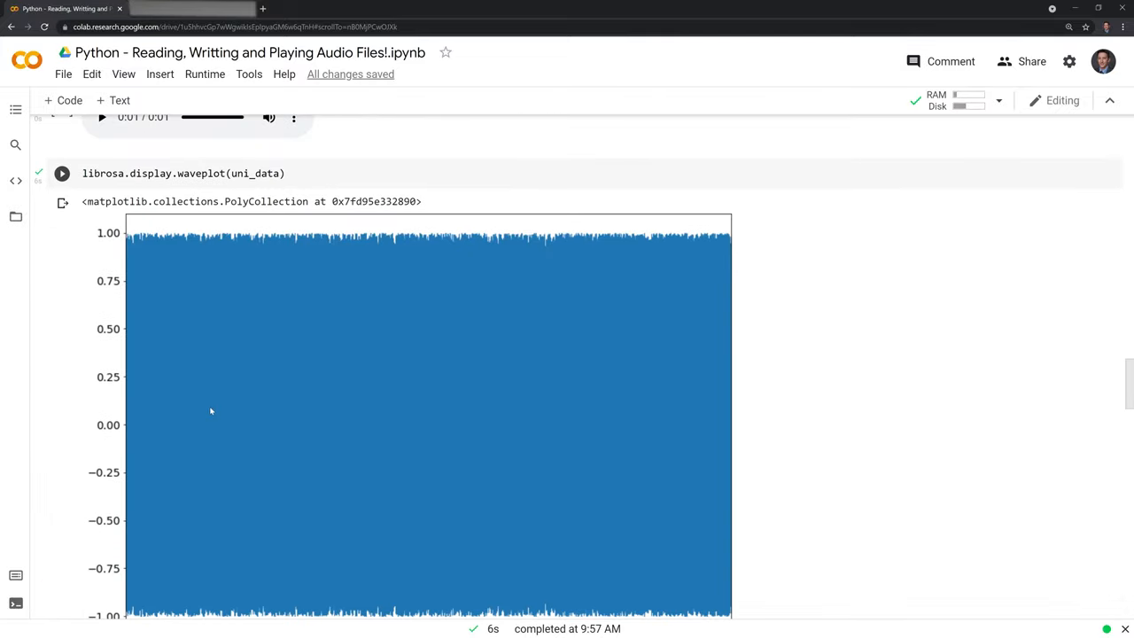
pyautogui.scroll(-3)
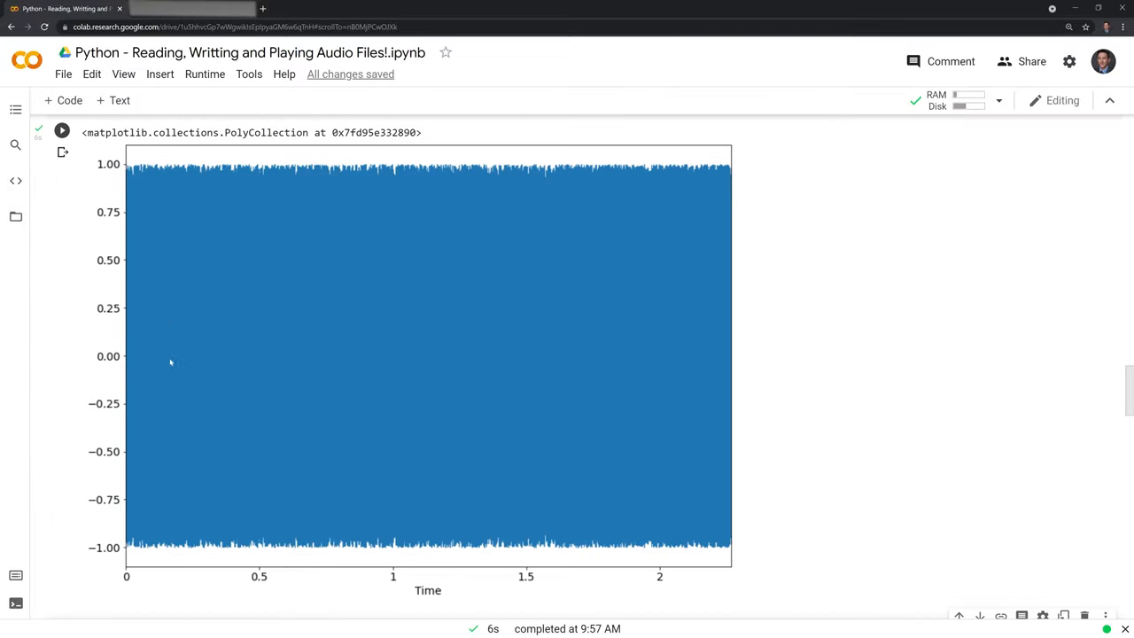
pyautogui.moveTo(223, 383)
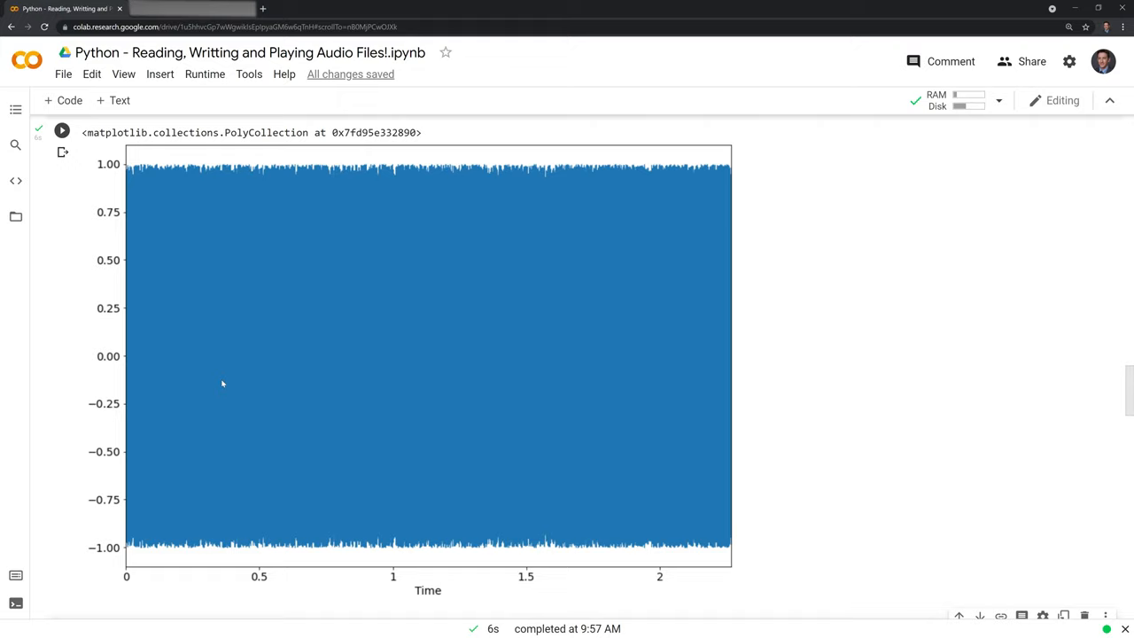
pyautogui.moveTo(213, 217)
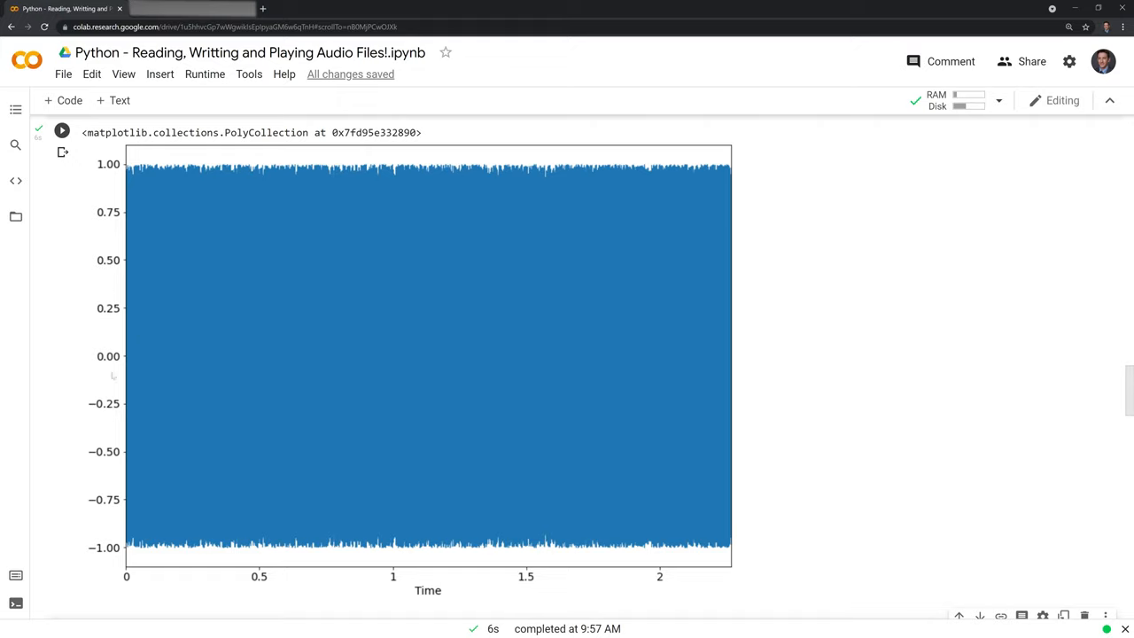
pyautogui.scroll(-3)
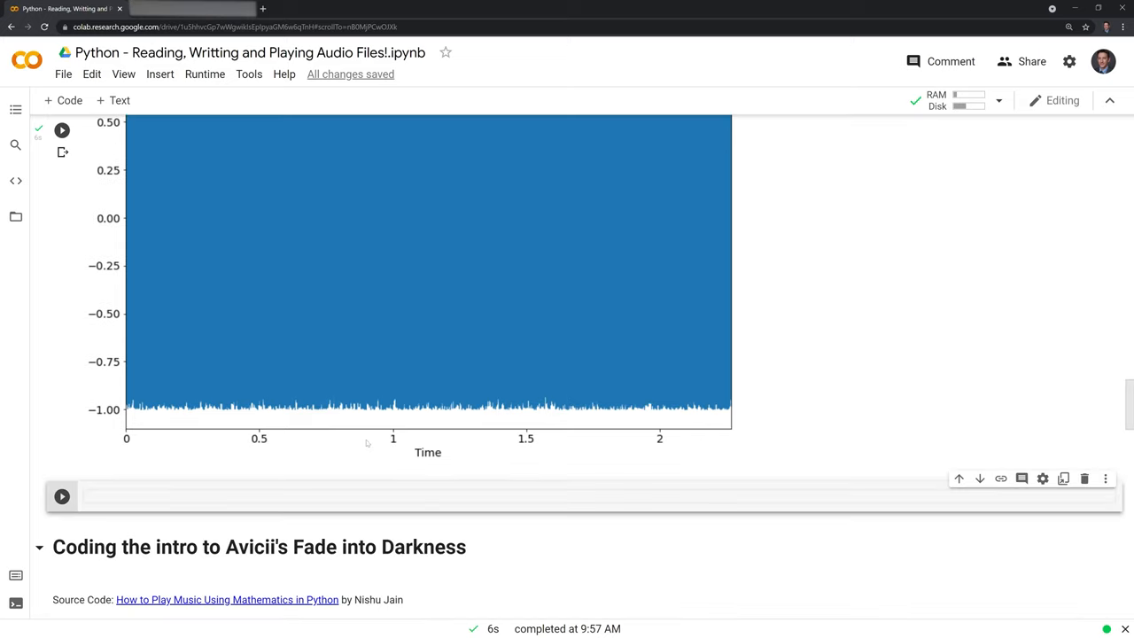
pyautogui.moveTo(252, 475)
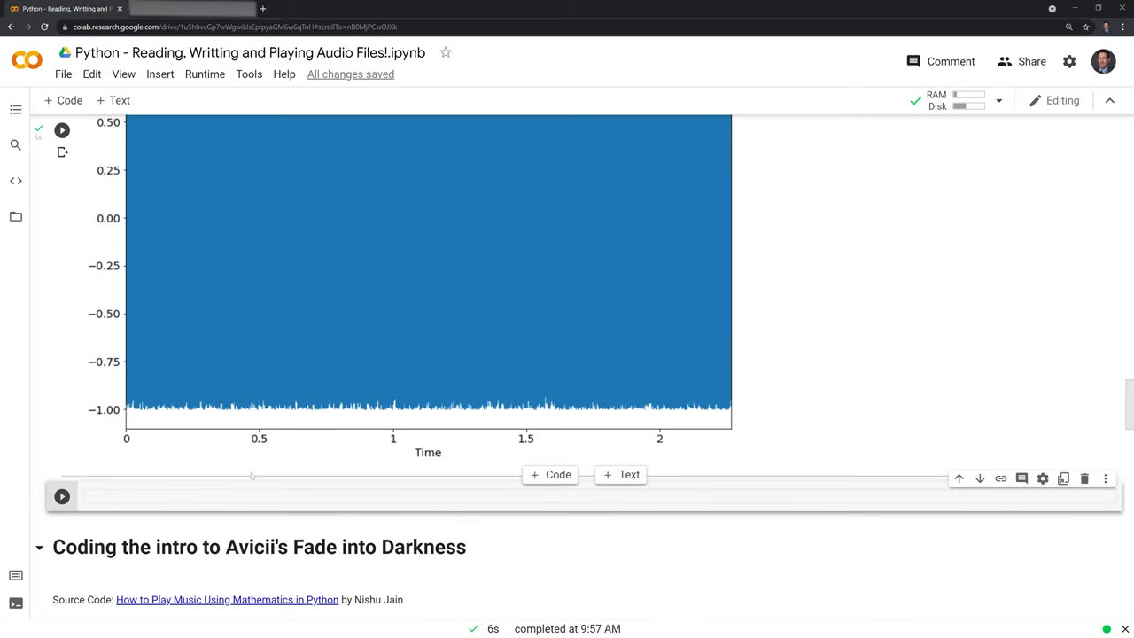
# Step: Run plt.hist(uni_data, edgecolor='black') showing ten roughly equal bars from -1 to 1
pyautogui.write('plt.hist(u')
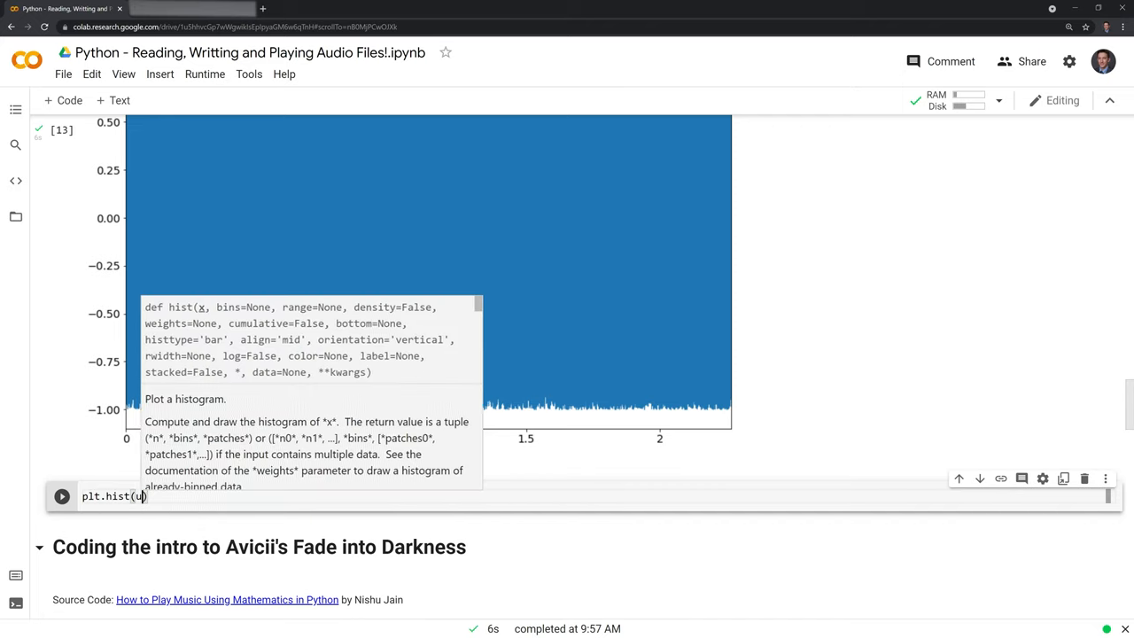
pyautogui.write('ni_data)')
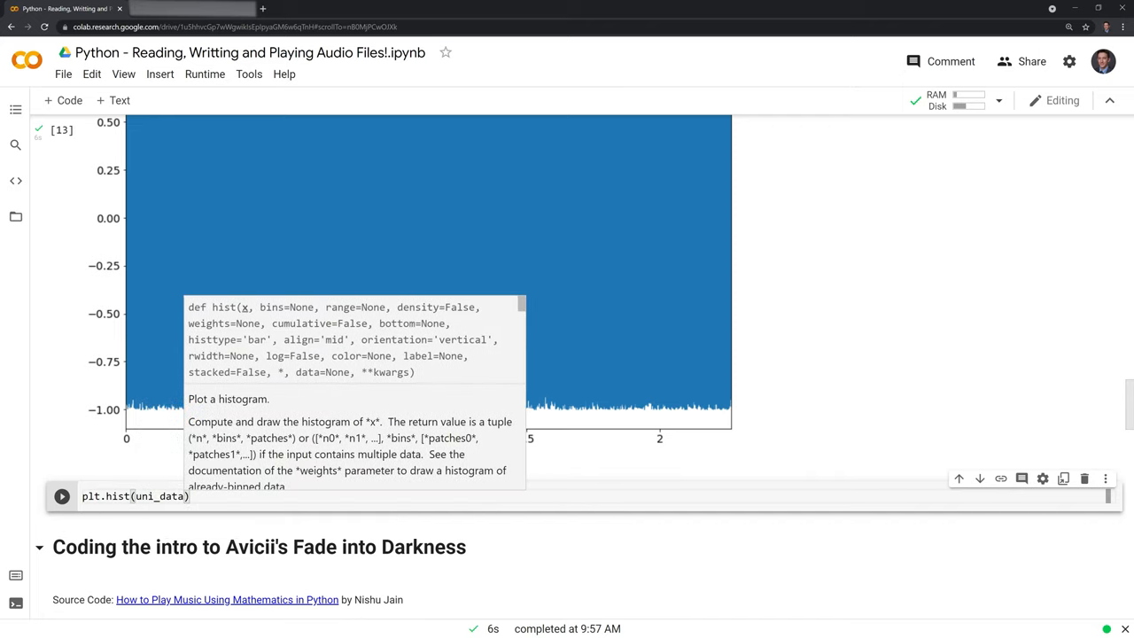
pyautogui.write(', edgecolor =')
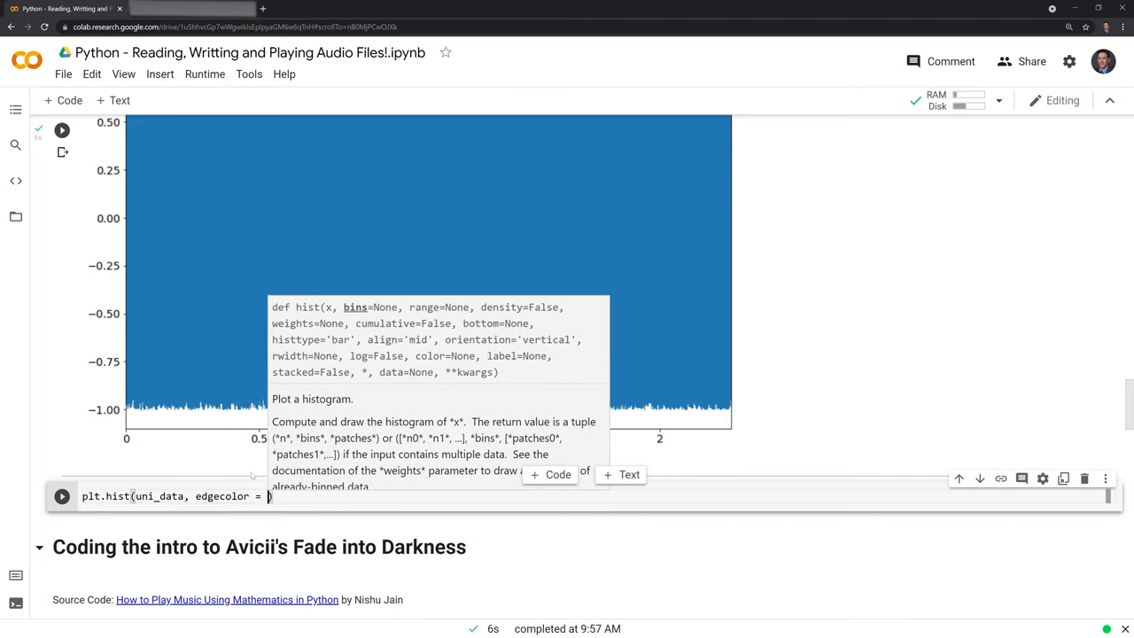
pyautogui.write("'black'")
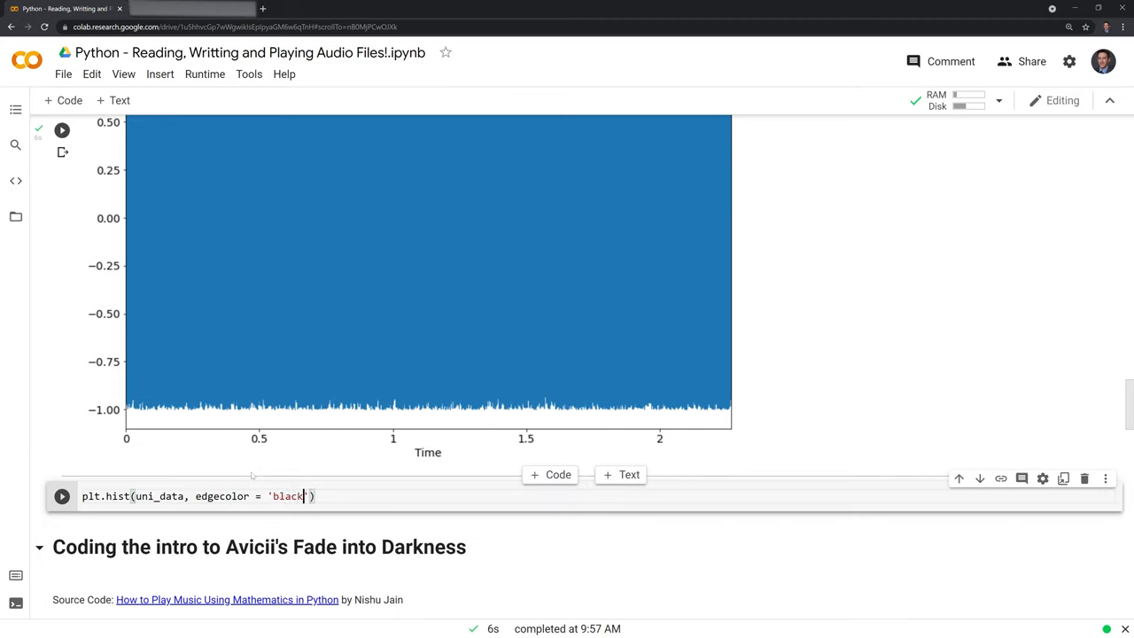
pyautogui.click(61, 496)
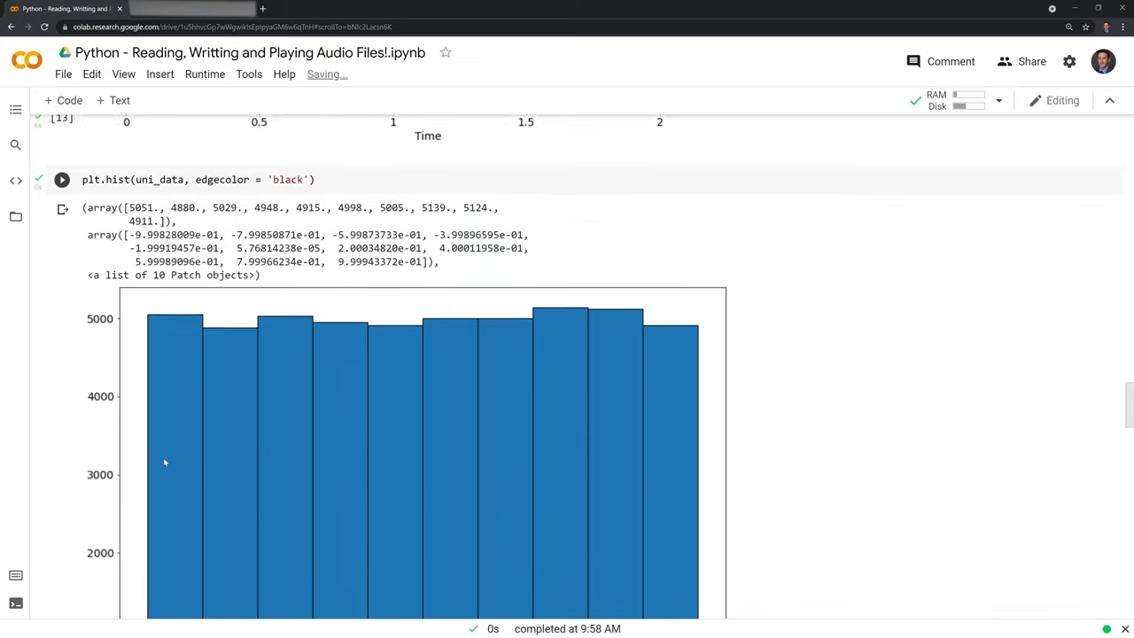
# Step: Scroll through the uniform histogram output
pyautogui.scroll(-3)
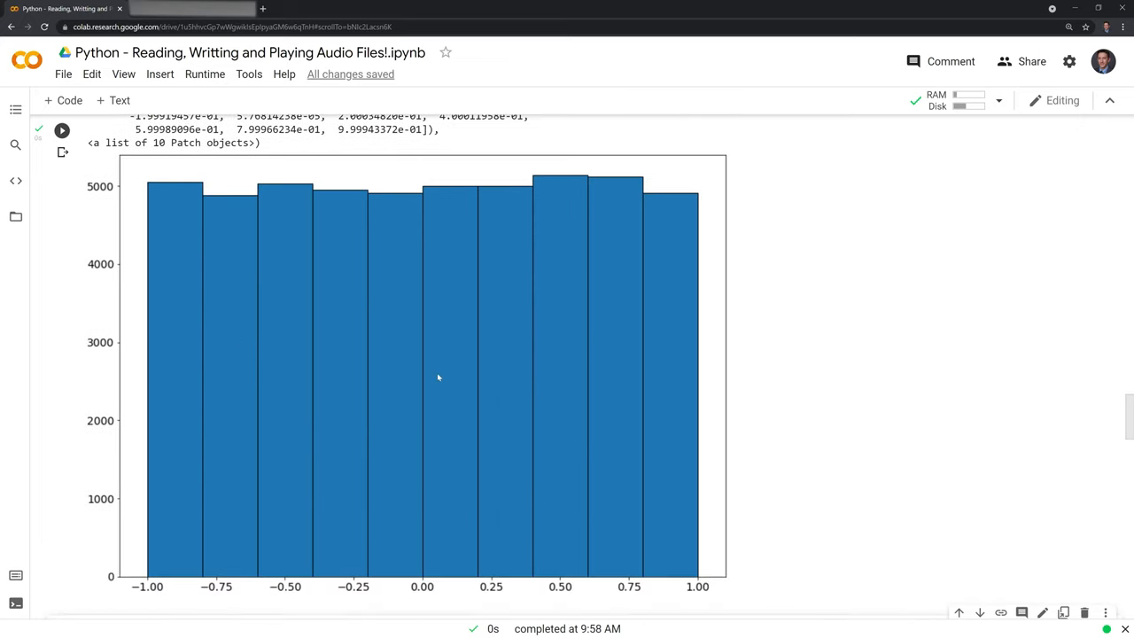
pyautogui.scroll(-3)
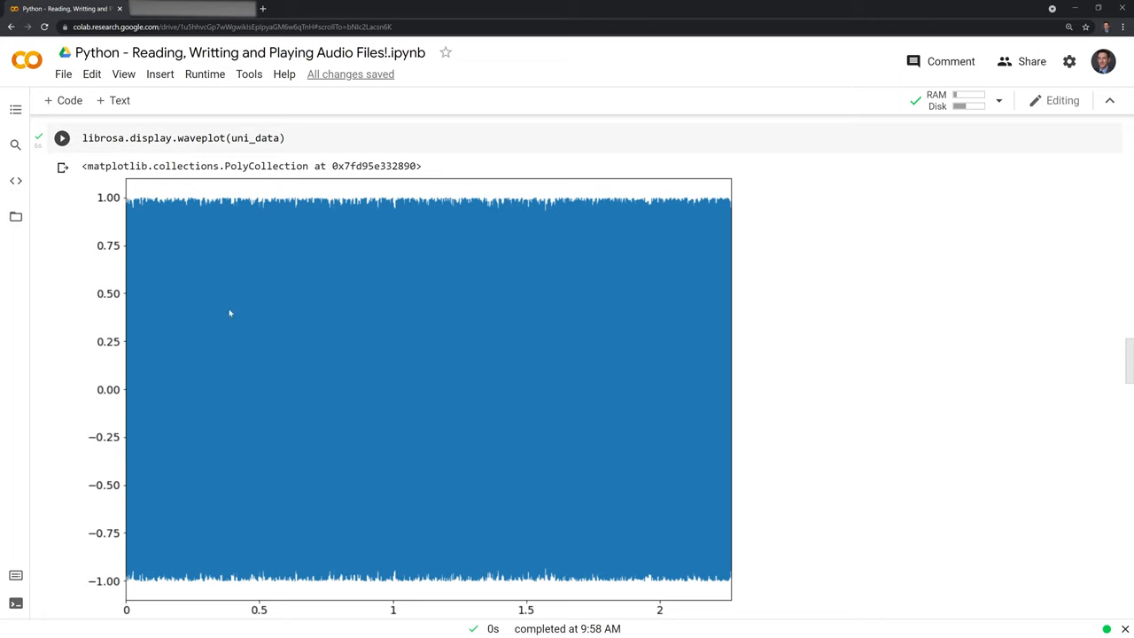
pyautogui.scroll(-3)
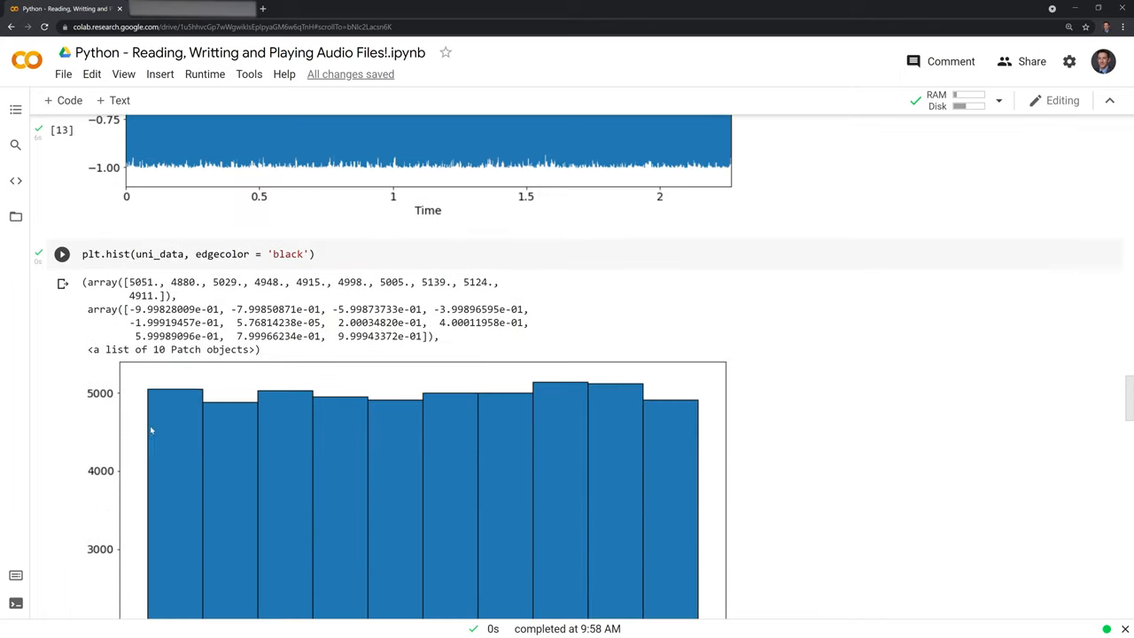
pyautogui.scroll(-3)
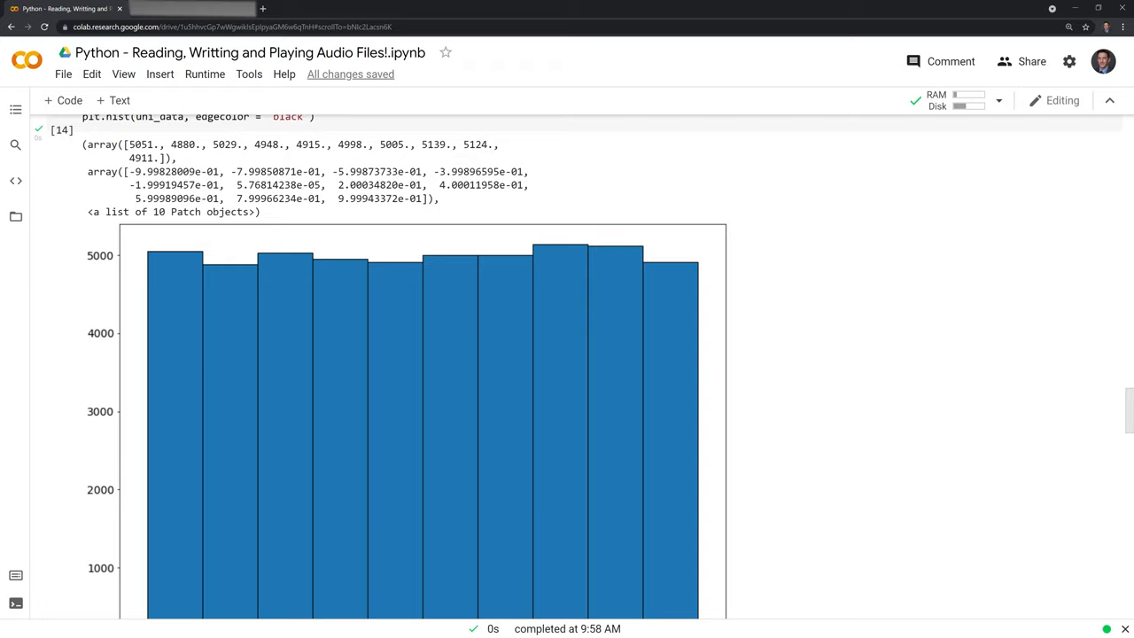
# Step: Scroll past the histogram to the Fade into Darkness intro and review the get_wave sine-function cell
pyautogui.scroll(-3)
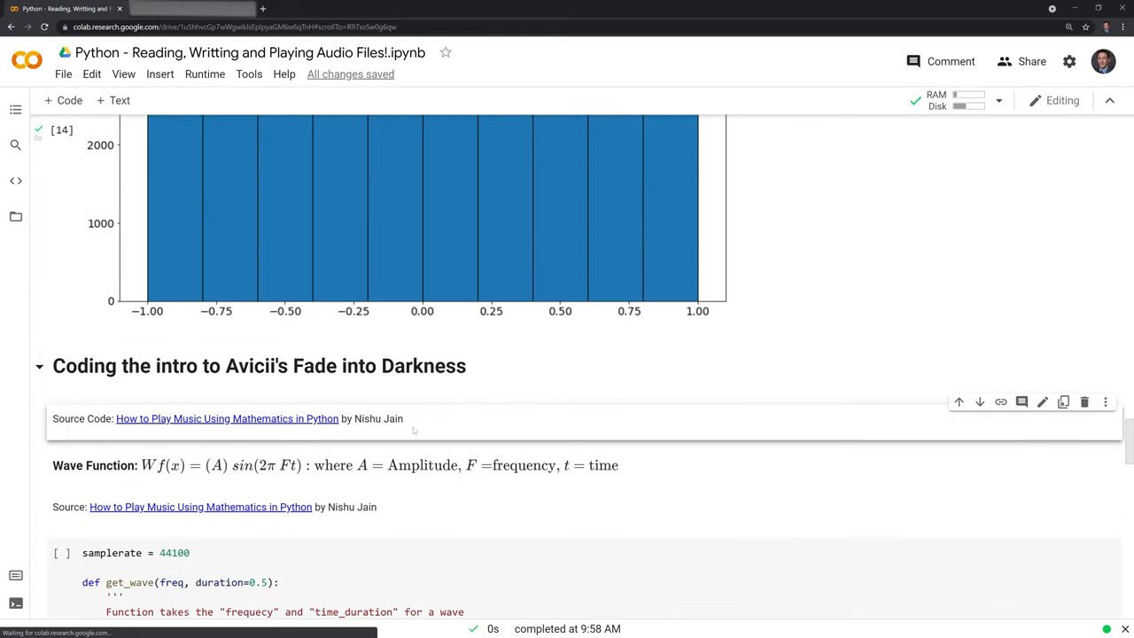
pyautogui.scroll(-3)
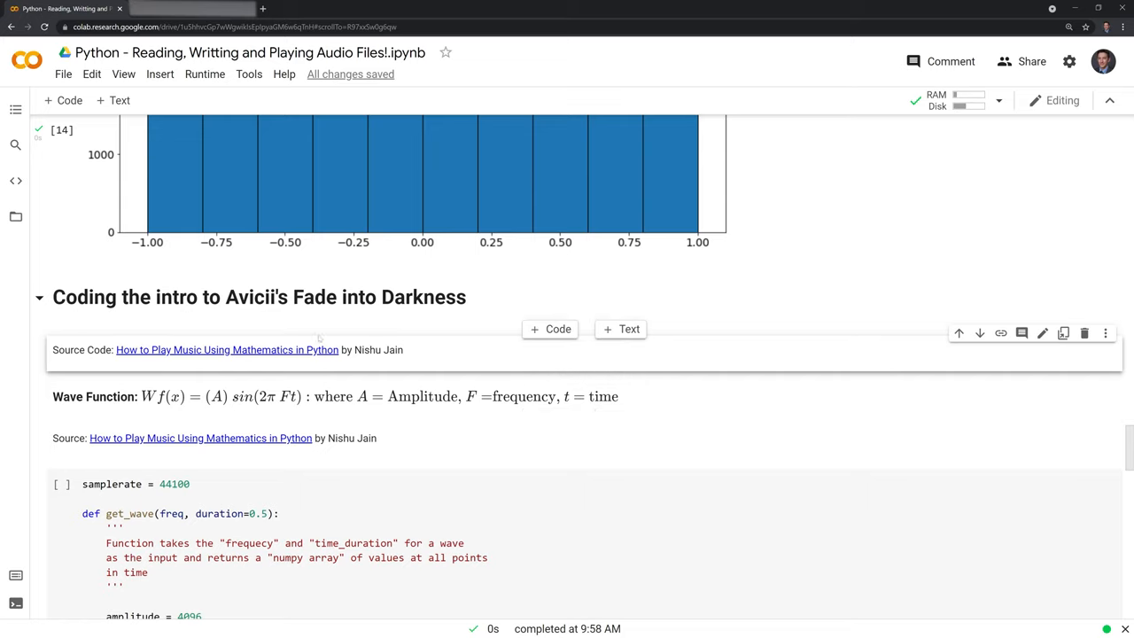
pyautogui.scroll(-3)
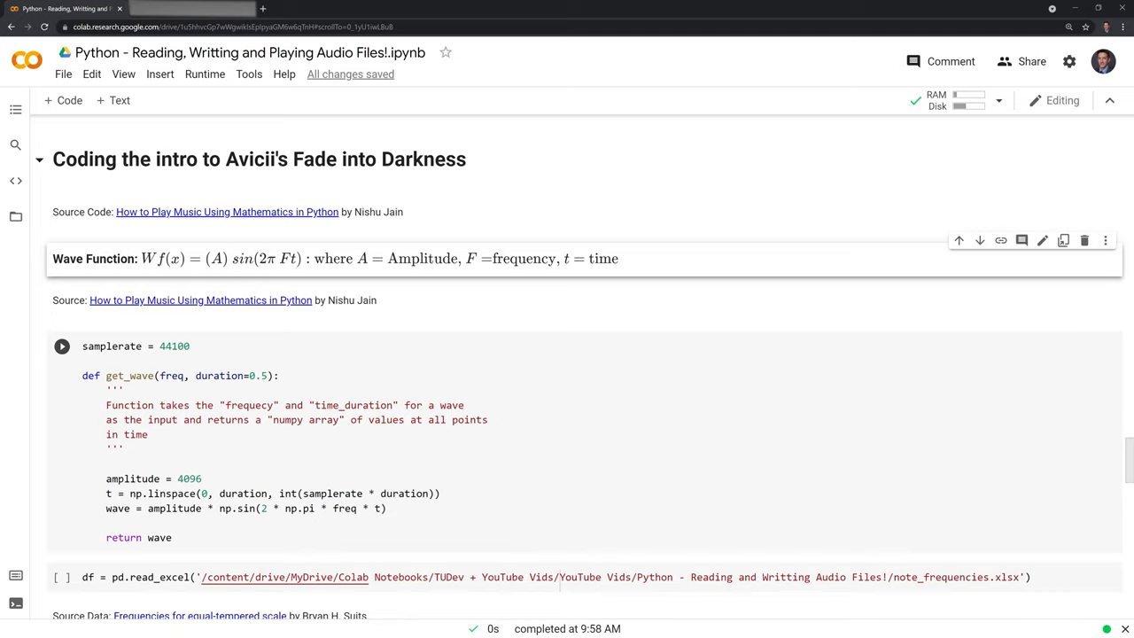
pyautogui.doubleClick(128, 376)
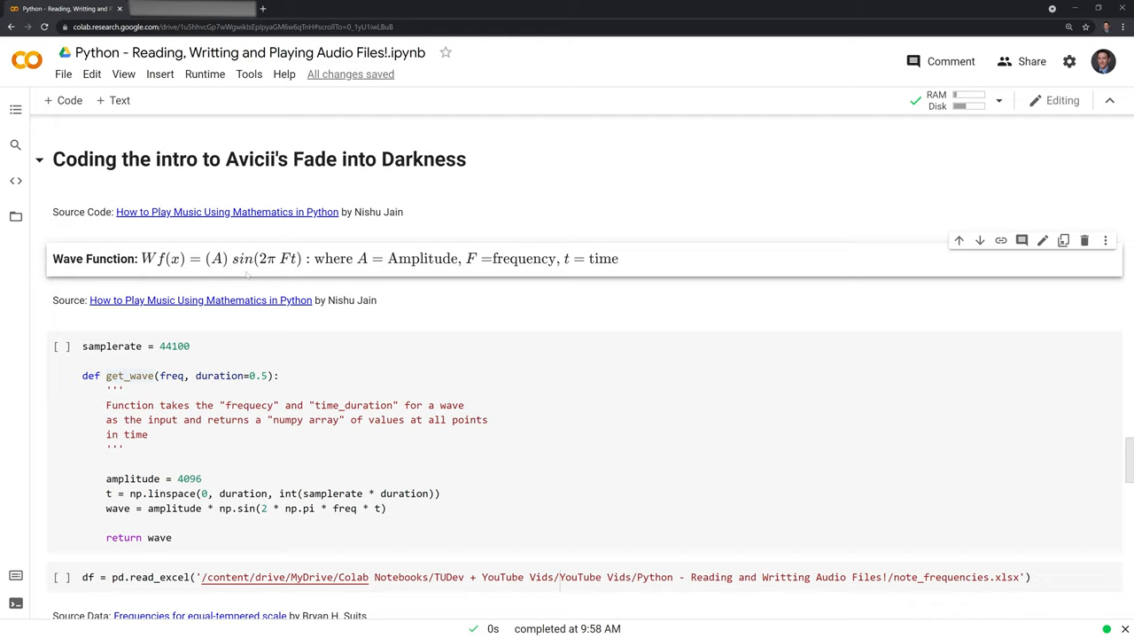
pyautogui.moveTo(234, 275)
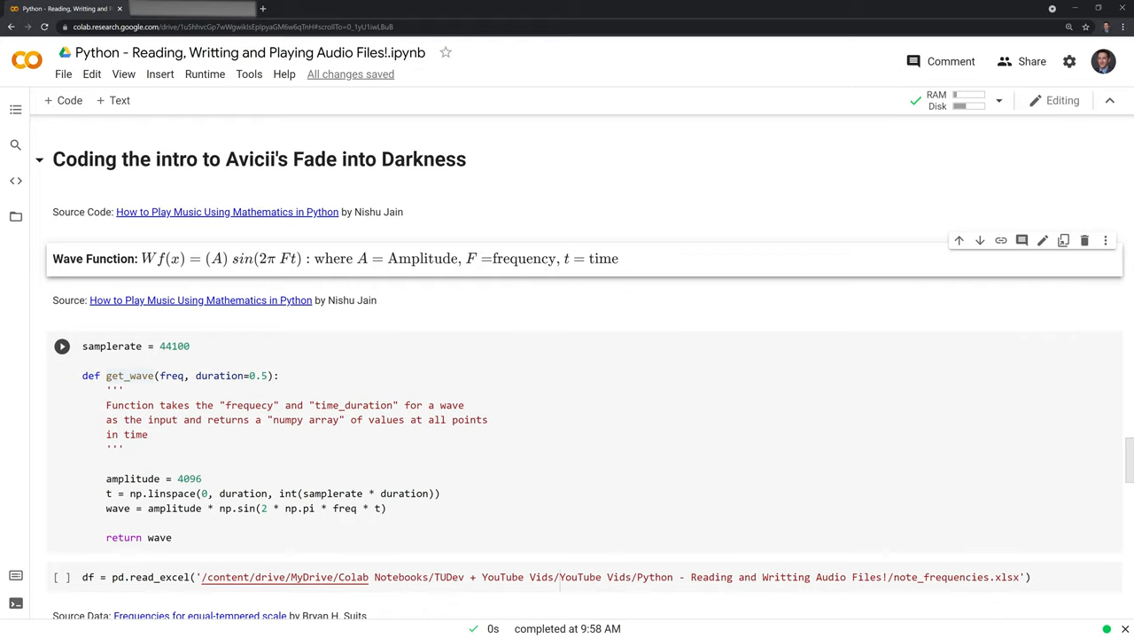
pyautogui.scroll(-3)
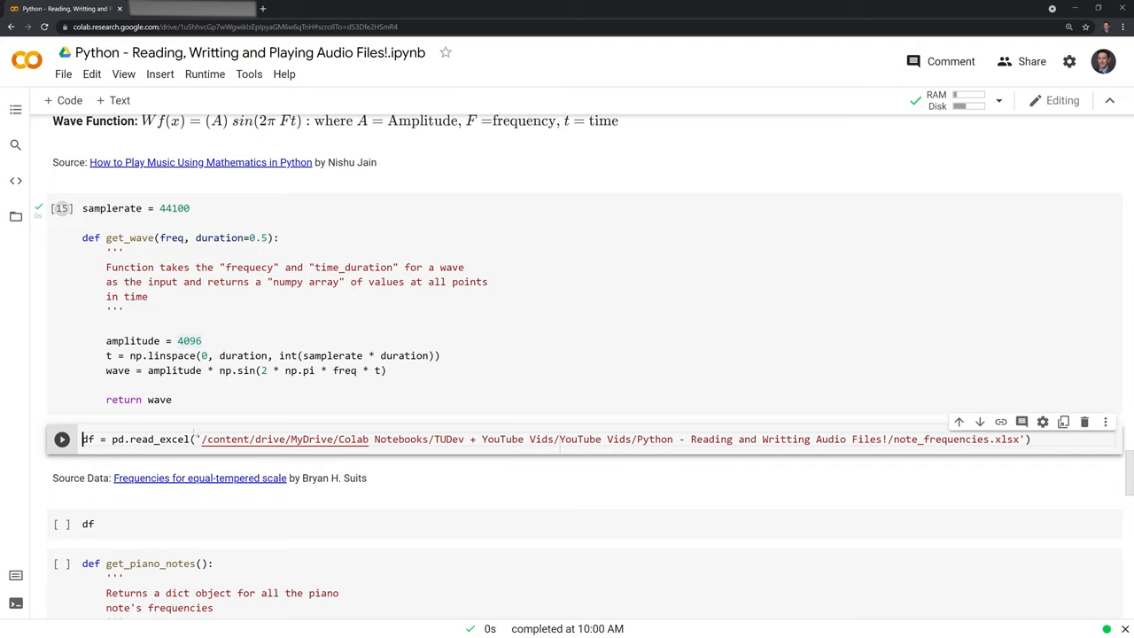
# Step: Run the read_excel cell loading note_frequencies.xlsx and display the 108-row df of notes, frequencies and wavelengths
pyautogui.scroll(-3)
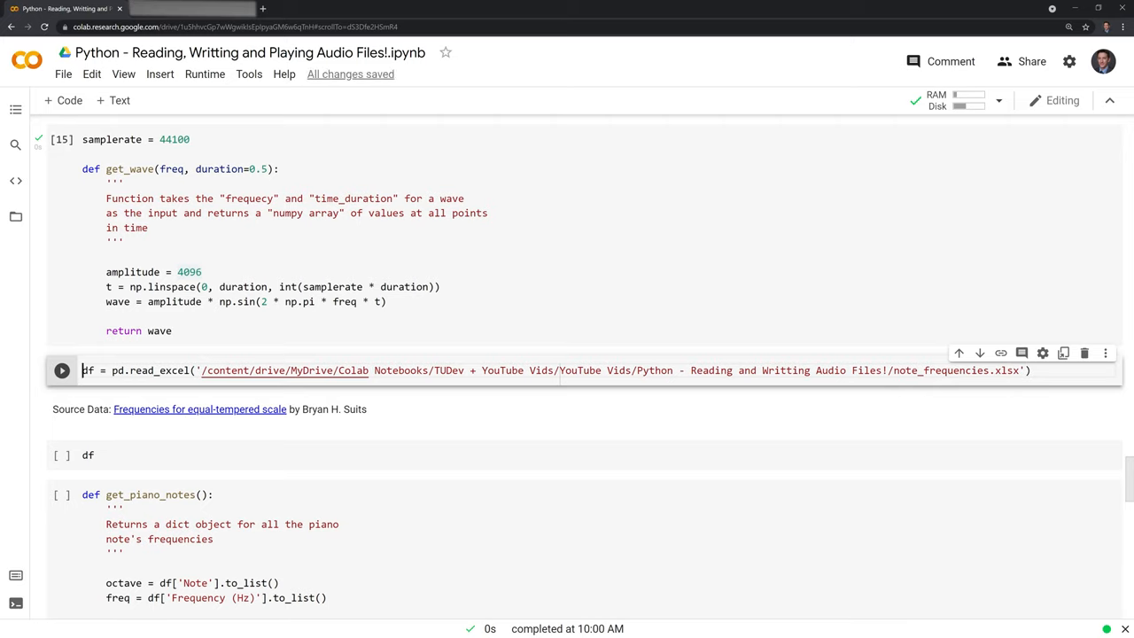
pyautogui.click(61, 370)
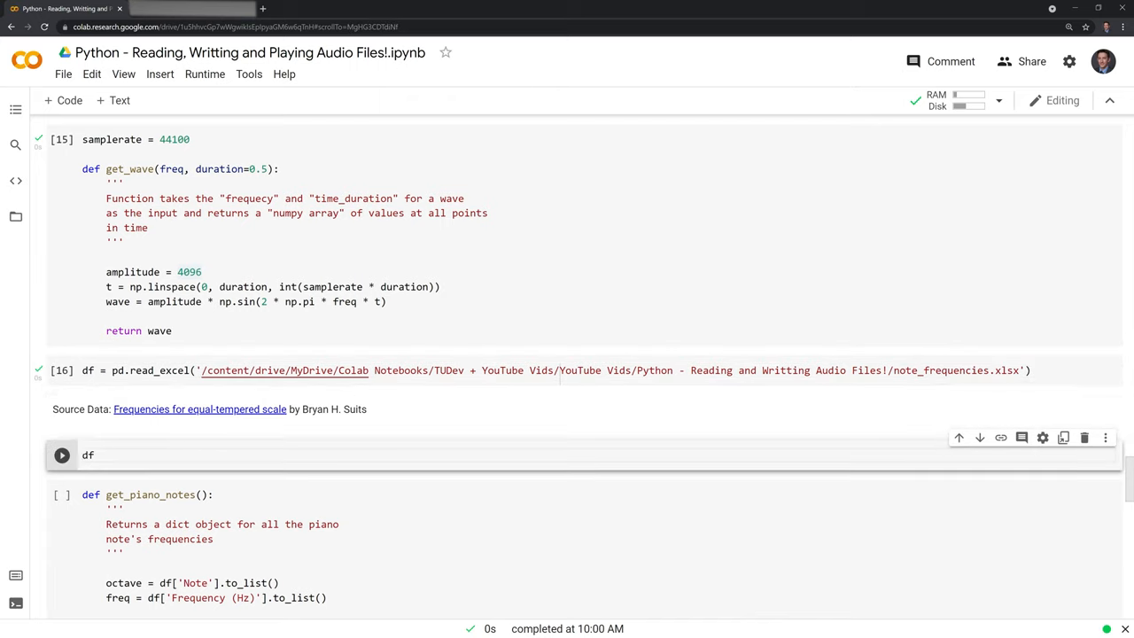
pyautogui.click(60, 453)
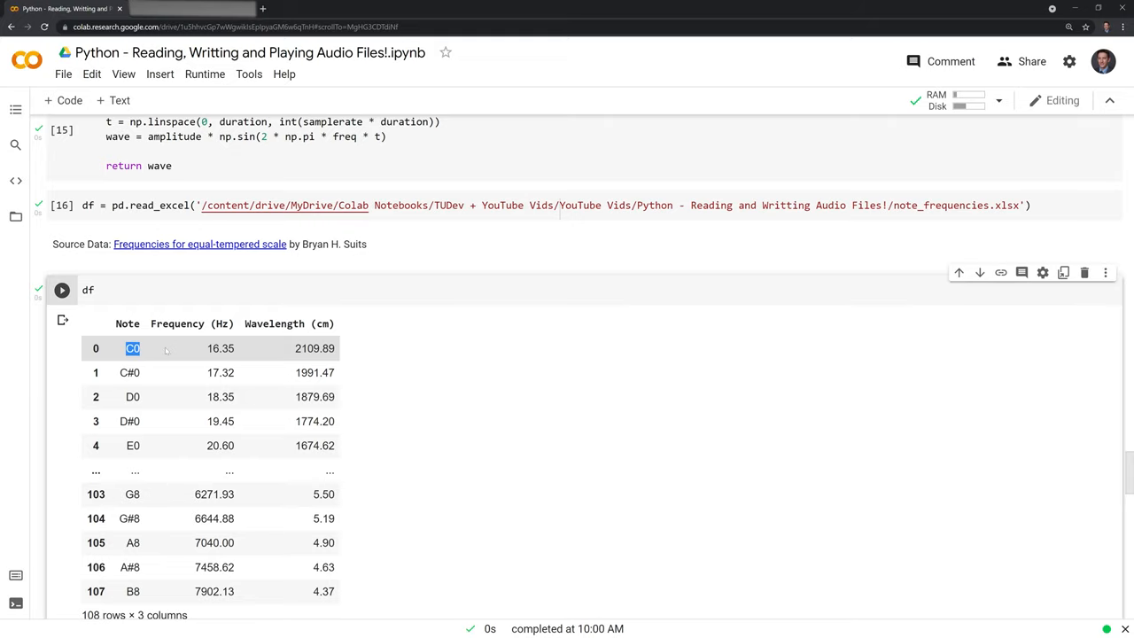
pyautogui.click(219, 347)
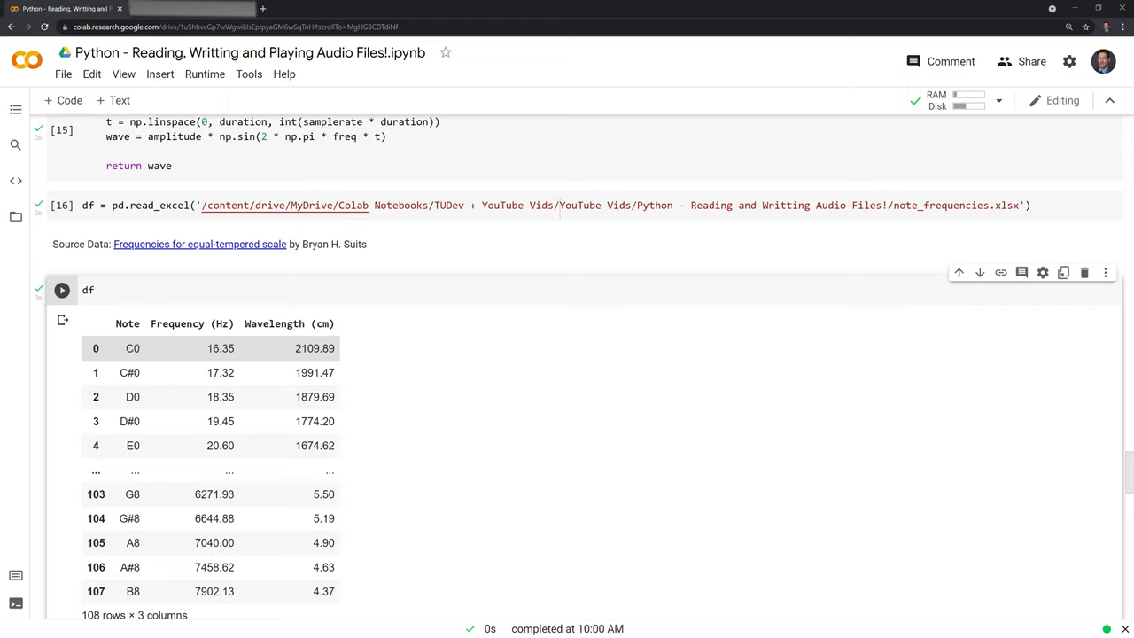
pyautogui.doubleClick(131, 347)
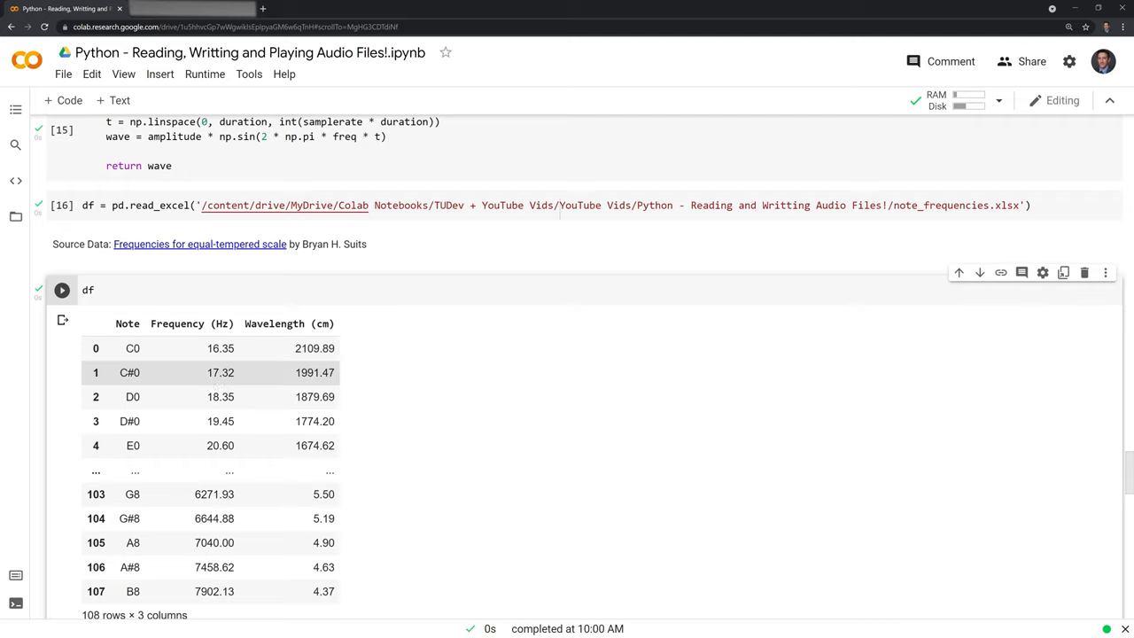
pyautogui.scroll(-3)
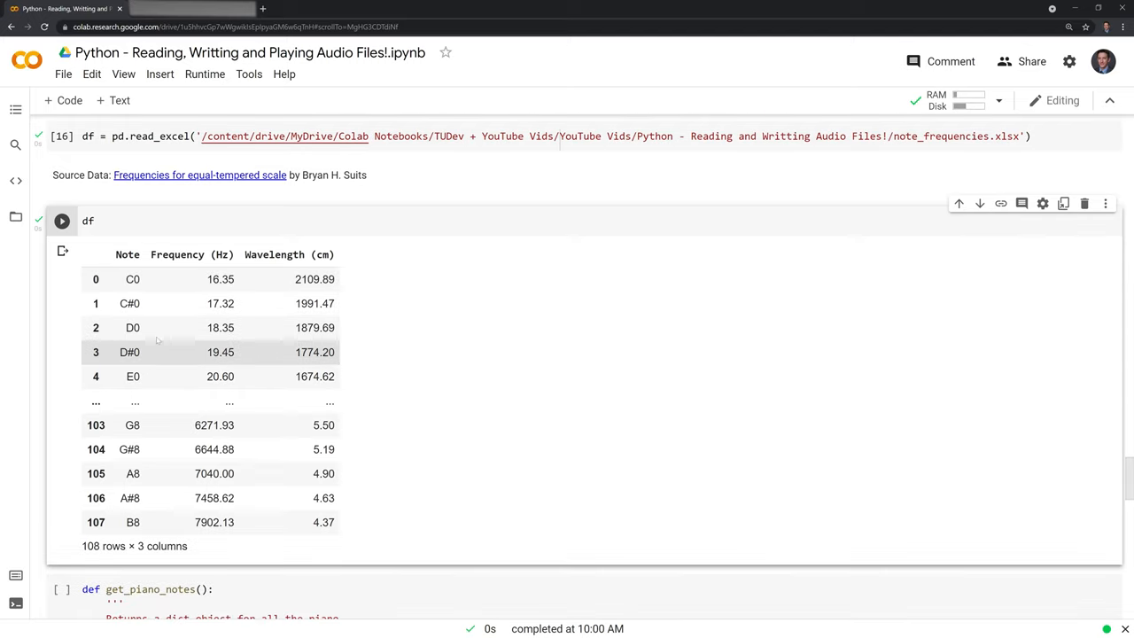
pyautogui.moveTo(170, 372)
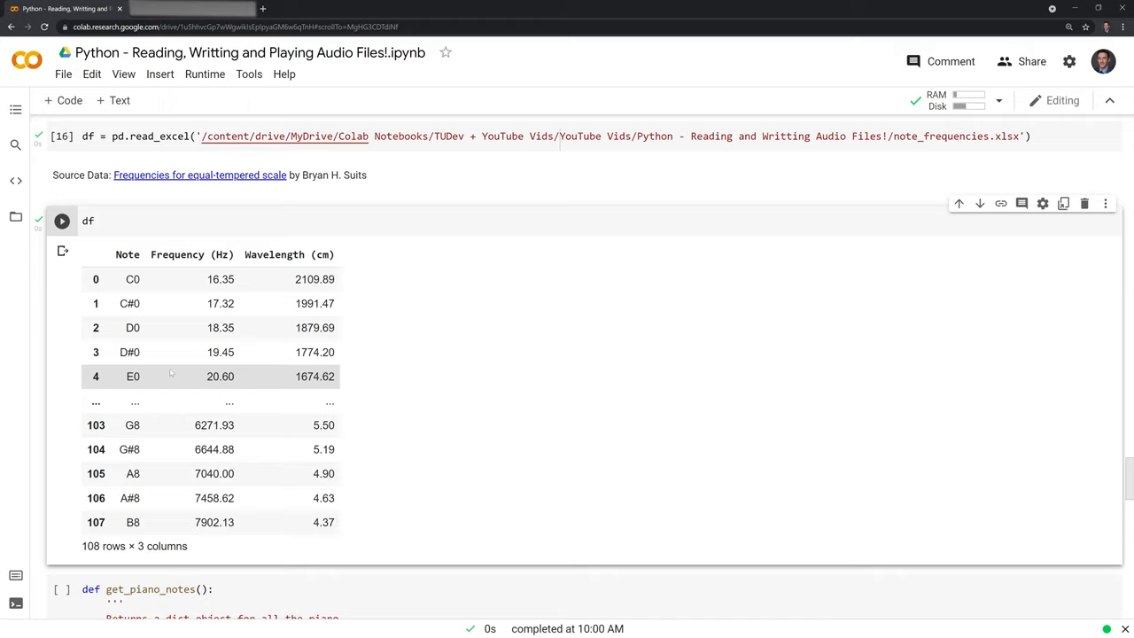
pyautogui.moveTo(181, 386)
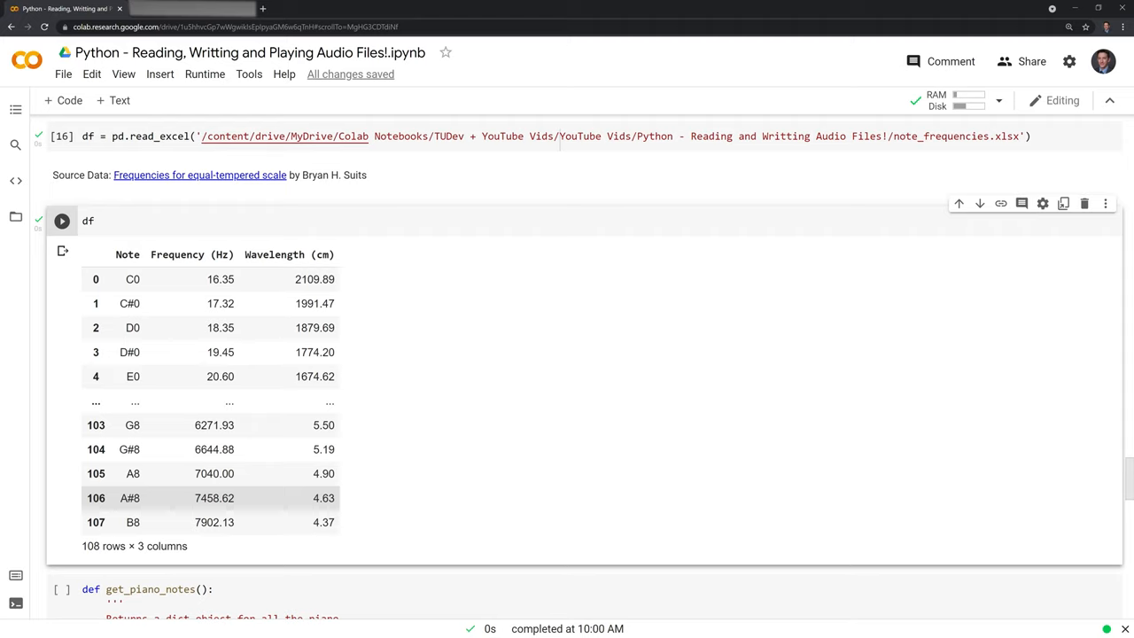
pyautogui.scroll(-3)
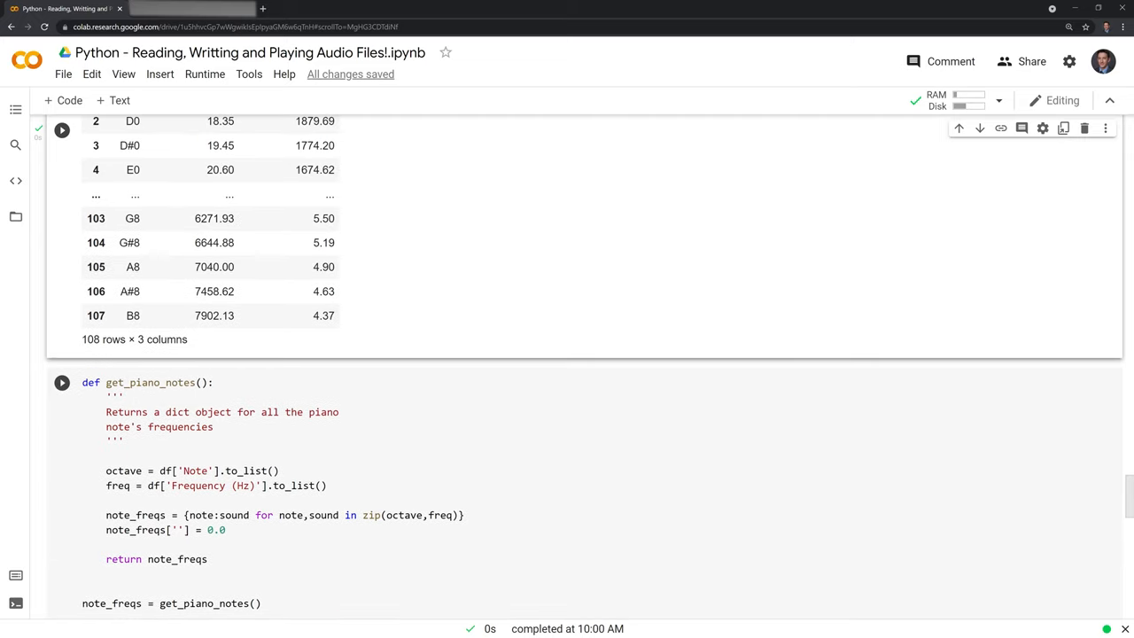
pyautogui.doubleClick(131, 266)
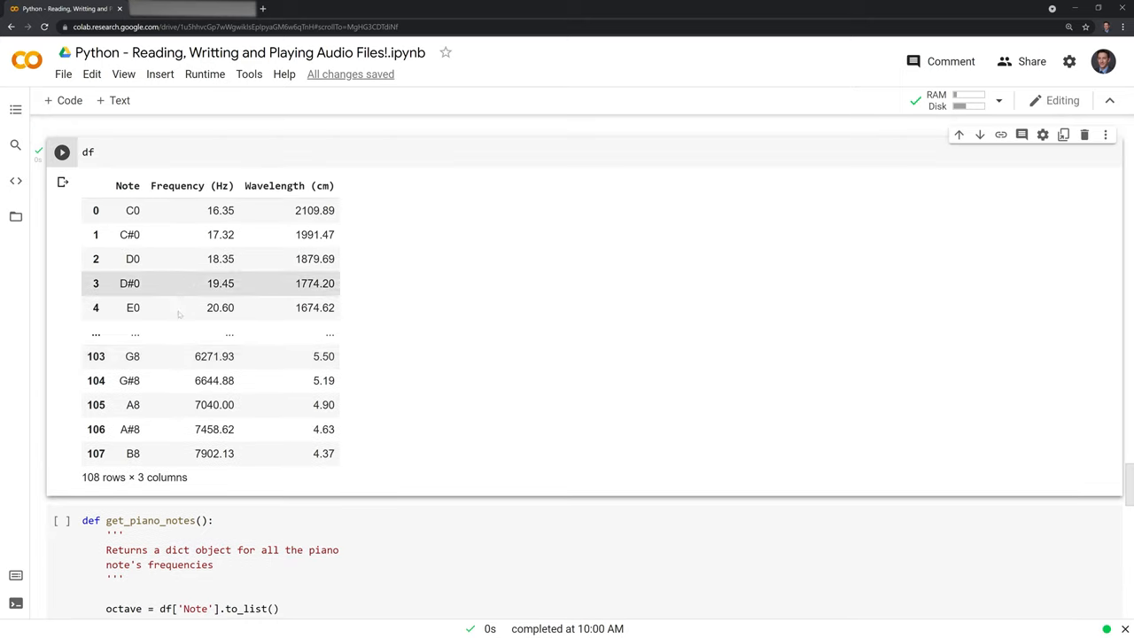
pyautogui.scroll(-3)
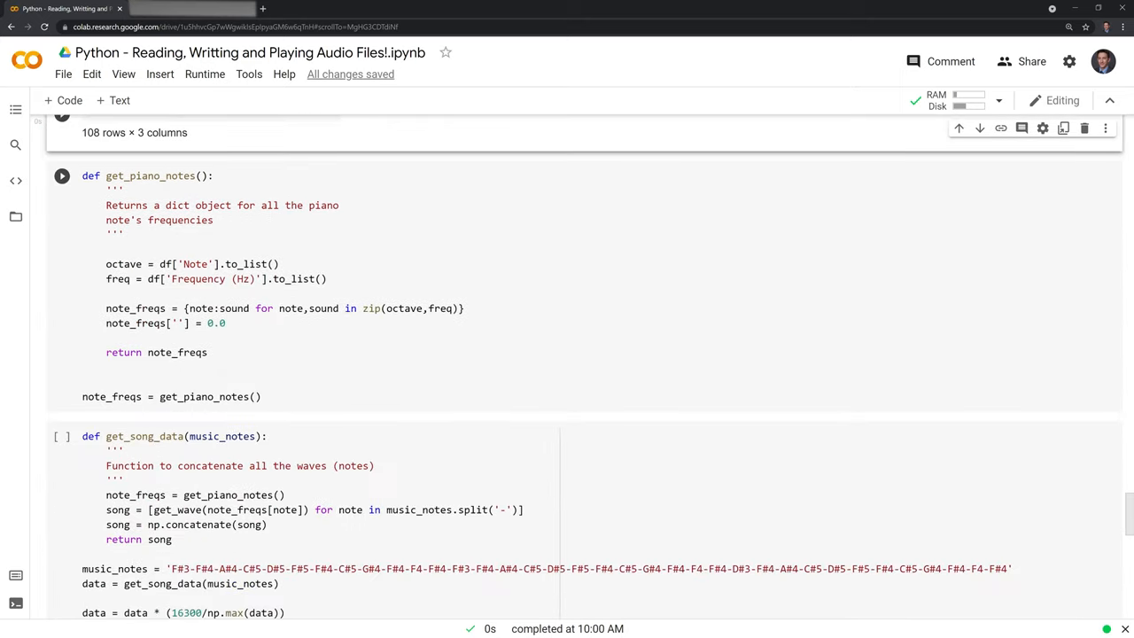
pyautogui.scroll(-3)
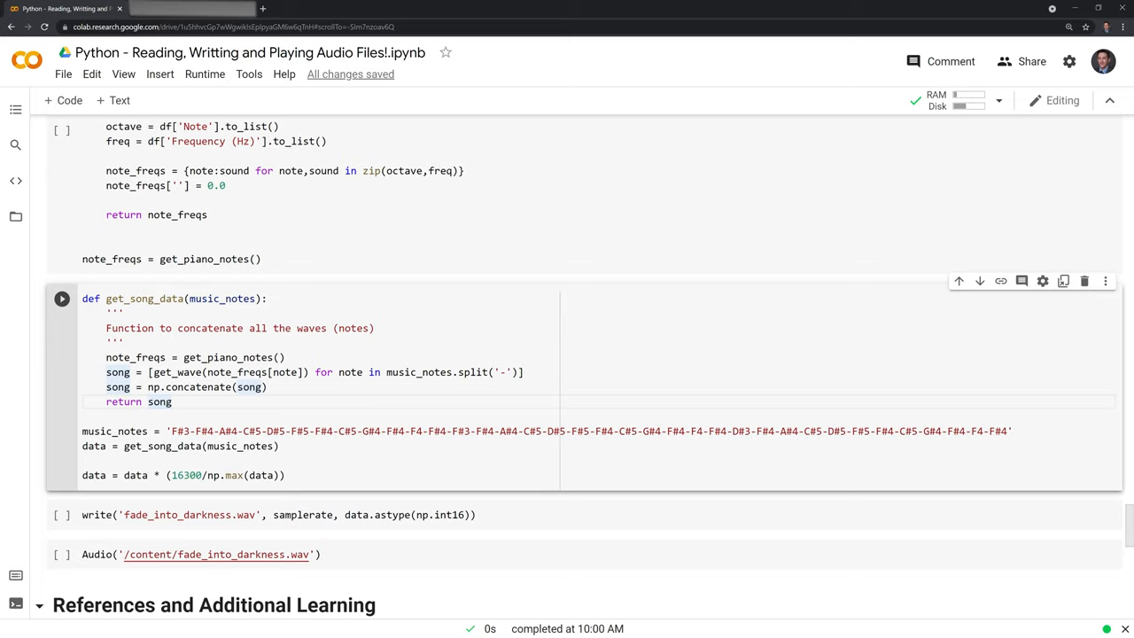
# Step: Run the get_song_data cell to build the scaled Fade into Darkness melody data
pyautogui.moveTo(171, 431); pyautogui.dragTo(496, 430)
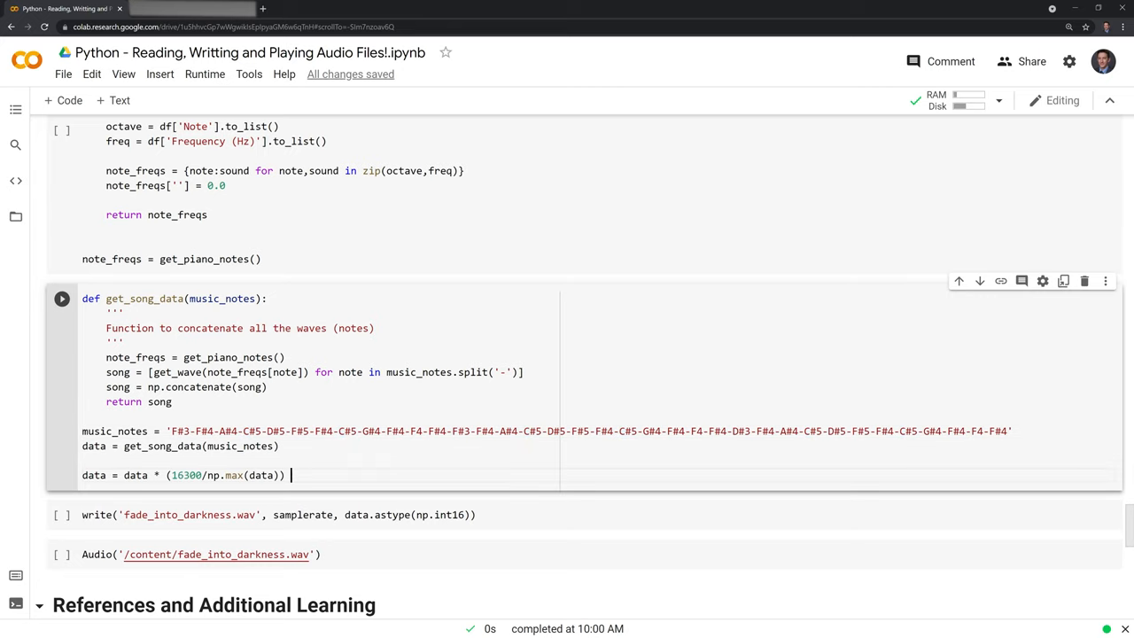
pyautogui.click(60, 298)
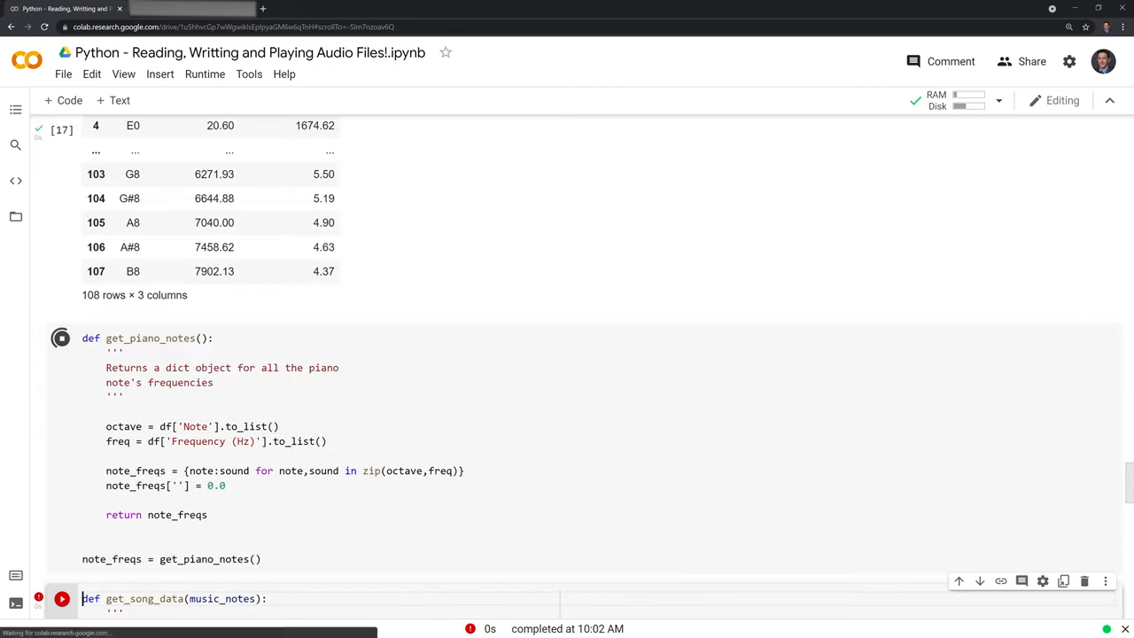
pyautogui.scroll(-3)
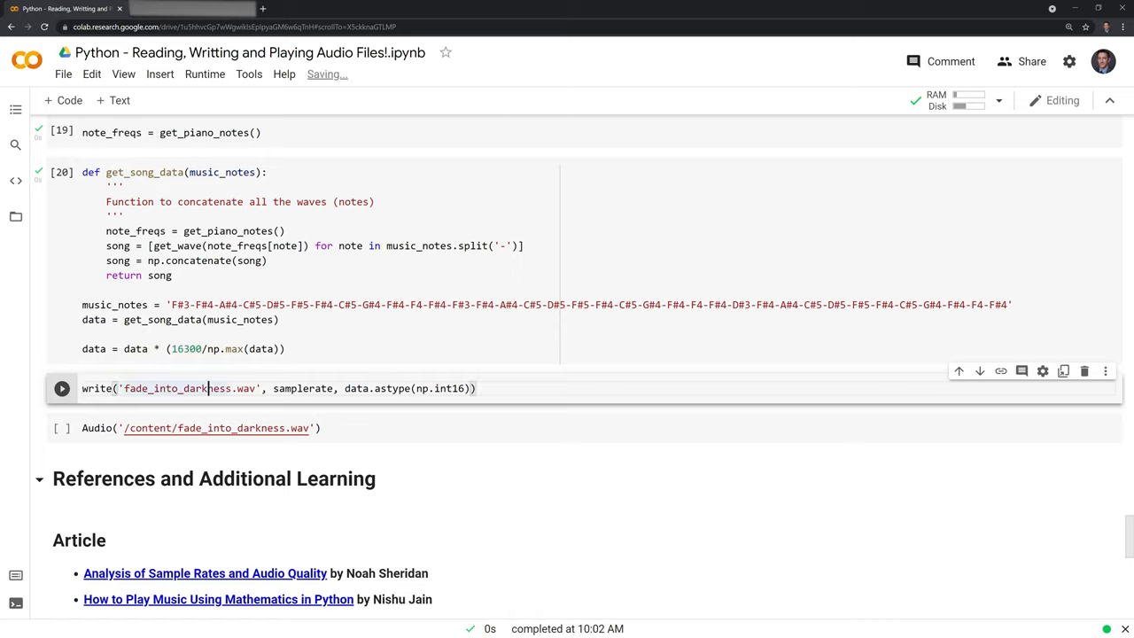
# Step: Highlight the fade_into_darkness output file name in the write cell
pyautogui.doubleClick(301, 388)
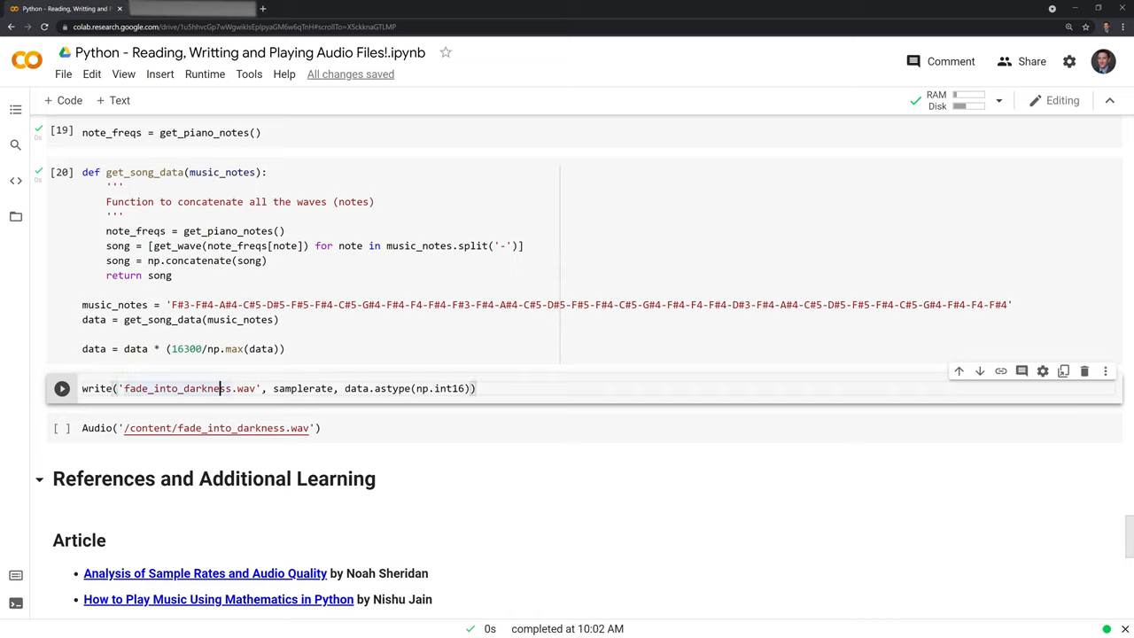
pyautogui.click(60, 427)
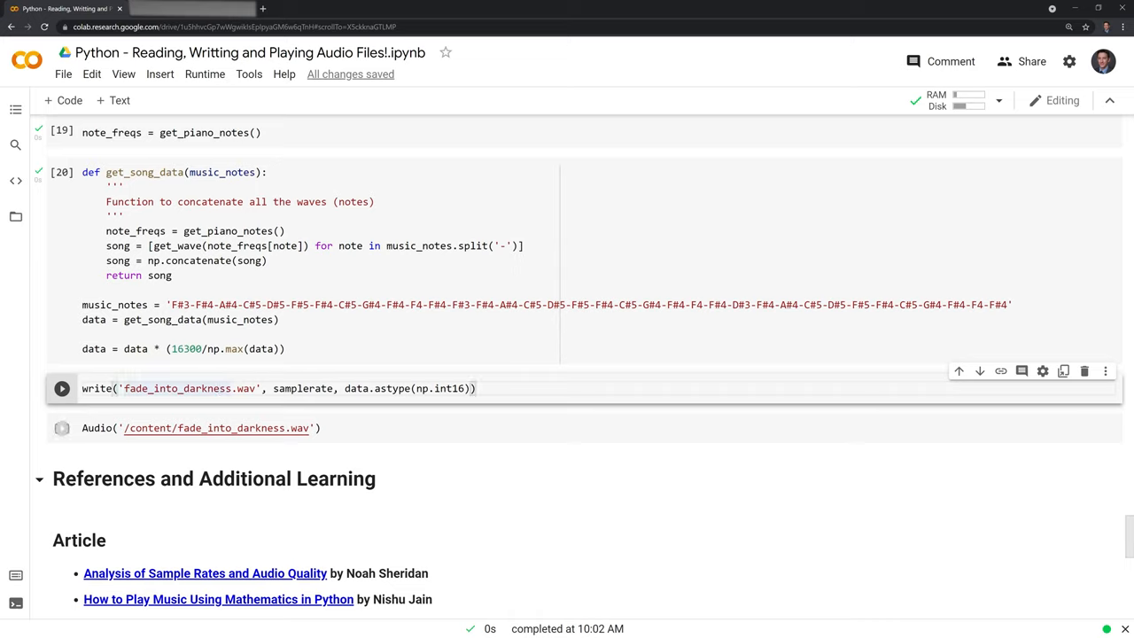
pyautogui.doubleClick(305, 388)
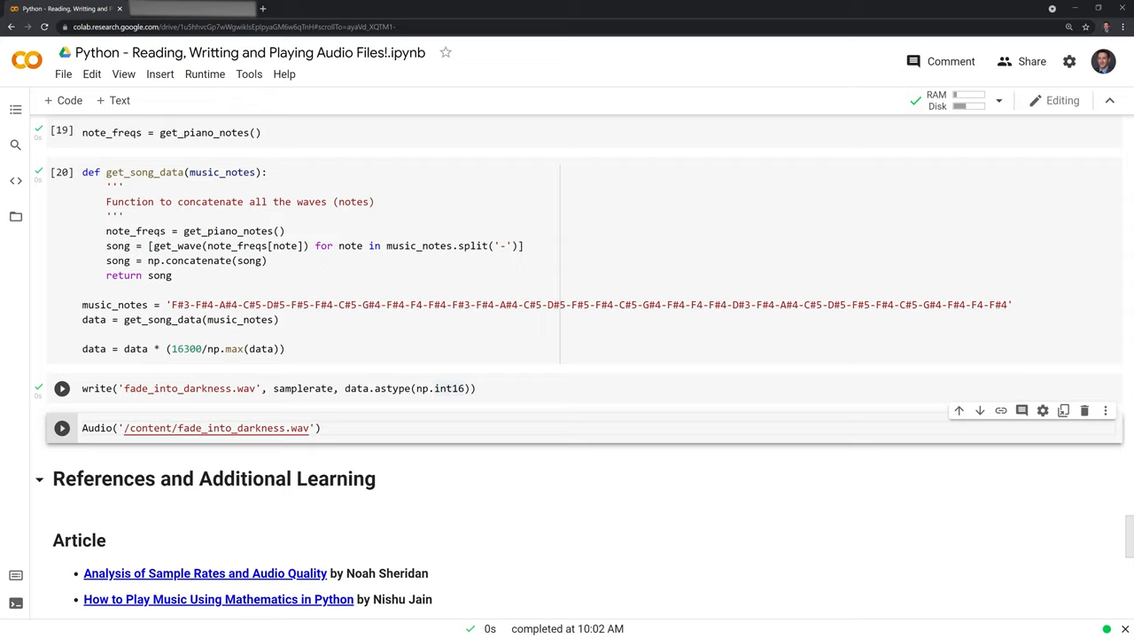
# Step: Write fade_into_darkness.wav and play its 18-second audio through to the end
pyautogui.click(60, 427)
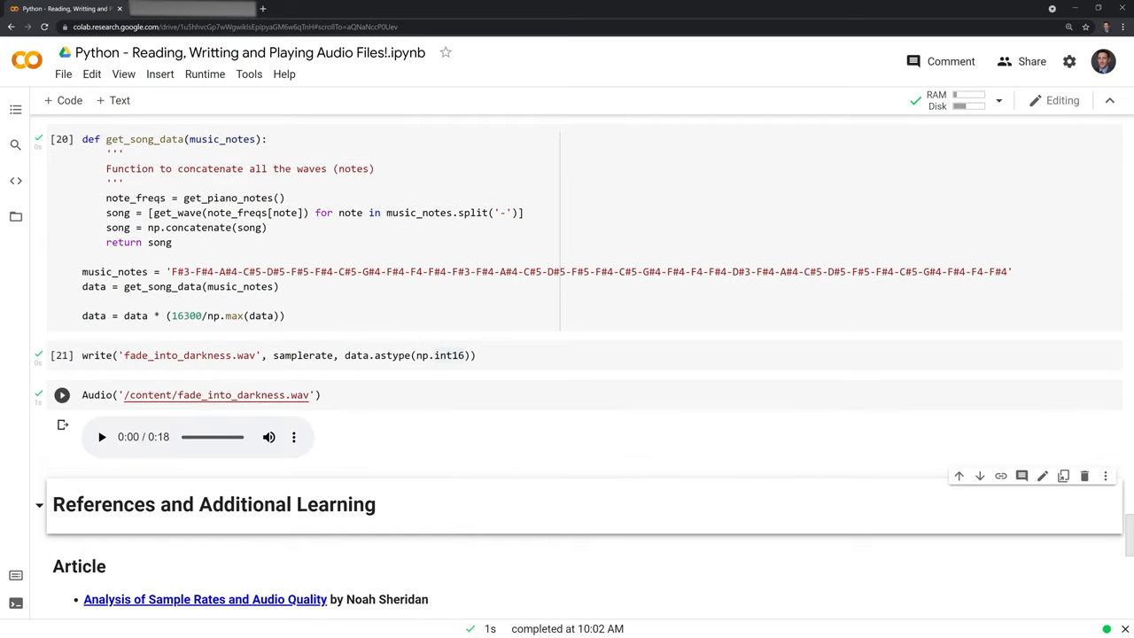
pyautogui.click(99, 436)
pyautogui.write('p')
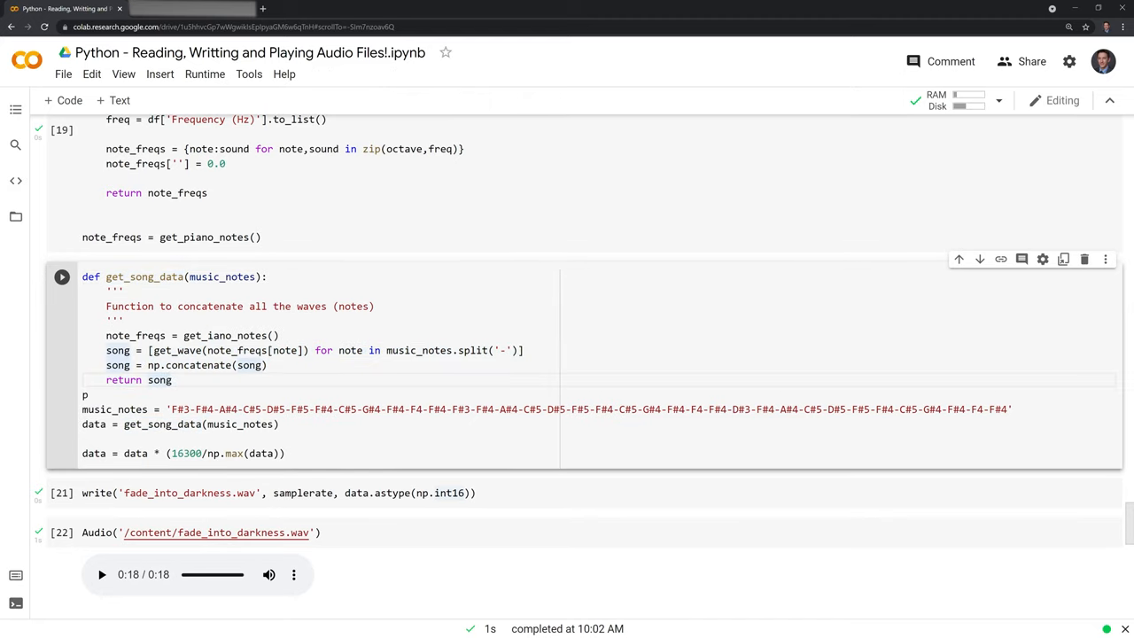
pyautogui.scroll(-3)
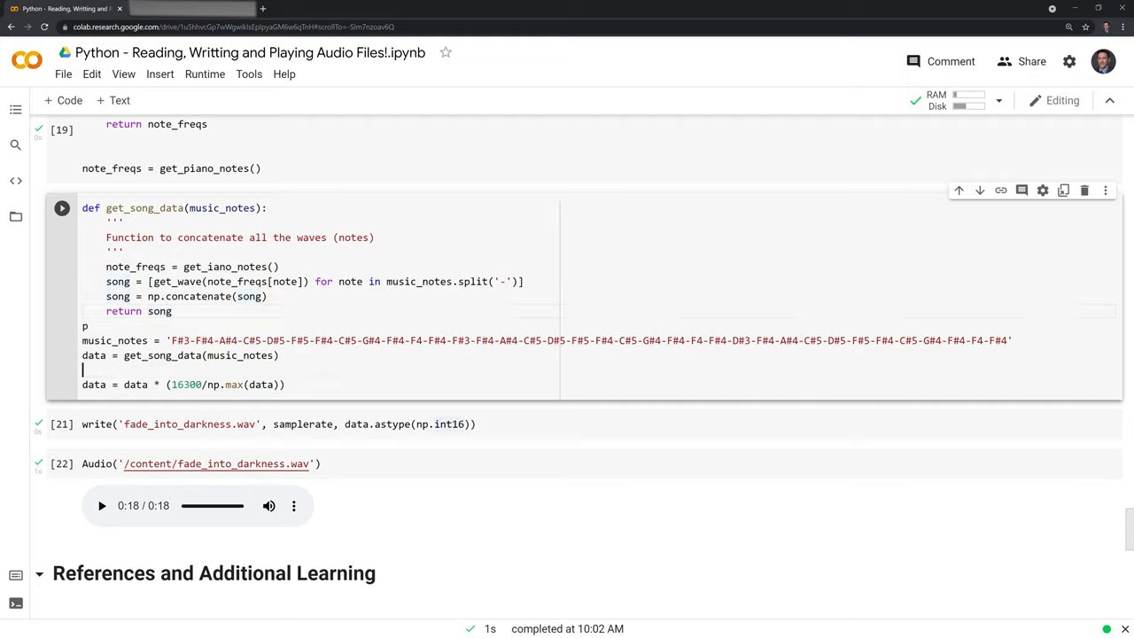
pyautogui.moveTo(206, 265); pyautogui.dragTo(174, 312)
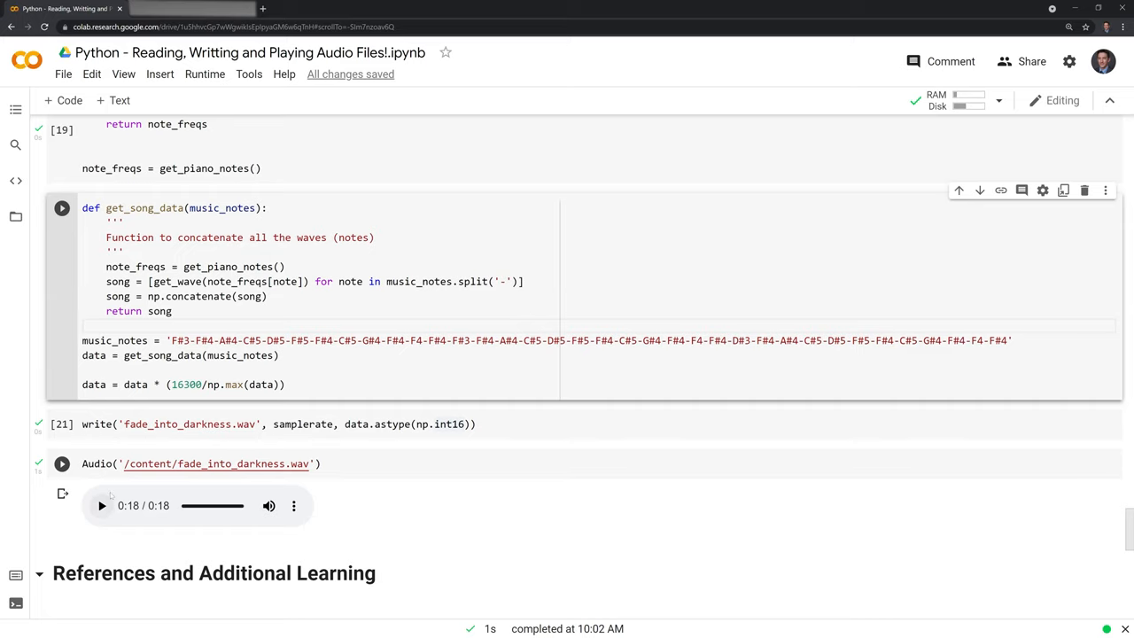
pyautogui.scroll(-3)
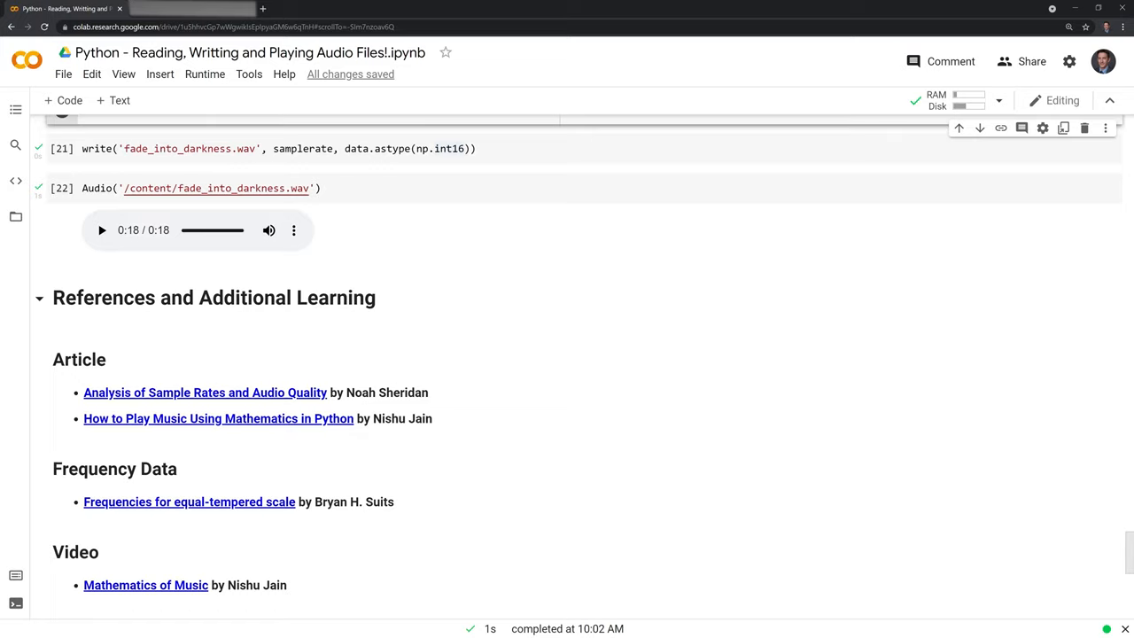
pyautogui.scroll(-3)
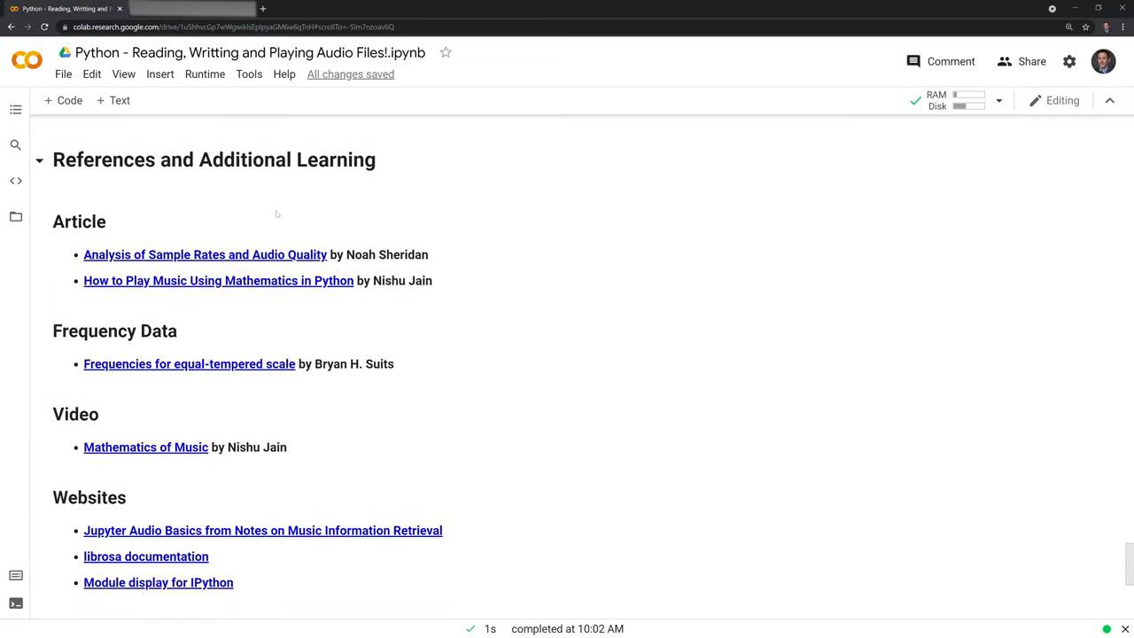
pyautogui.moveTo(244, 246)
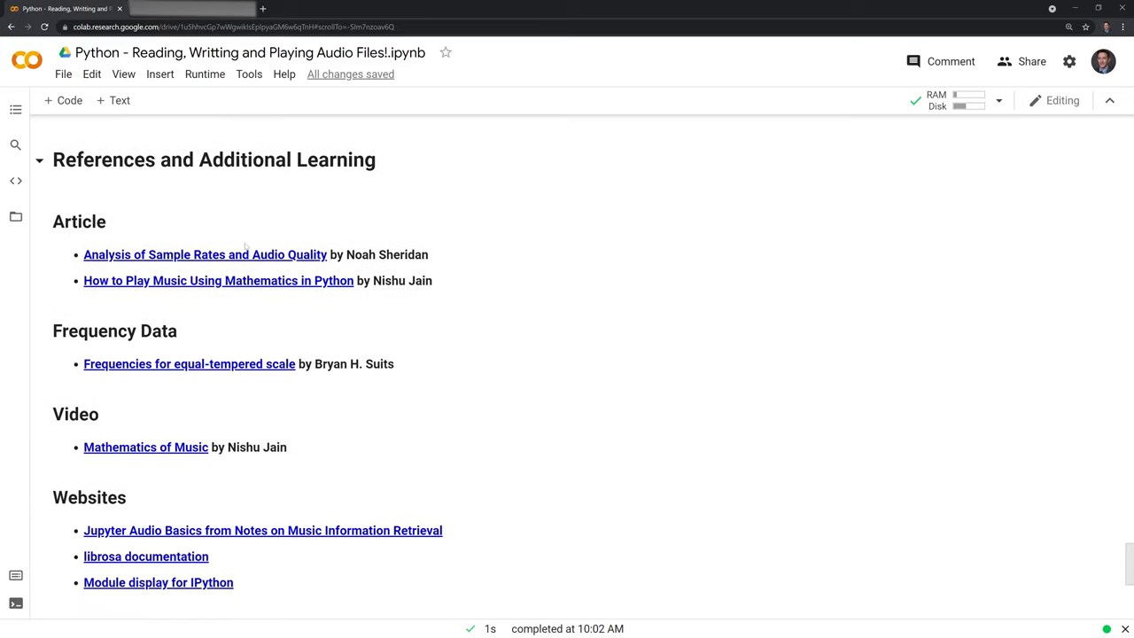
pyautogui.scroll(-3)
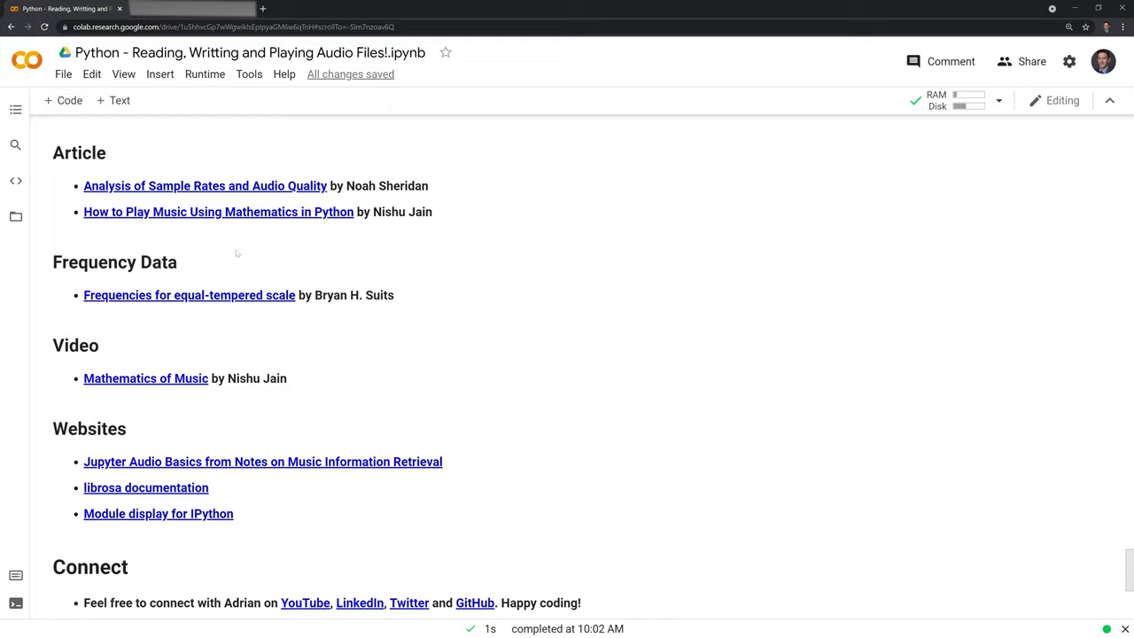
pyautogui.moveTo(238, 255)
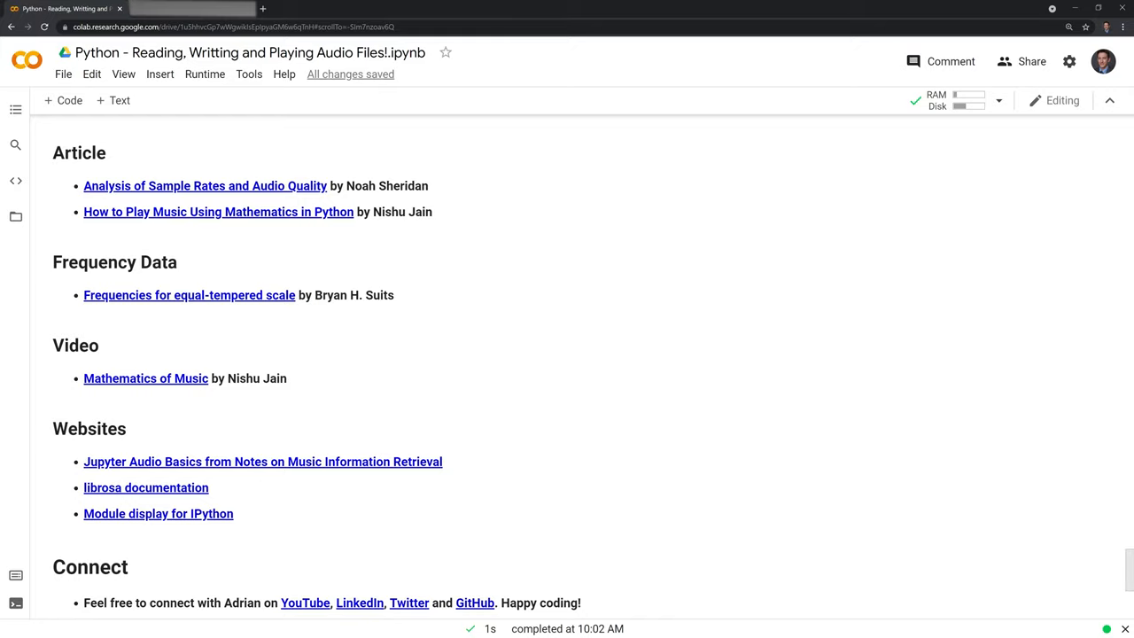
pyautogui.moveTo(343, 213)
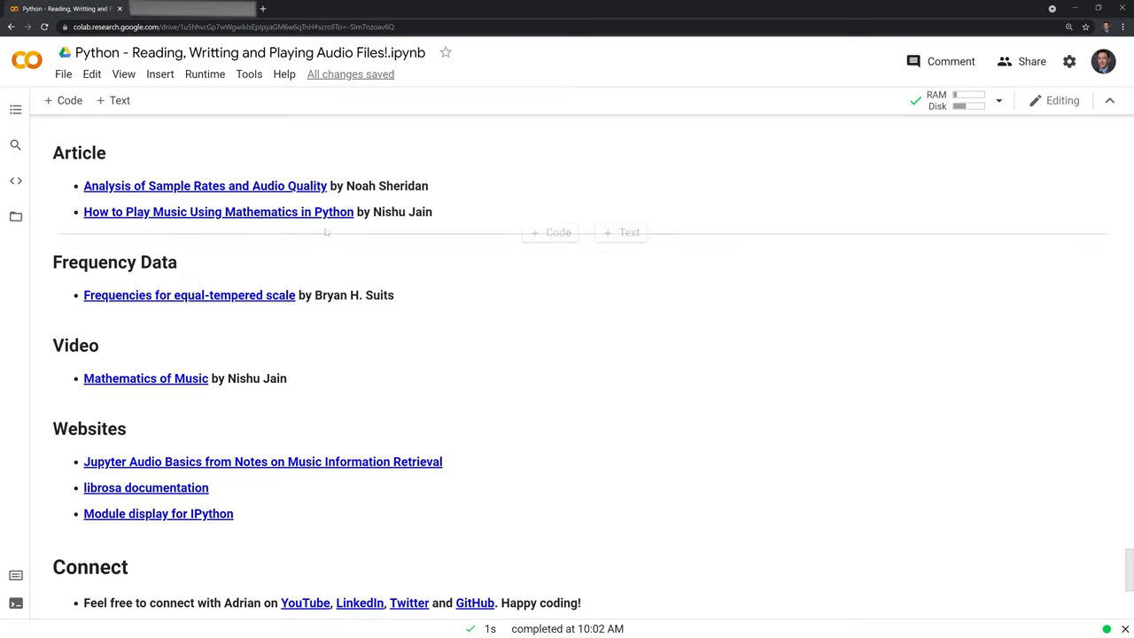
pyautogui.moveTo(193, 228)
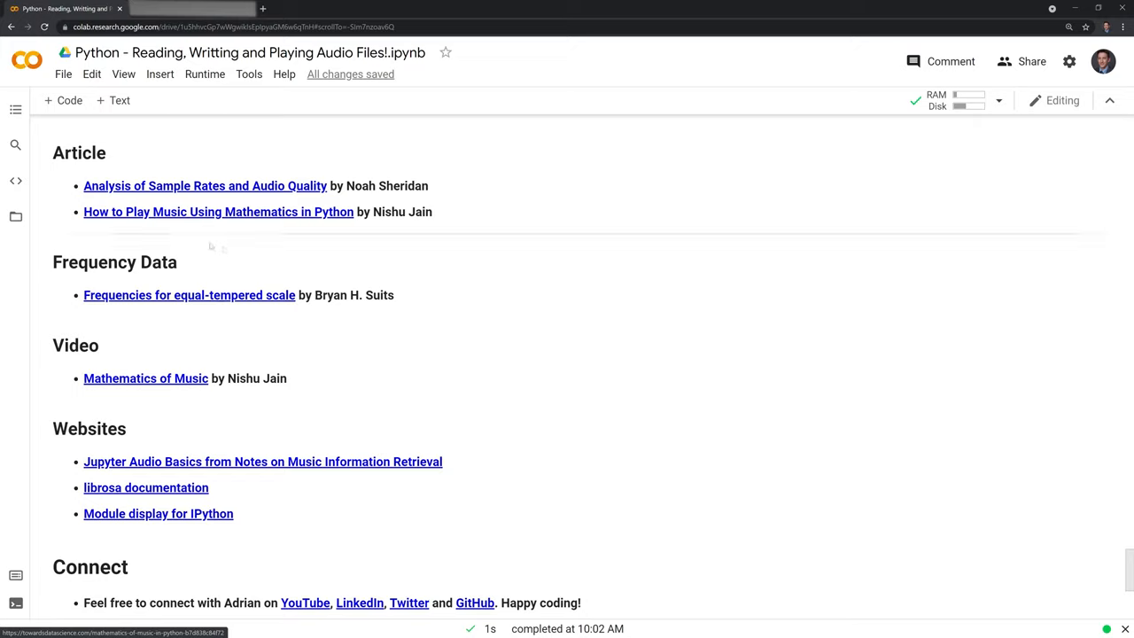
pyautogui.moveTo(310, 322)
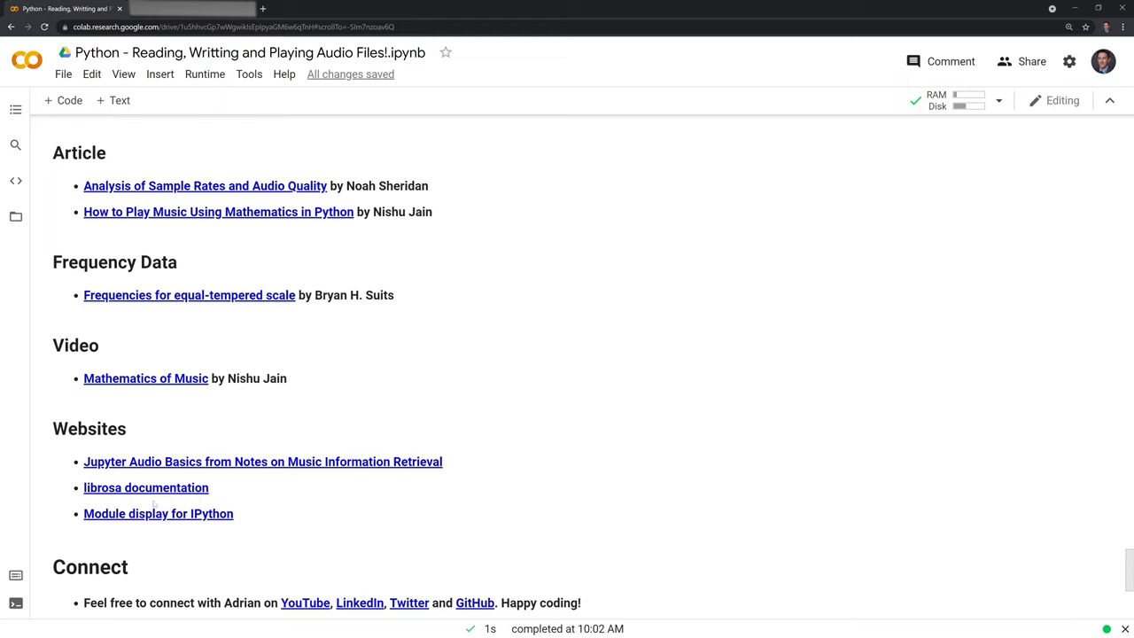
pyautogui.moveTo(259, 476)
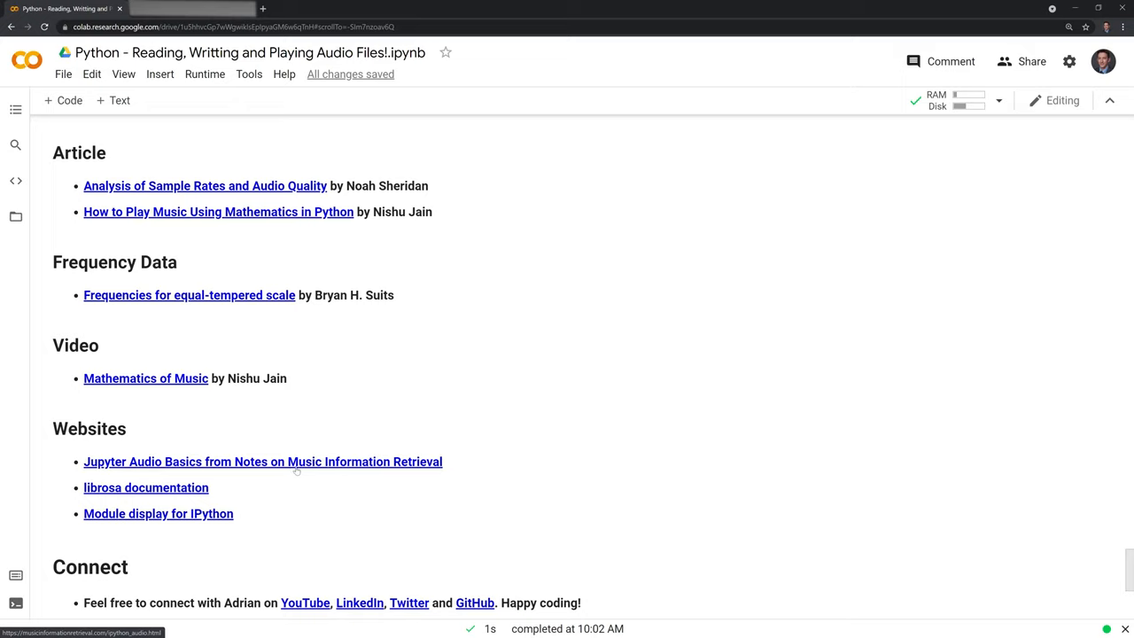
pyautogui.moveTo(273, 440)
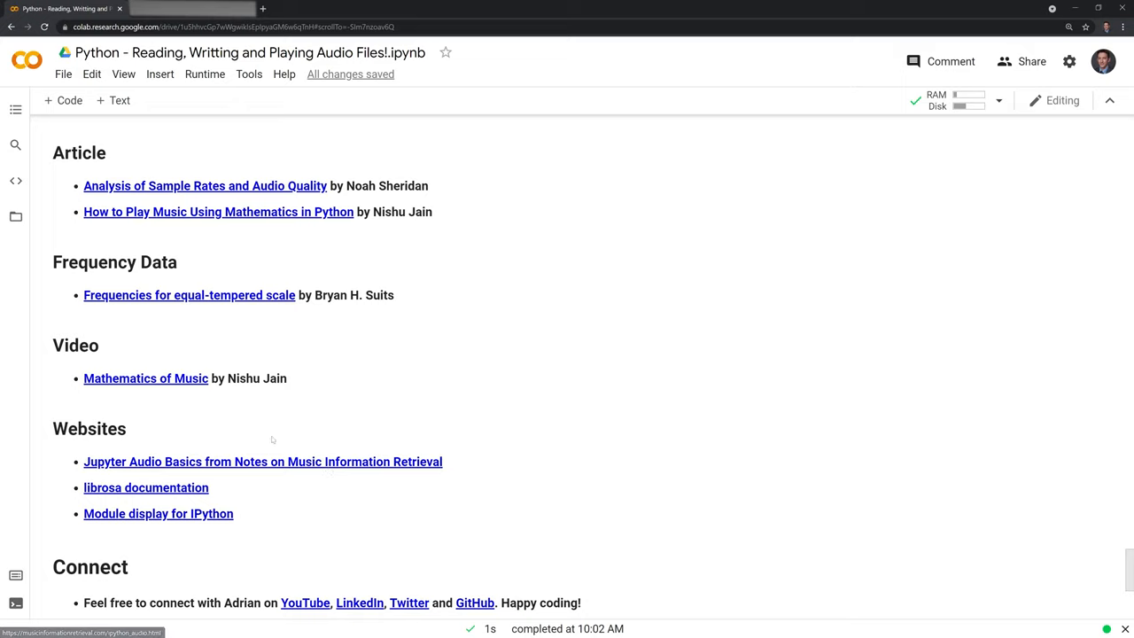
pyautogui.moveTo(277, 475)
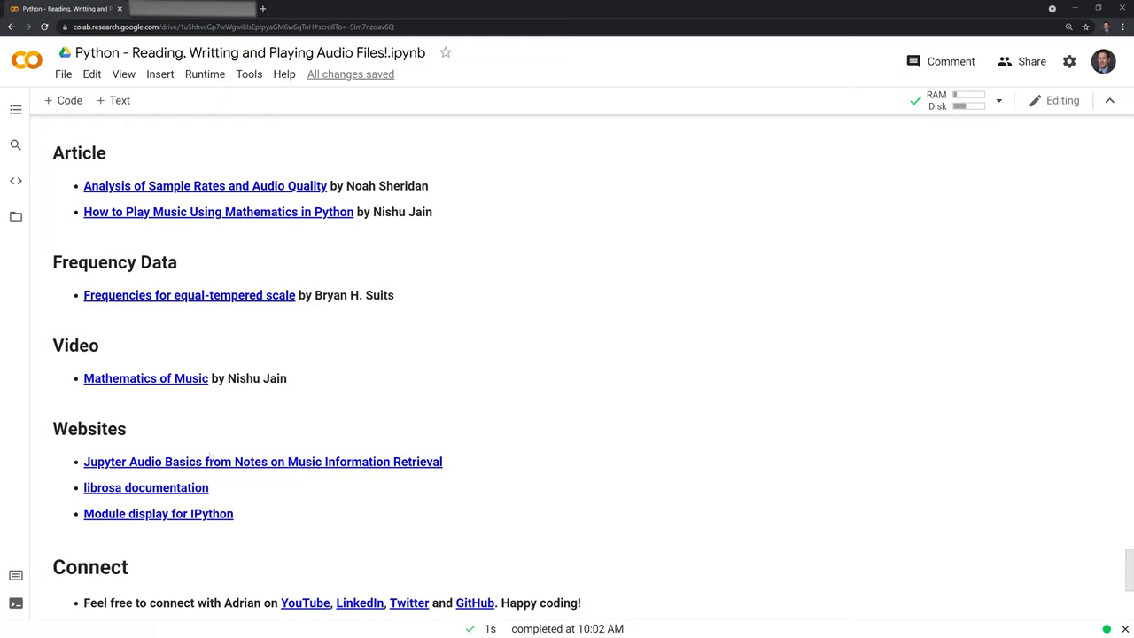
pyautogui.moveTo(280, 461)
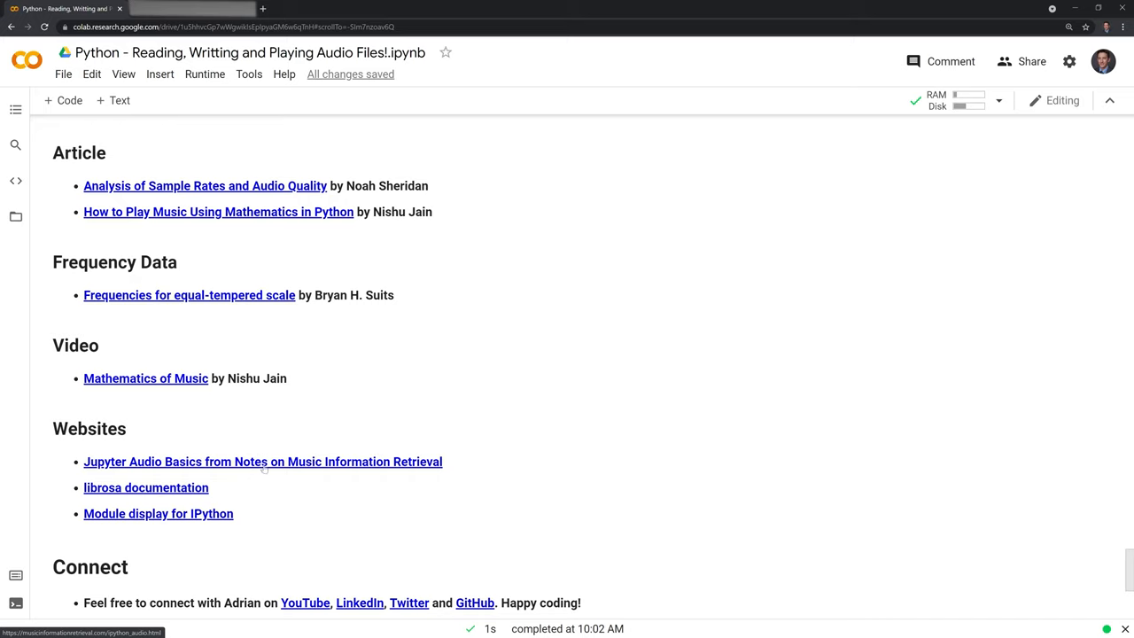
pyautogui.scroll(-3)
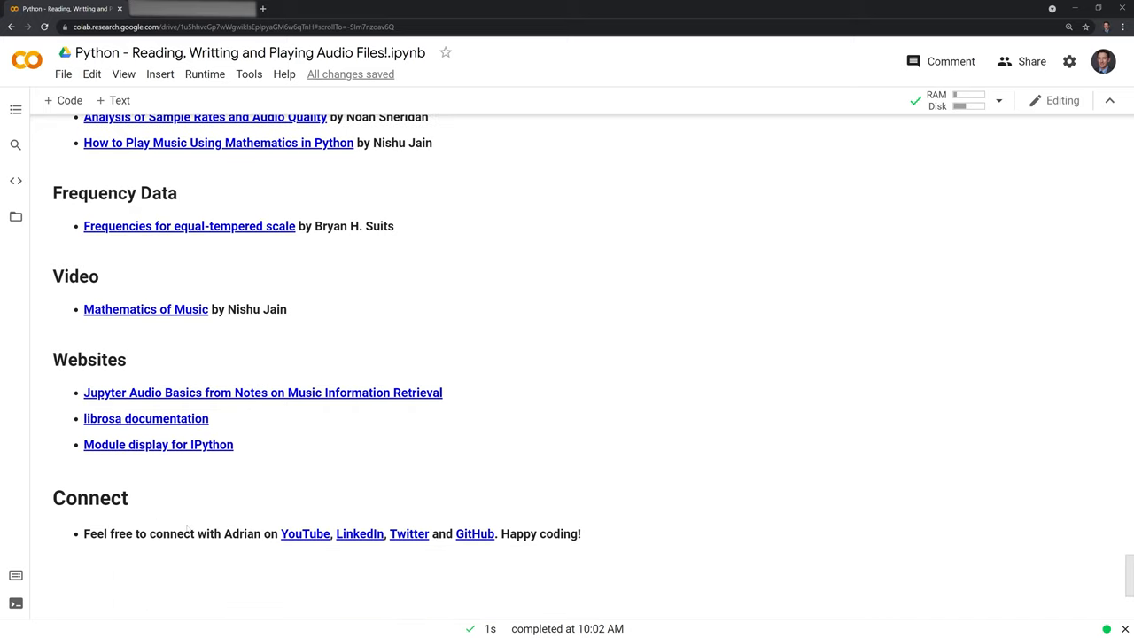
pyautogui.moveTo(186, 553)
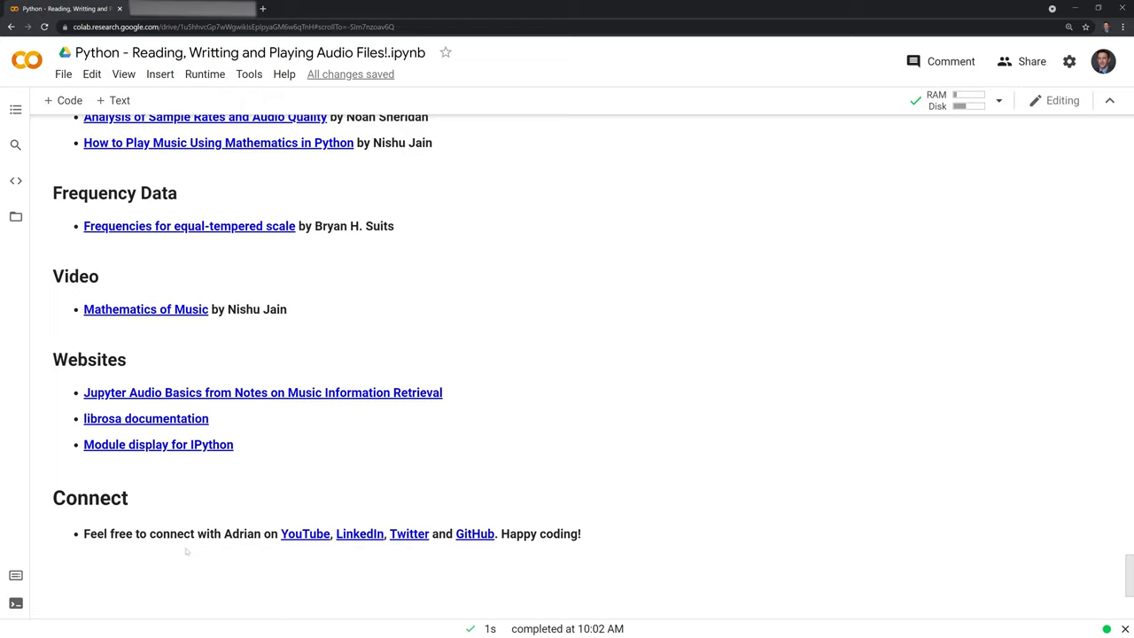
pyautogui.moveTo(304, 584)
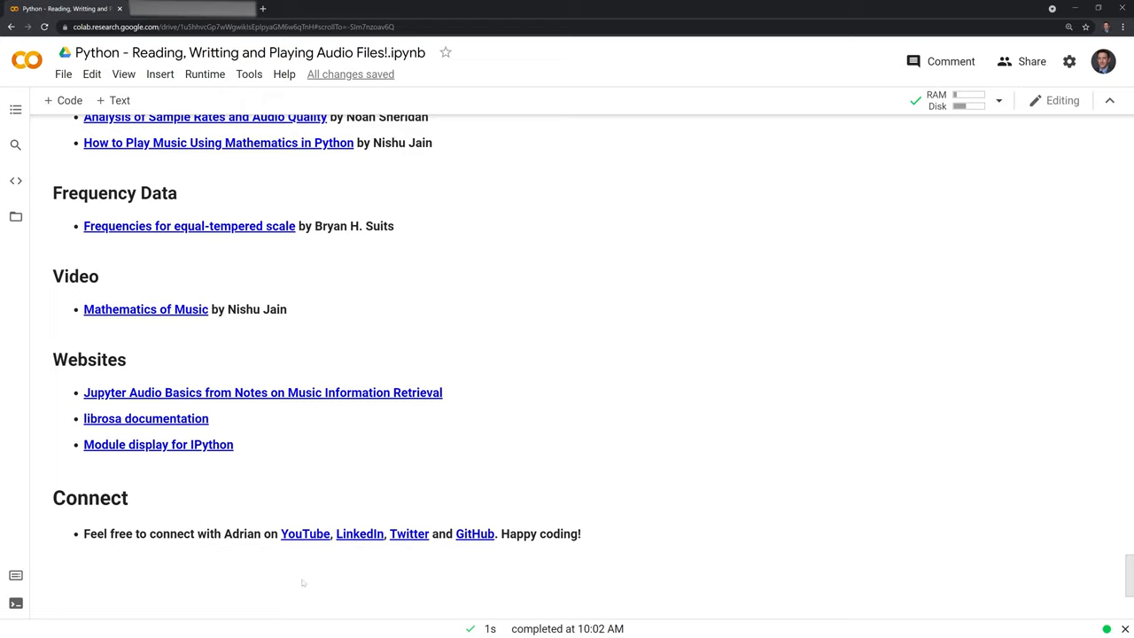
pyautogui.moveTo(301, 577)
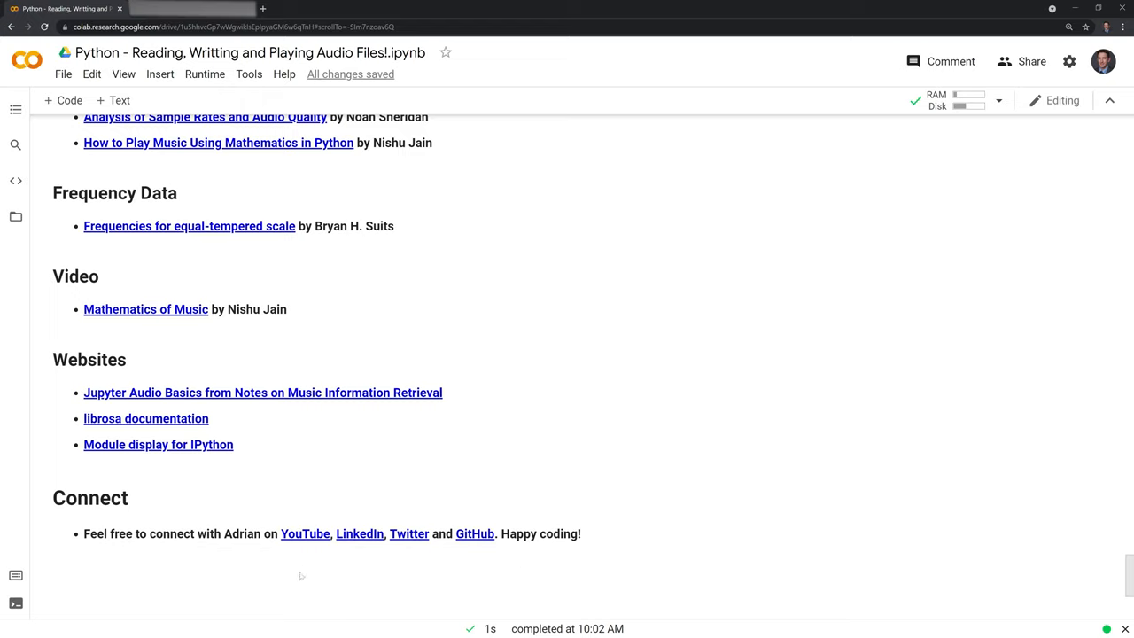